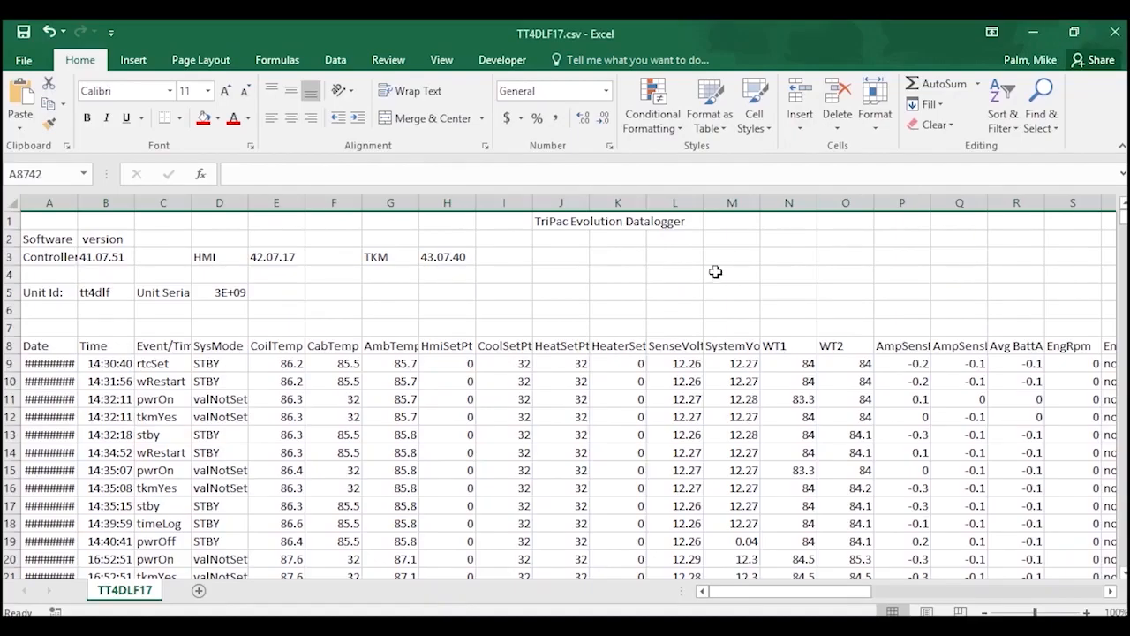
mouse_move(636, 293)
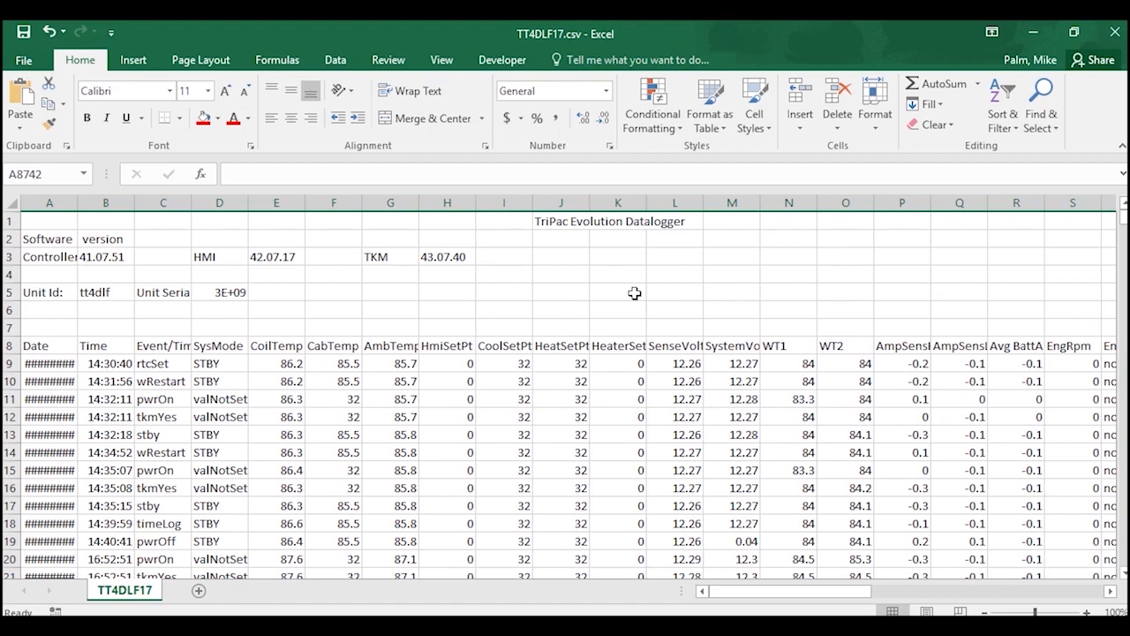
mouse_move(405, 266)
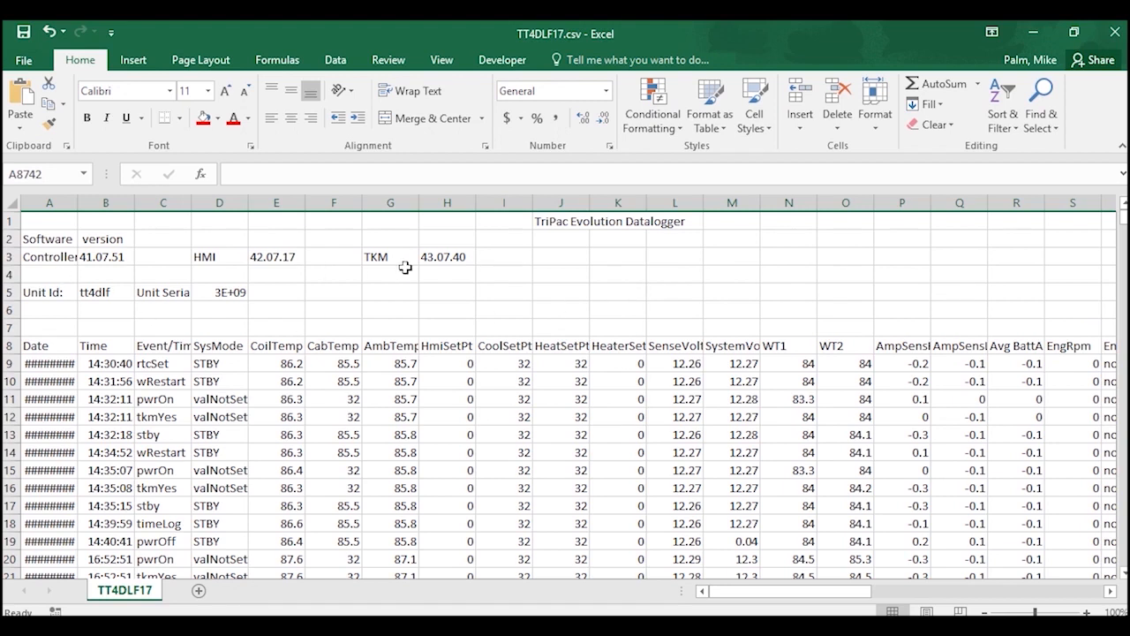
mouse_move(77, 274)
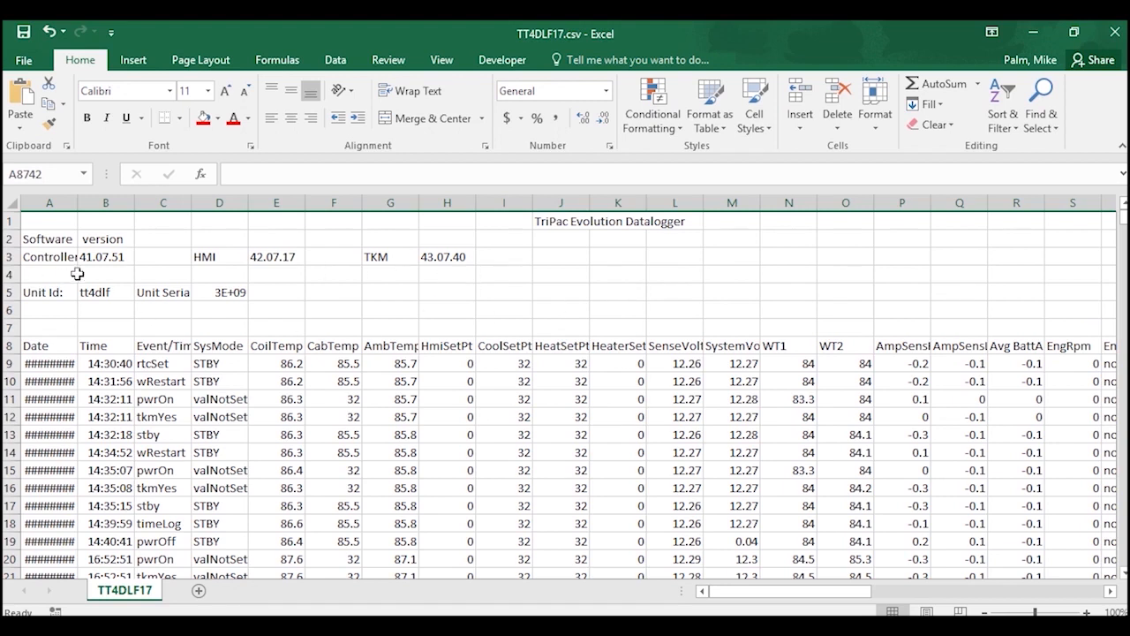
mouse_move(477, 304)
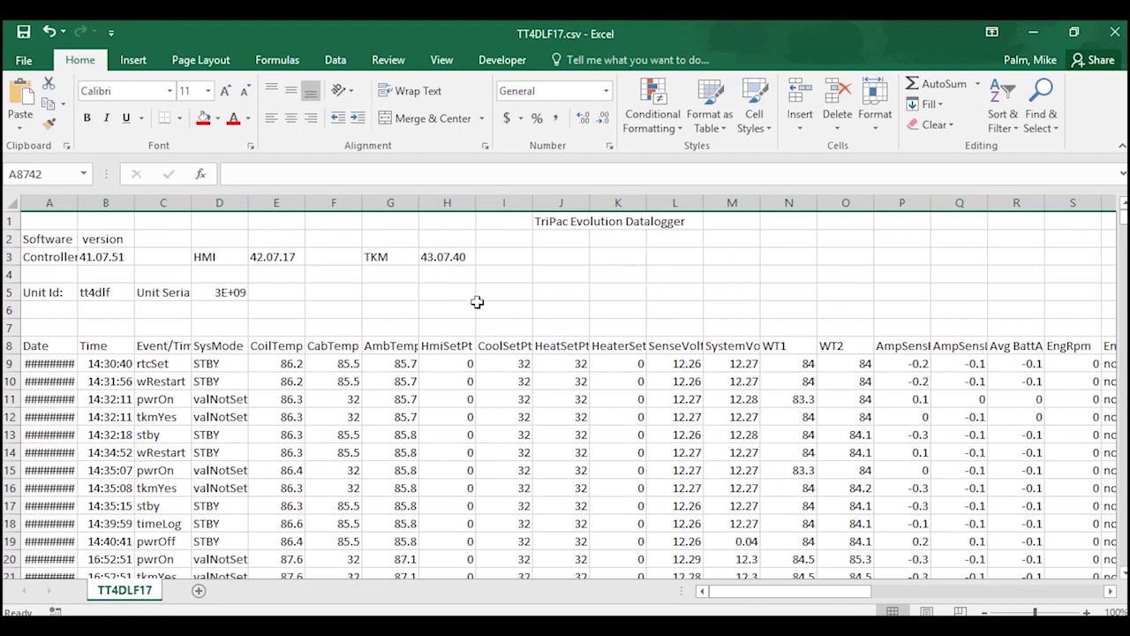
mouse_move(477, 311)
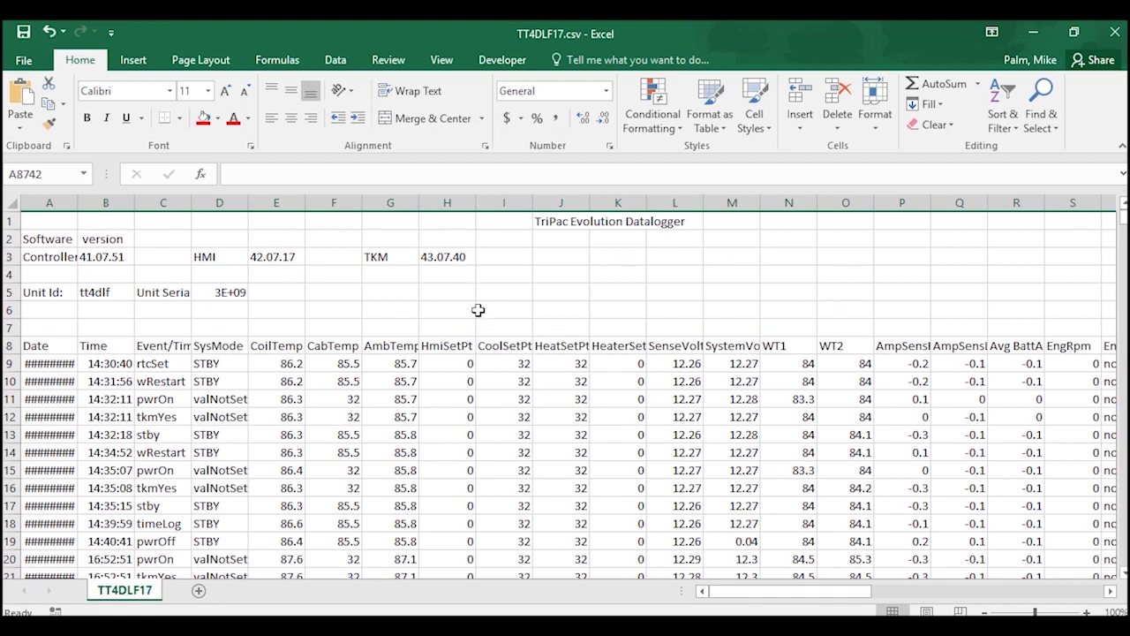
mouse_move(459, 318)
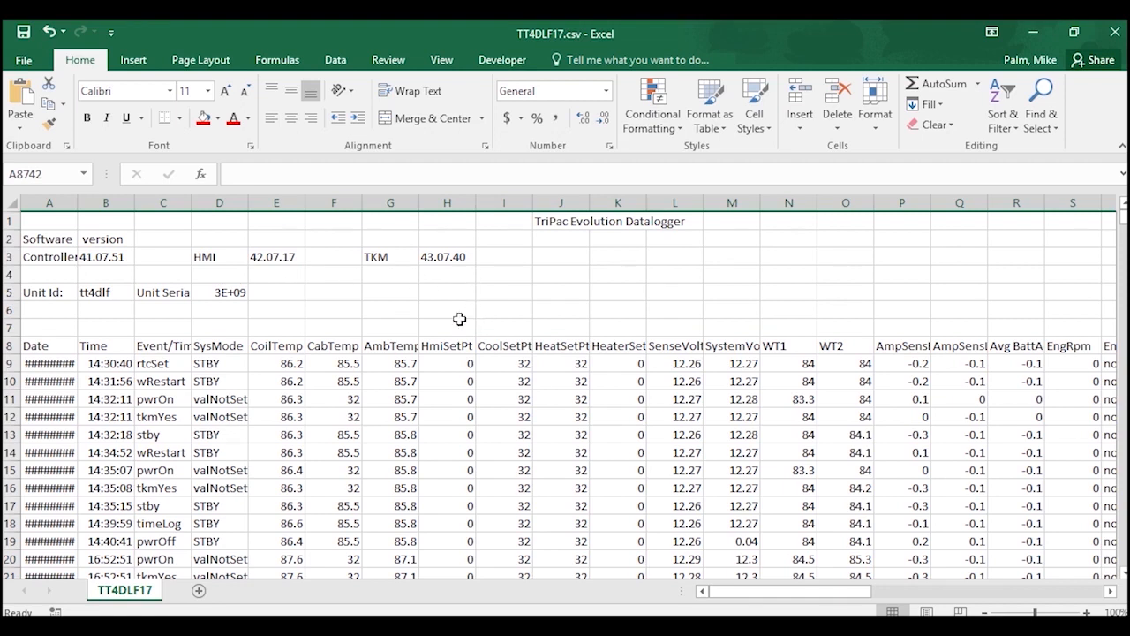
mouse_move(88, 309)
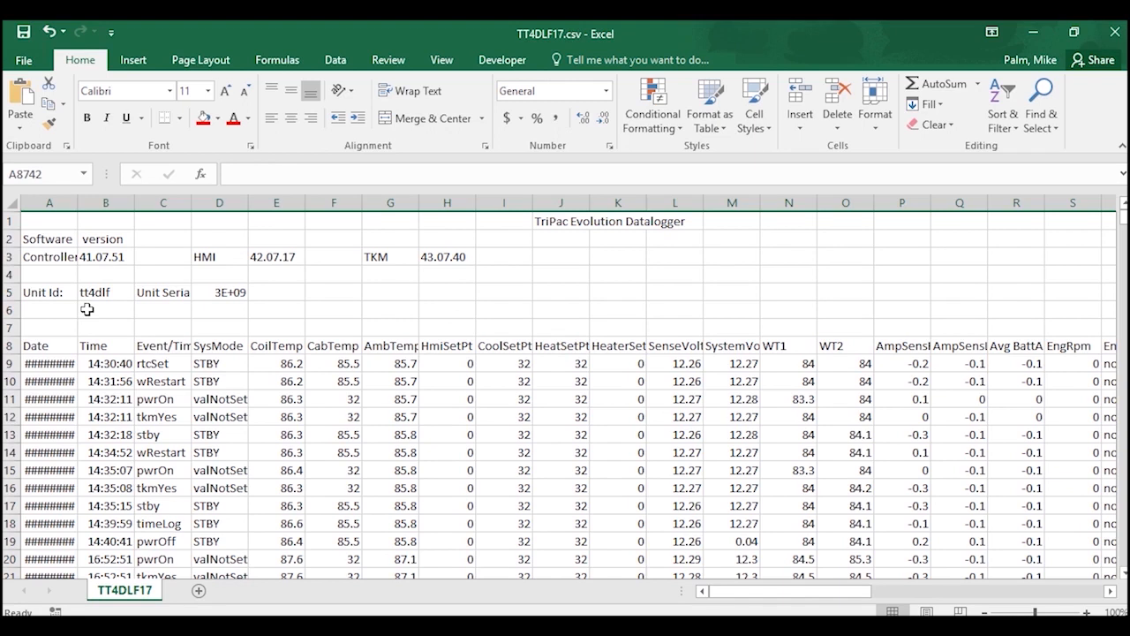
mouse_move(226, 313)
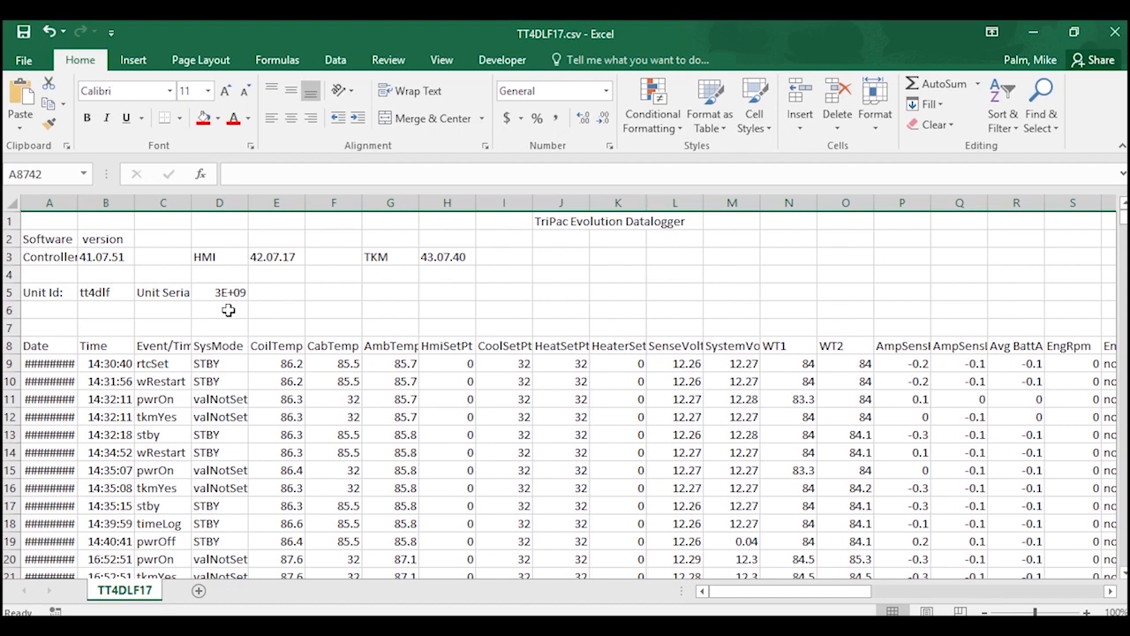
mouse_move(244, 327)
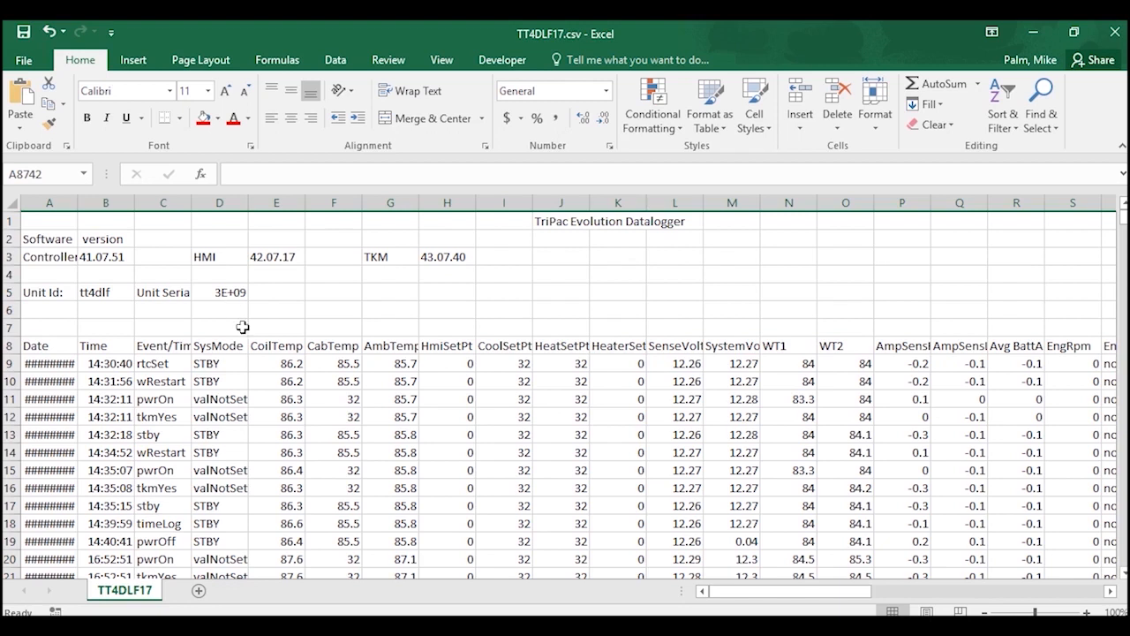
mouse_move(78, 214)
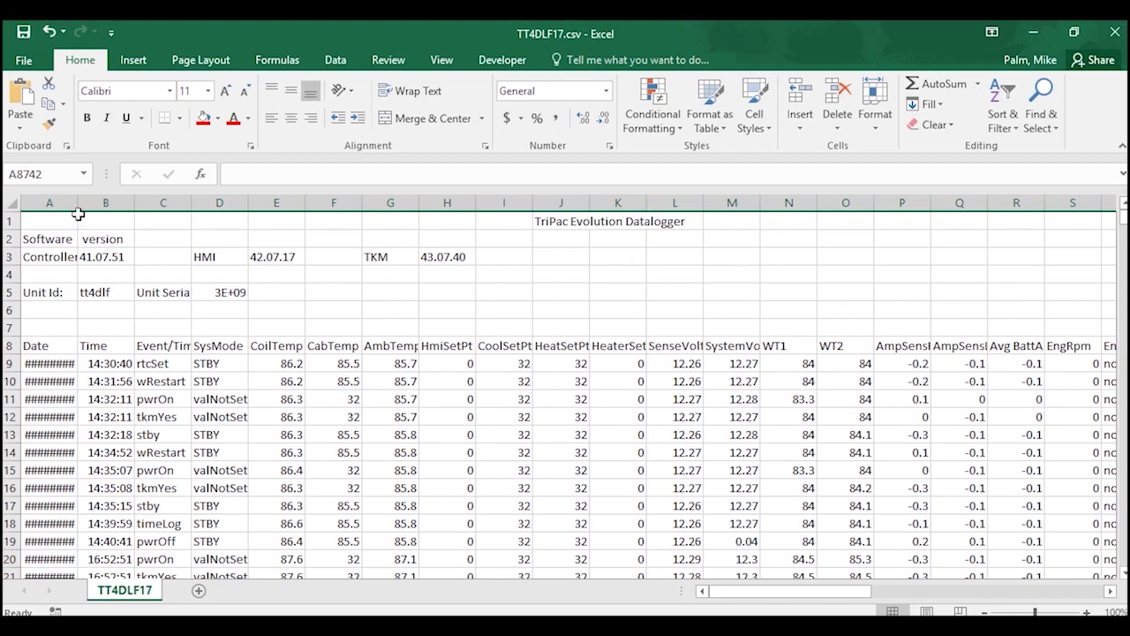
mouse_move(49, 301)
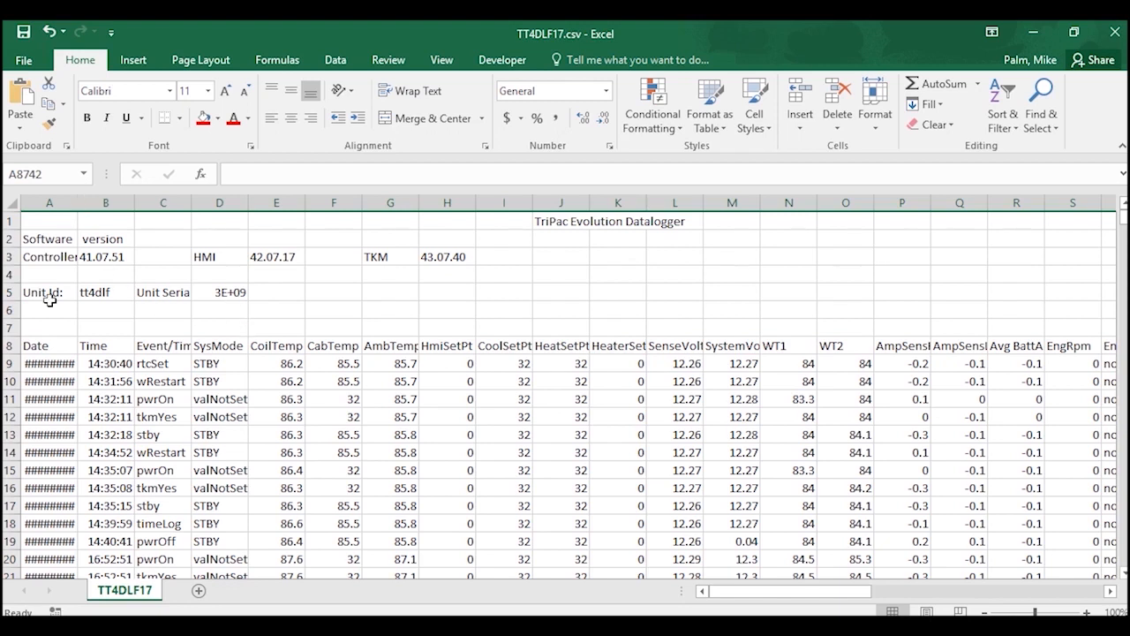
mouse_move(49, 429)
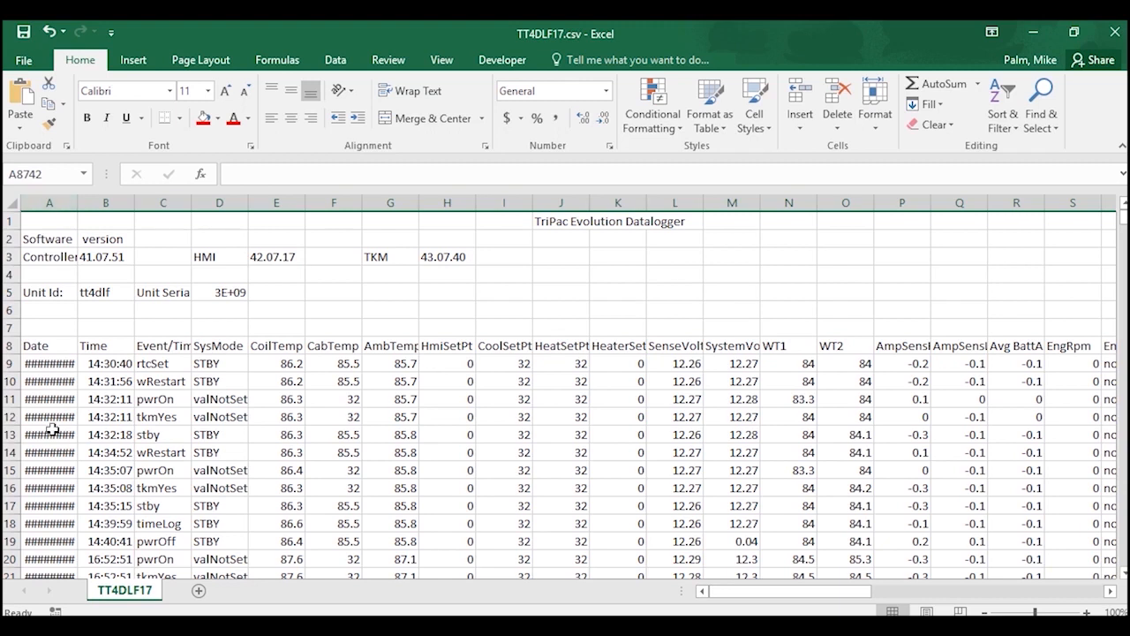
mouse_move(53, 468)
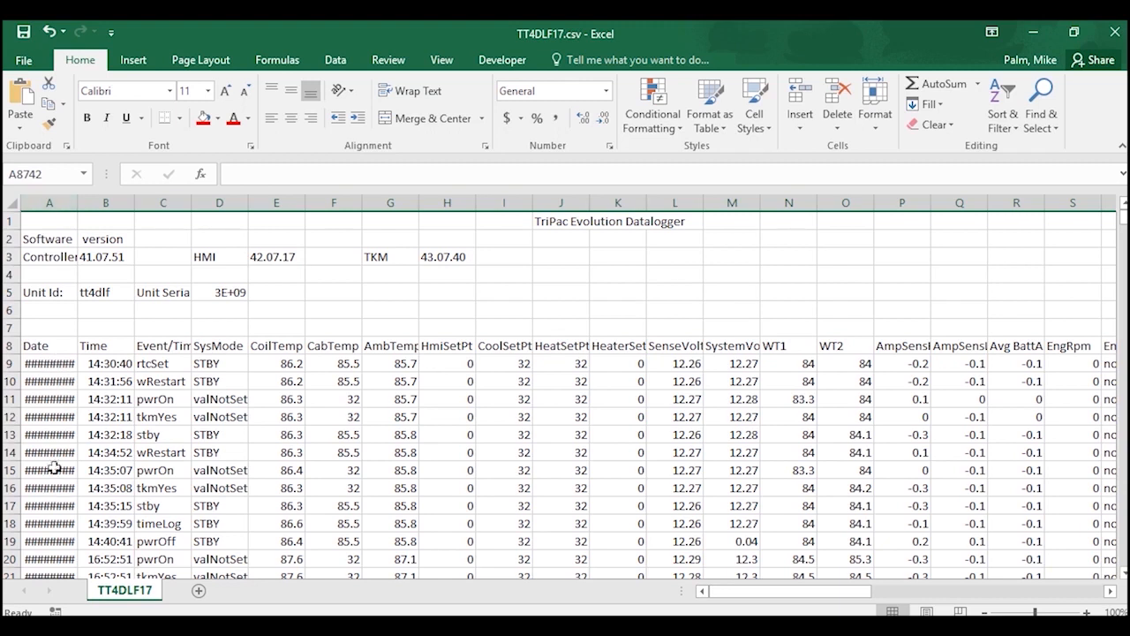
mouse_move(85, 228)
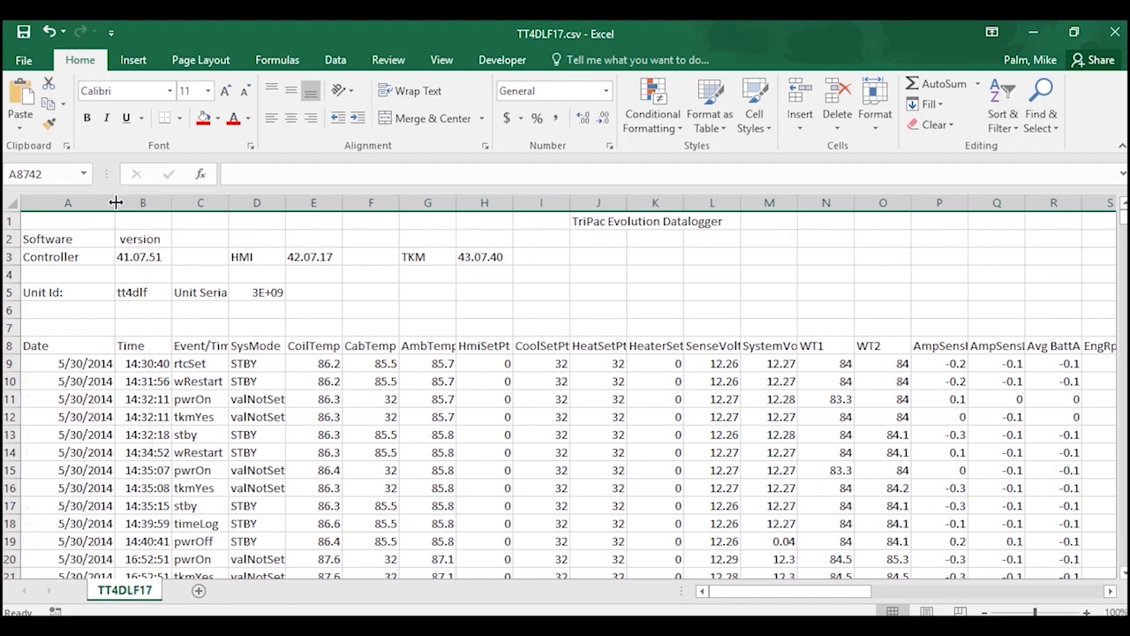
mouse_move(185, 286)
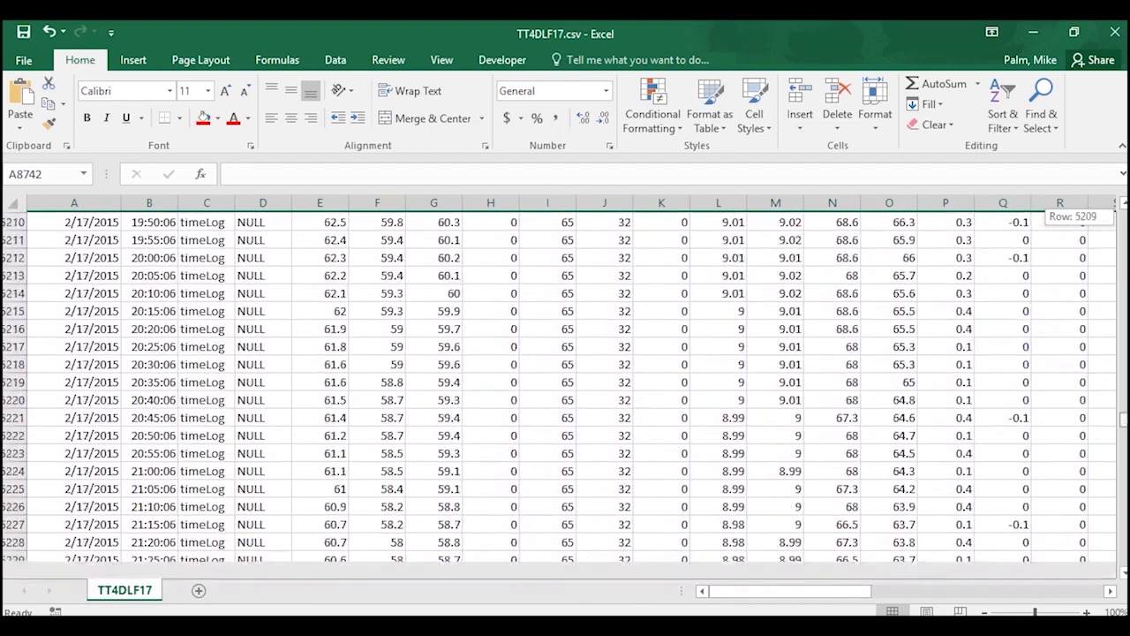
Scroll to the end of the log to review the closing hourmeter and unit-configuration summary.
scroll(down, 3)
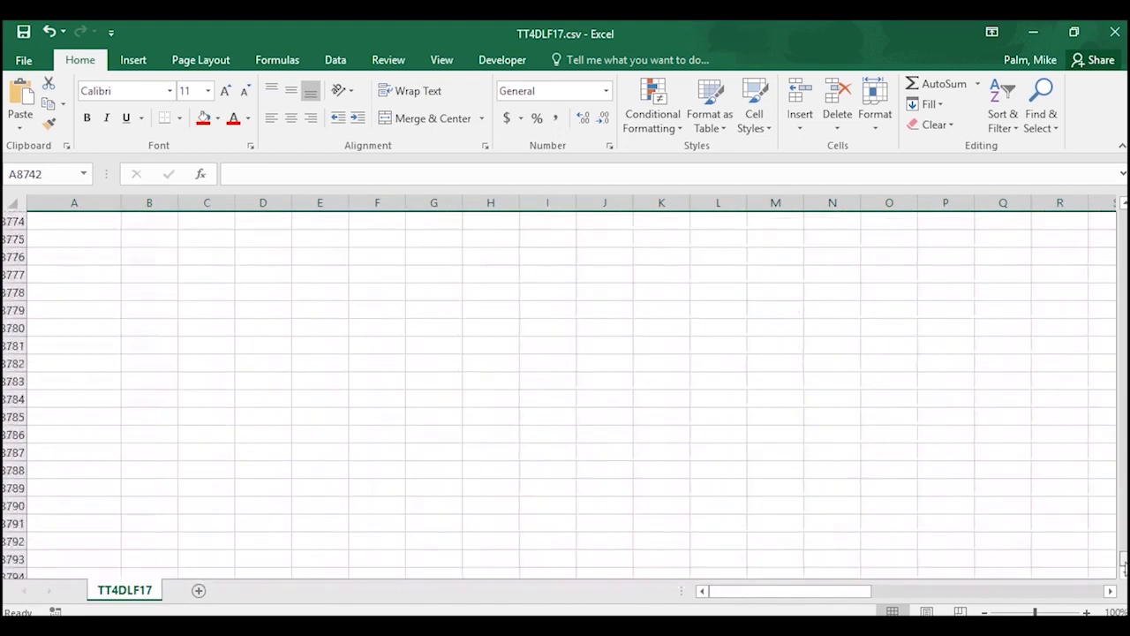
scroll(up, 3)
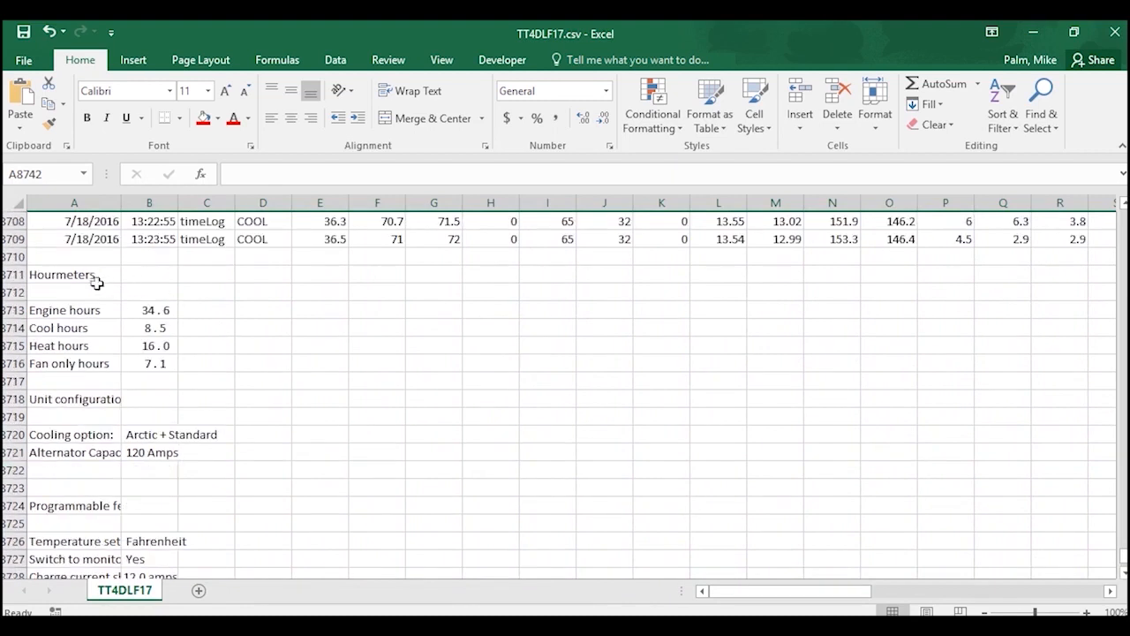
mouse_move(115, 332)
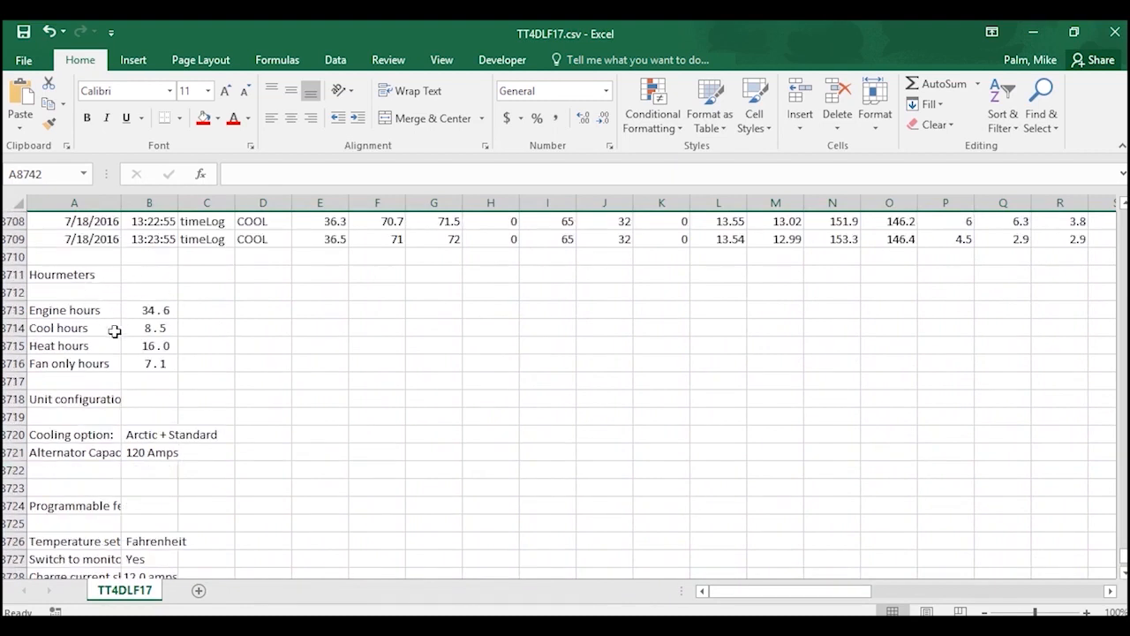
mouse_move(113, 344)
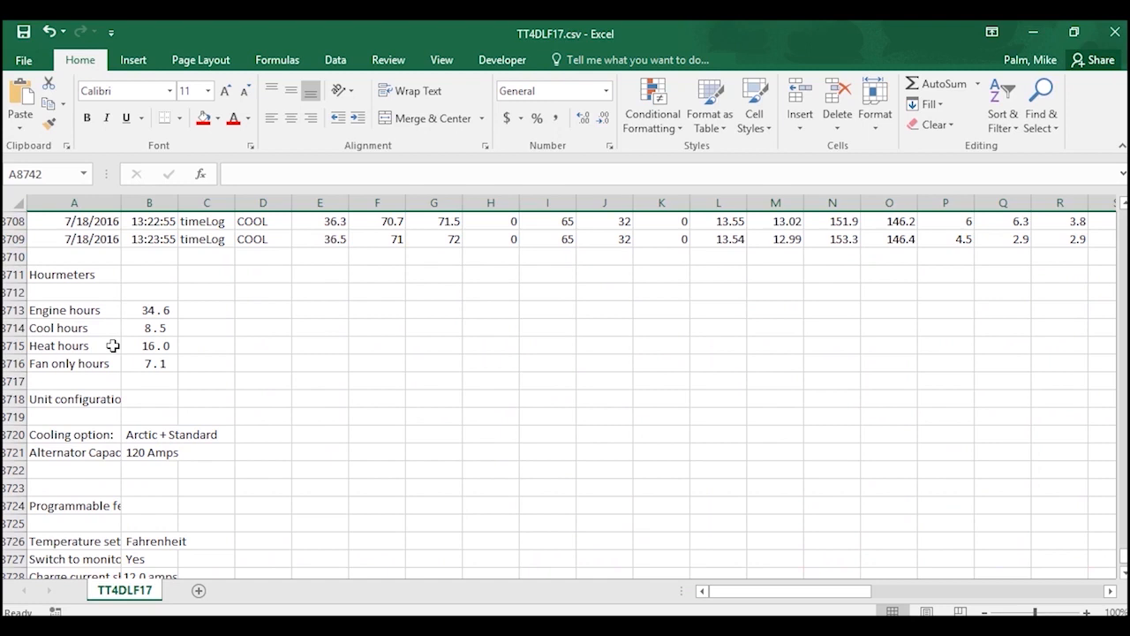
mouse_move(120, 364)
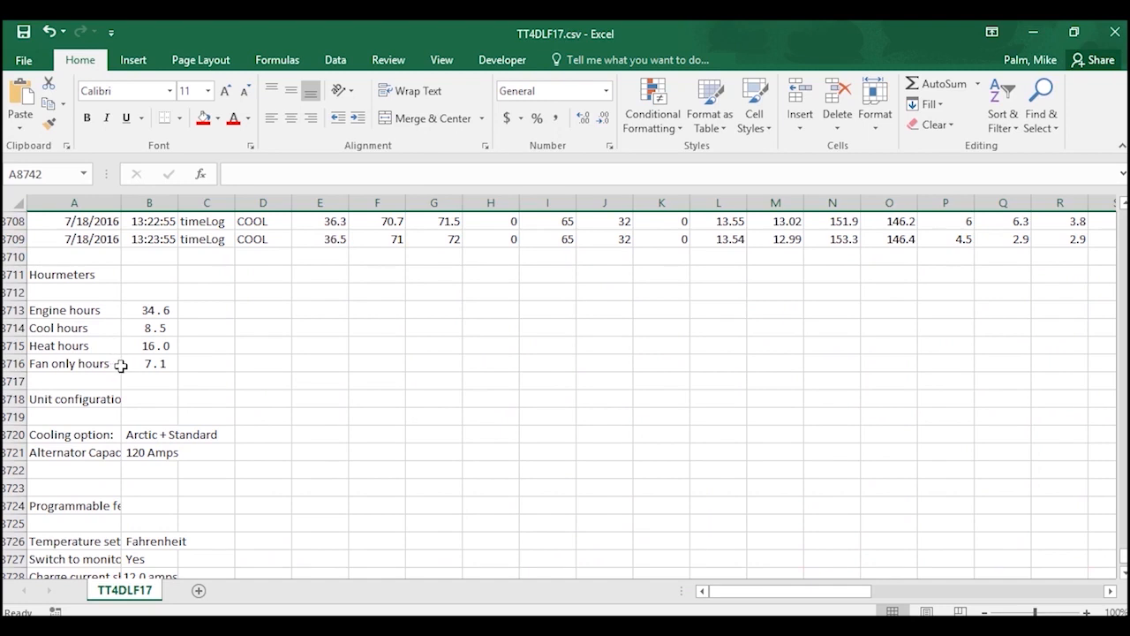
scroll(down, 3)
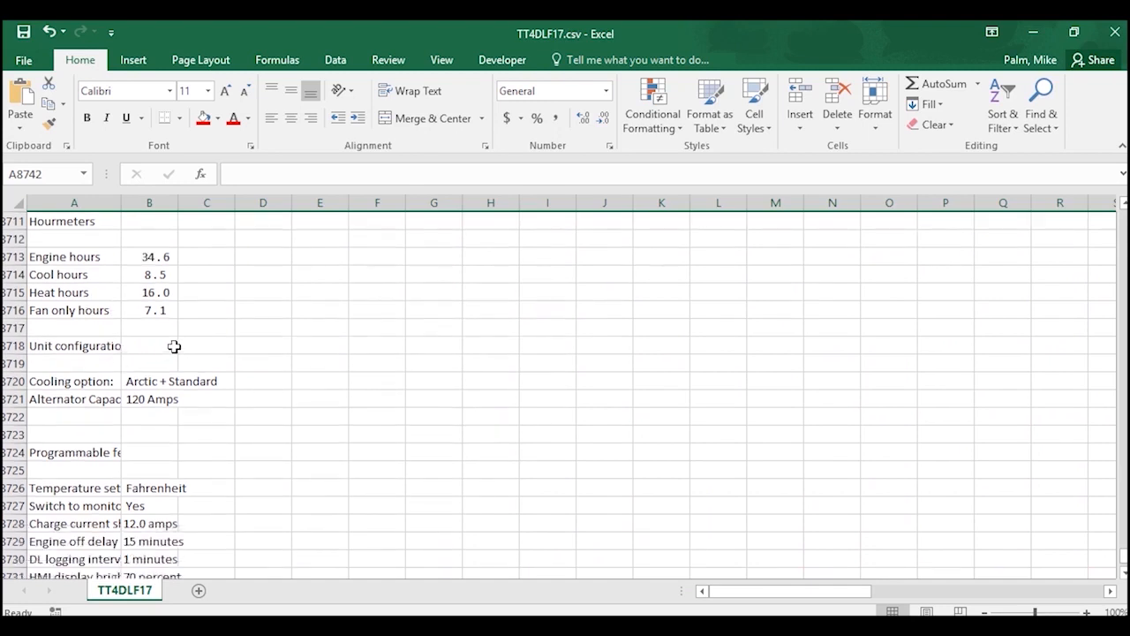
scroll(down, 3)
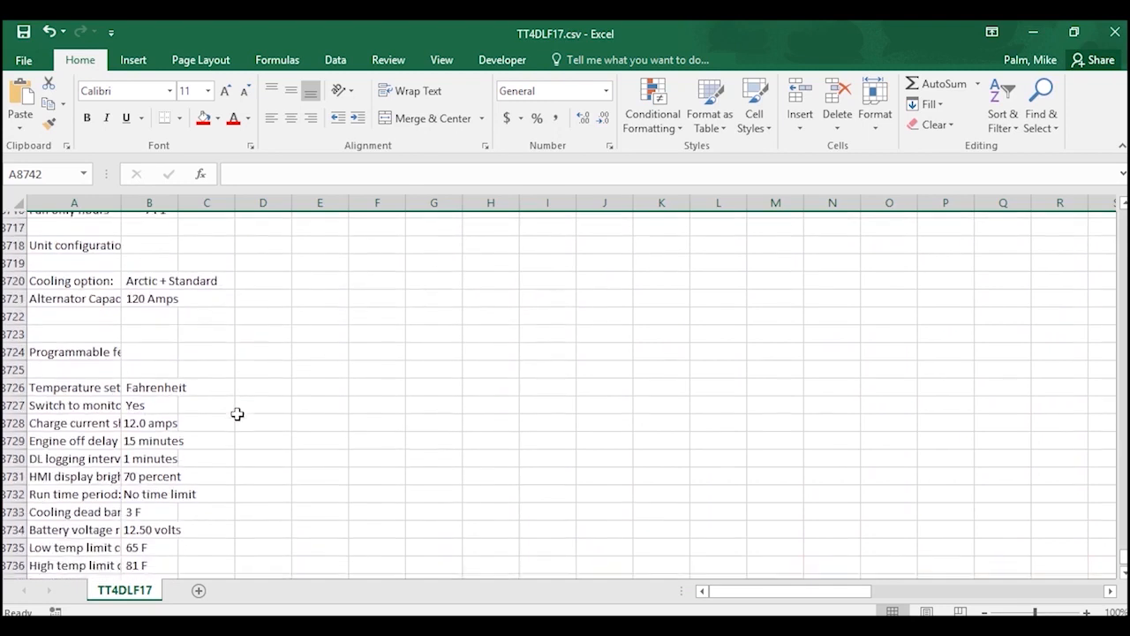
scroll(down, 3)
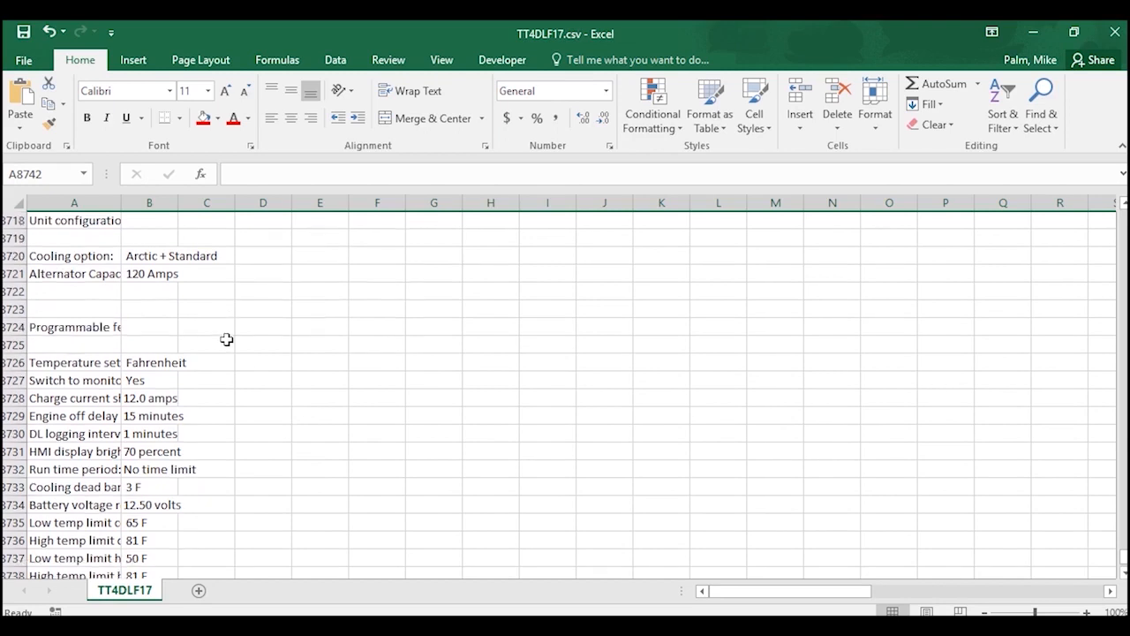
scroll(down, 3)
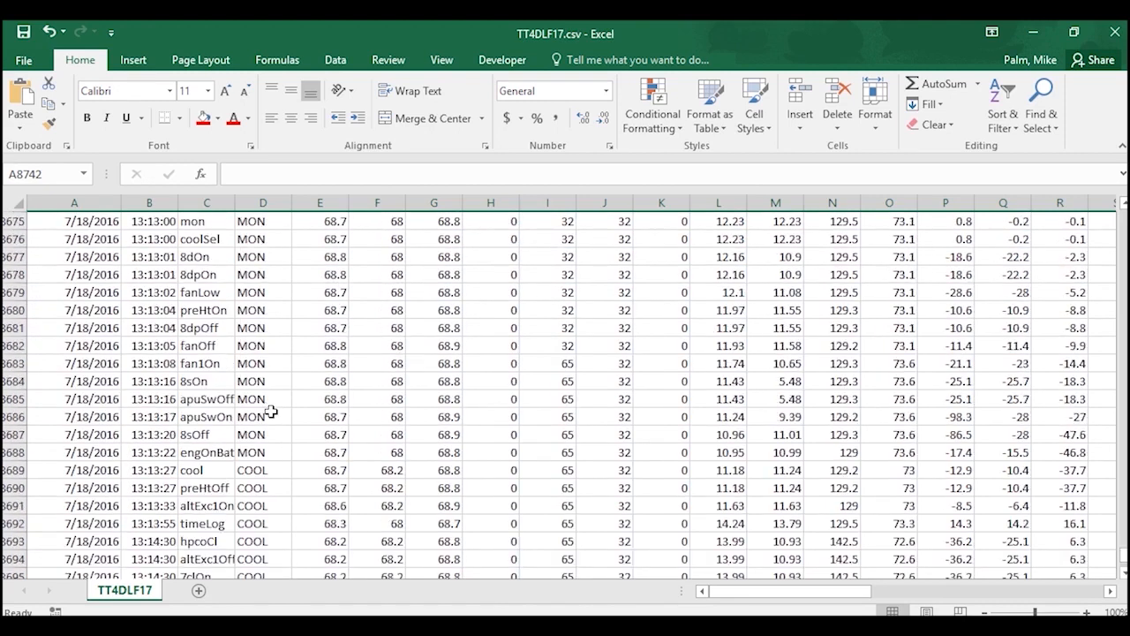
Scroll up to the rows around 7,130 where 6/16/2009 entries jump to 11/9/2015.
scroll(up, 3)
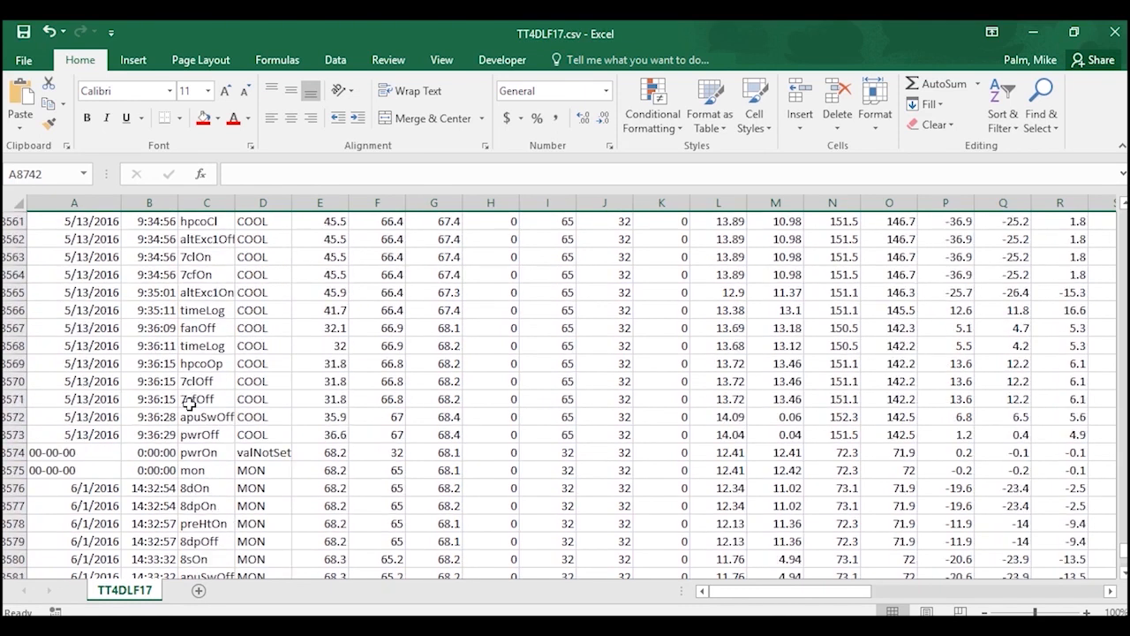
scroll(up, 3)
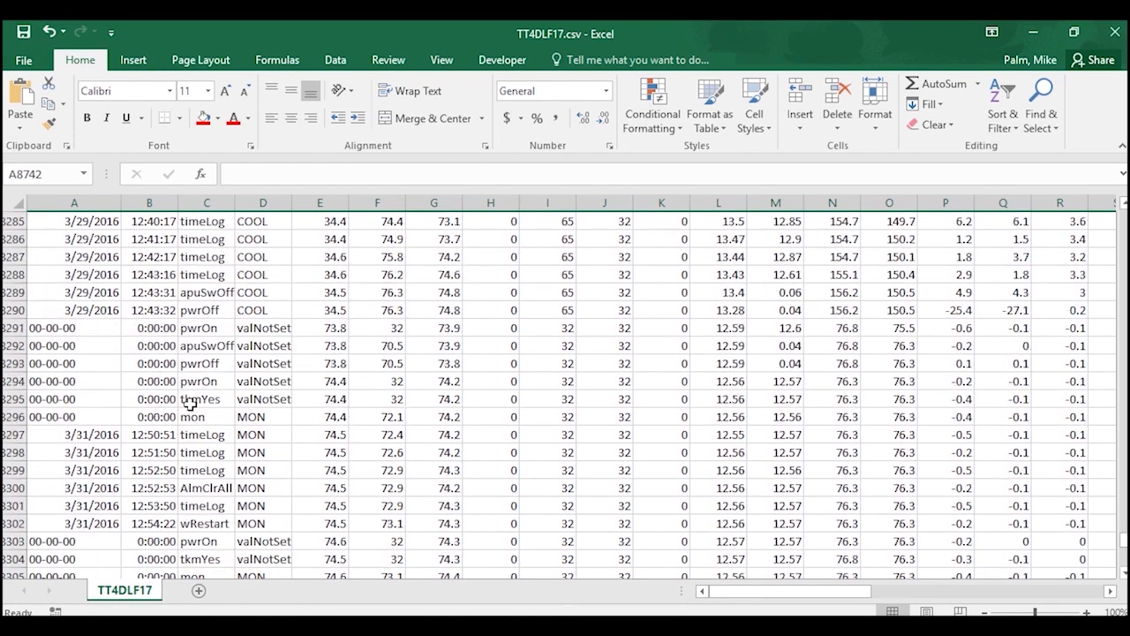
scroll(up, 3)
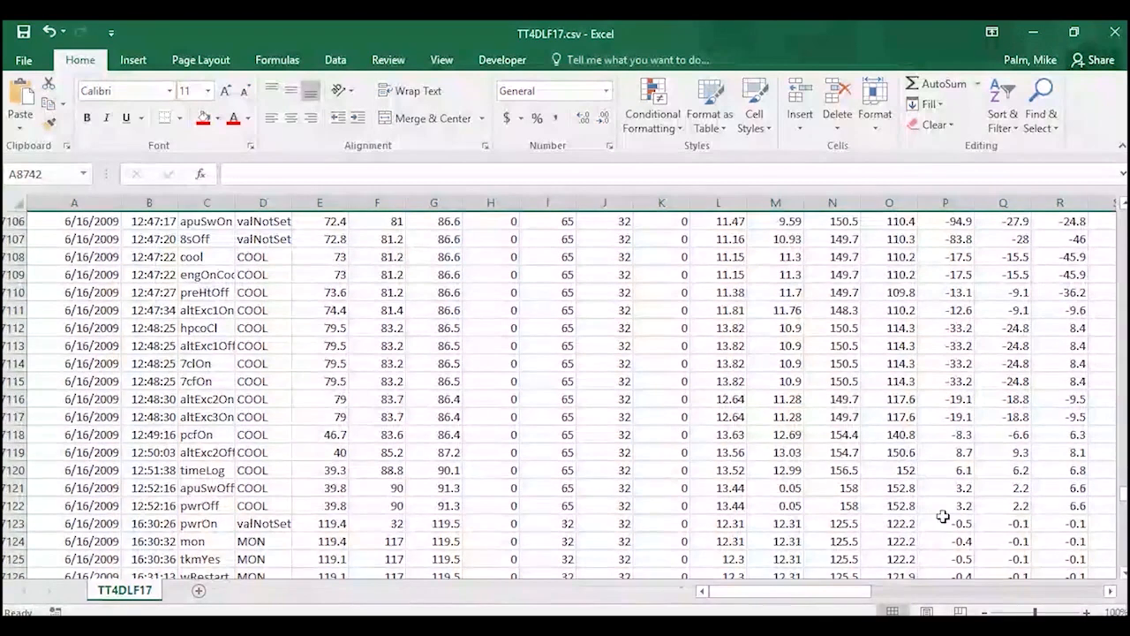
scroll(down, 3)
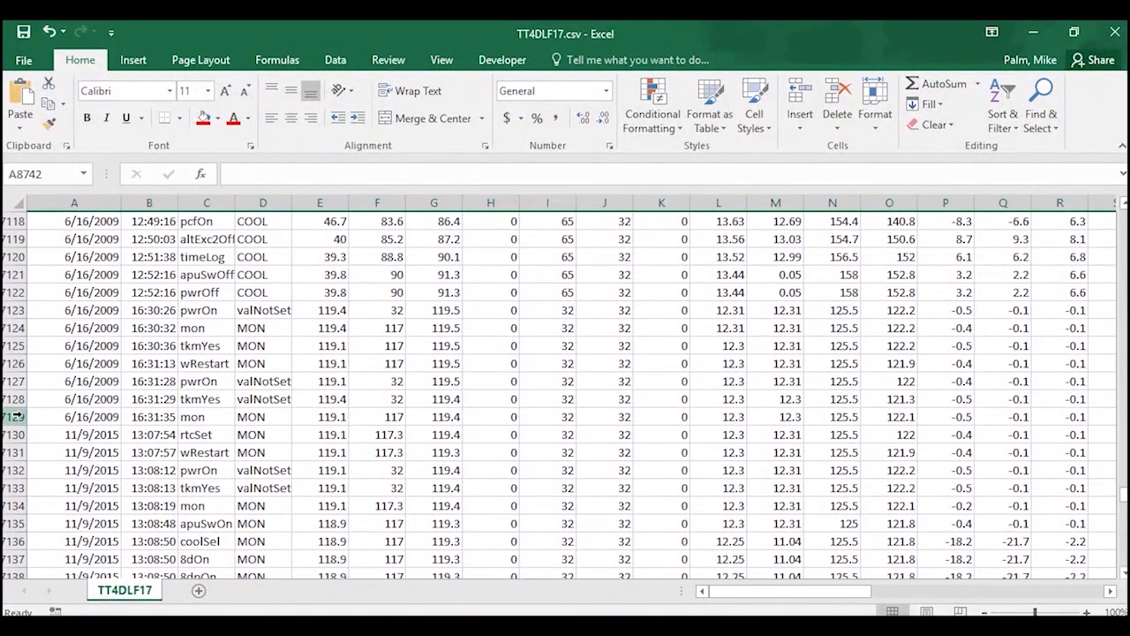
click(14, 434)
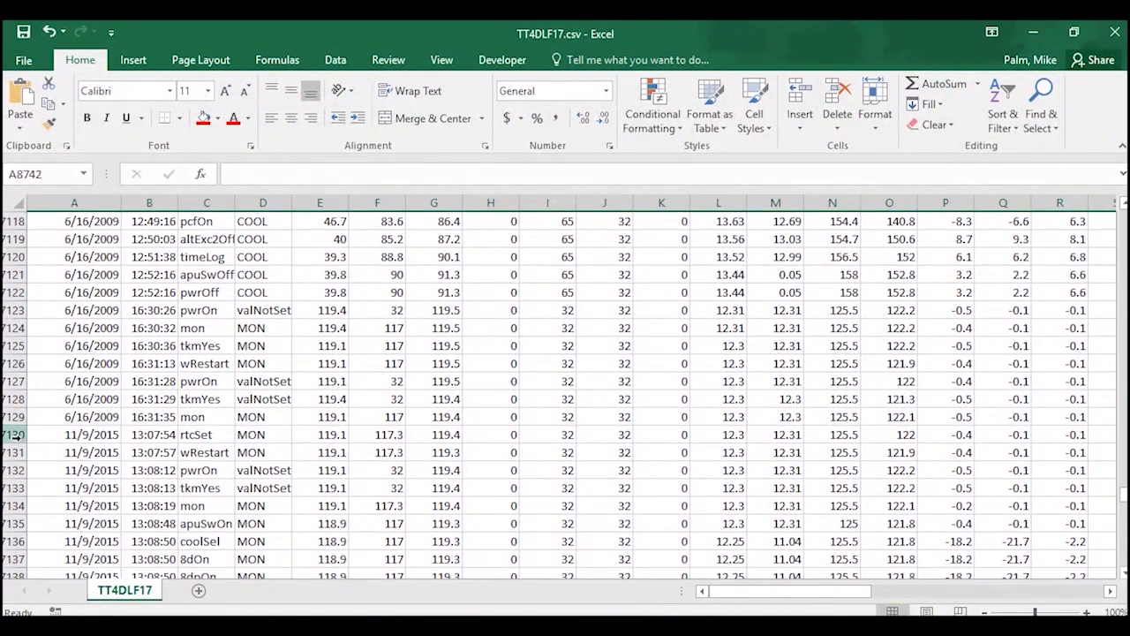
click(14, 435)
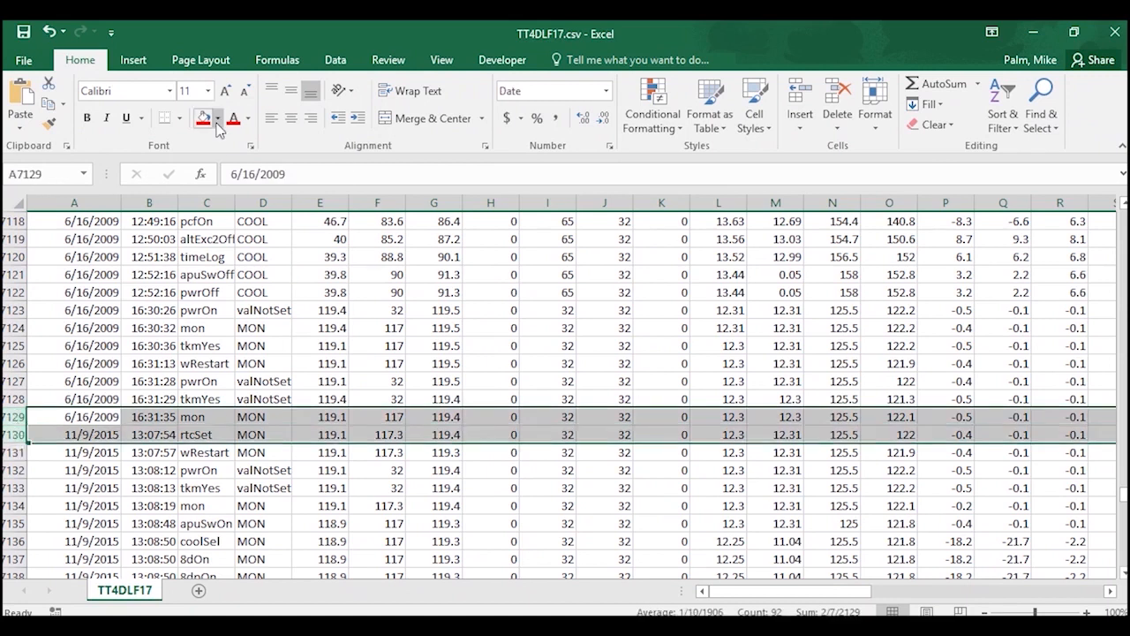
click(219, 117)
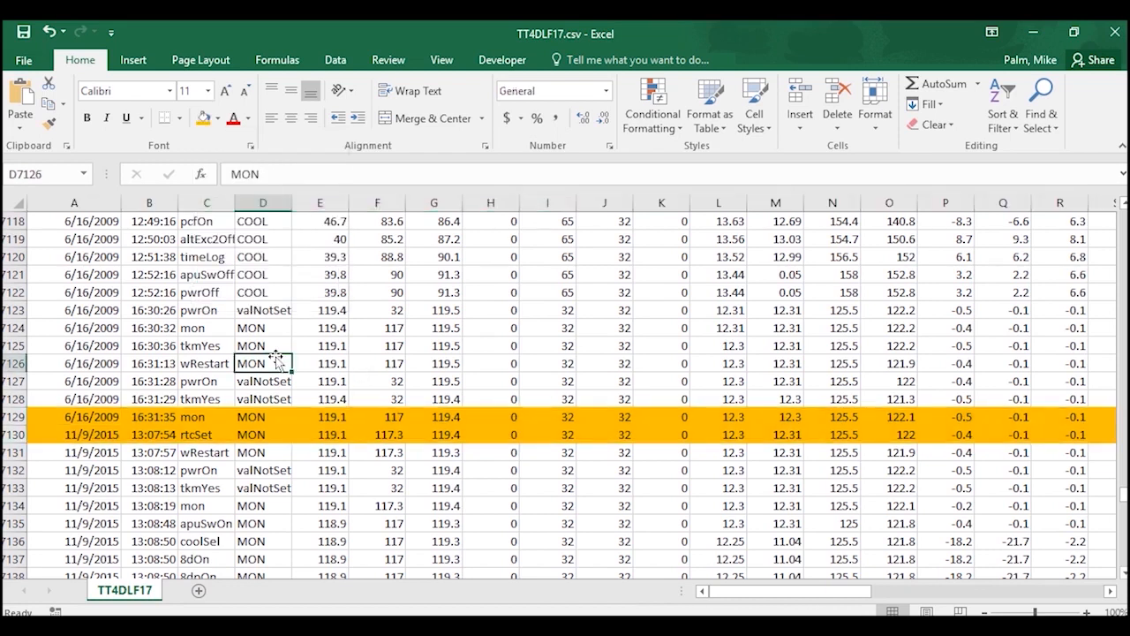
scroll(down, 3)
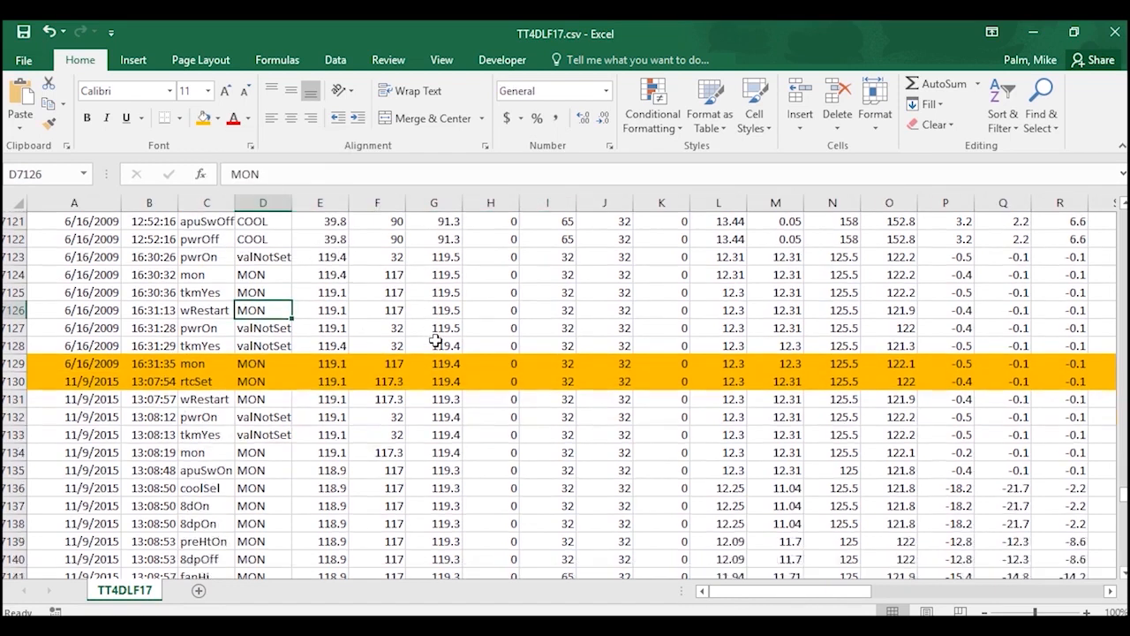
mouse_move(223, 376)
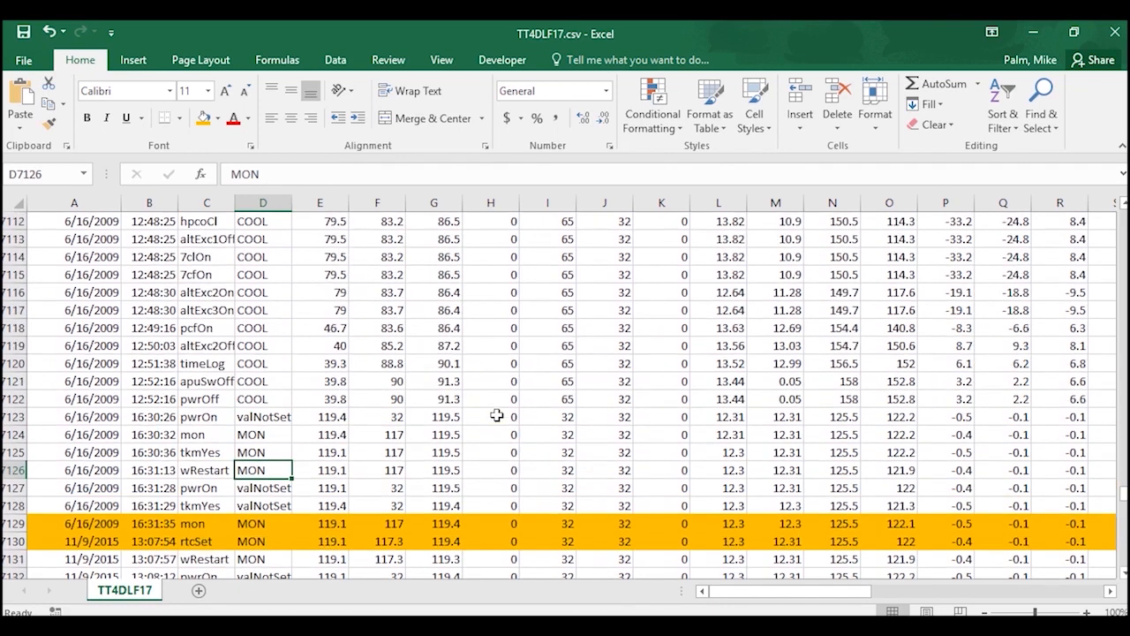
scroll(up, 3)
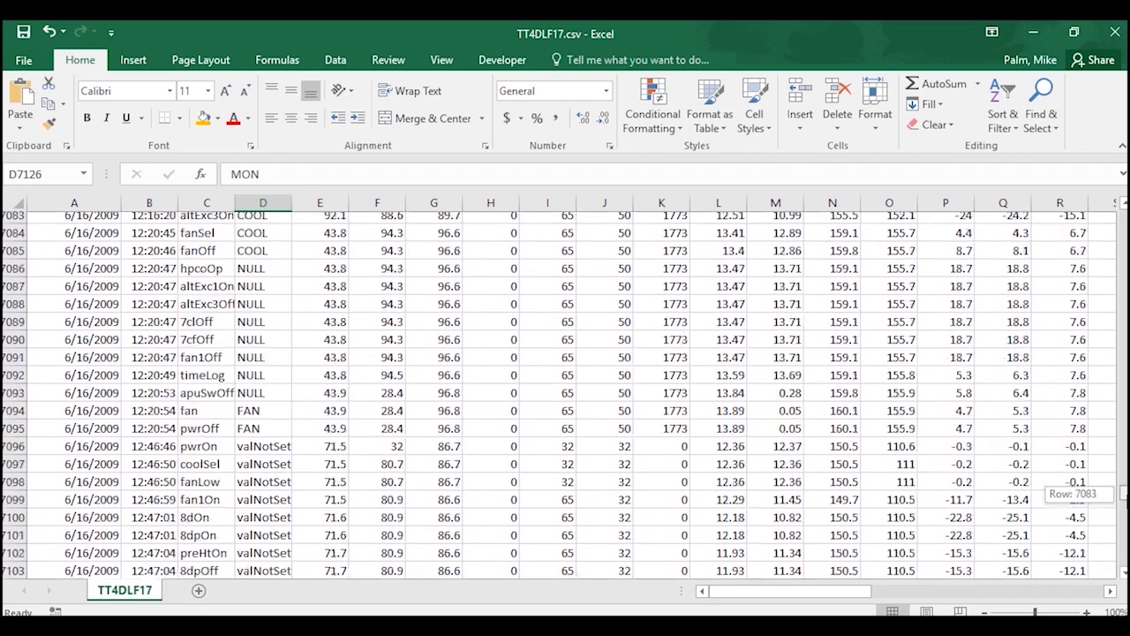
scroll(down, 3)
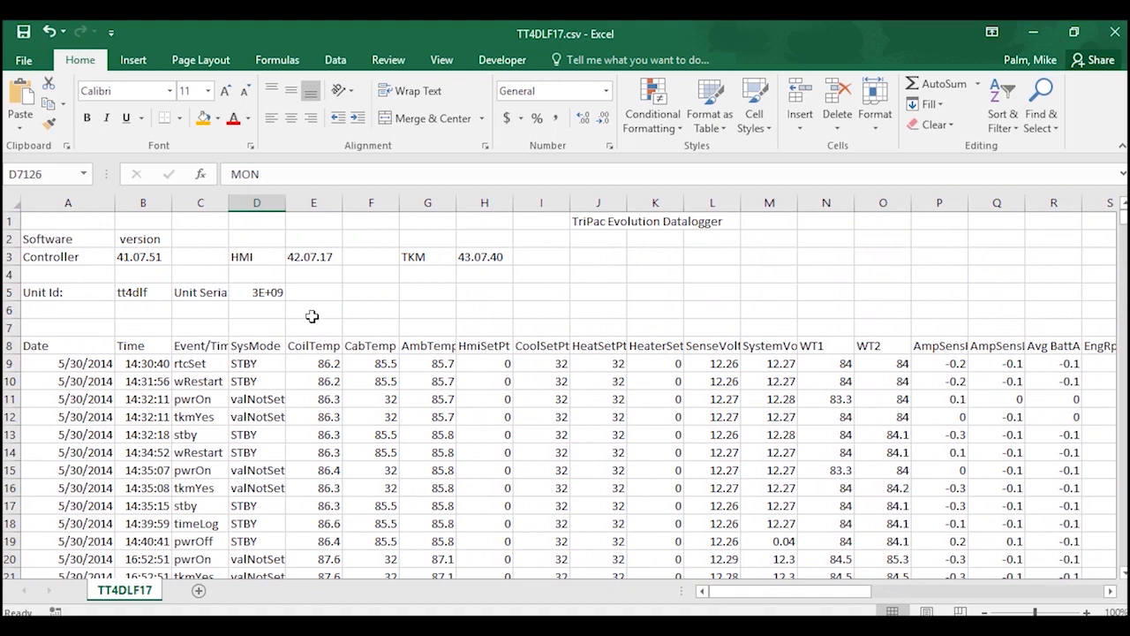
mouse_move(311, 393)
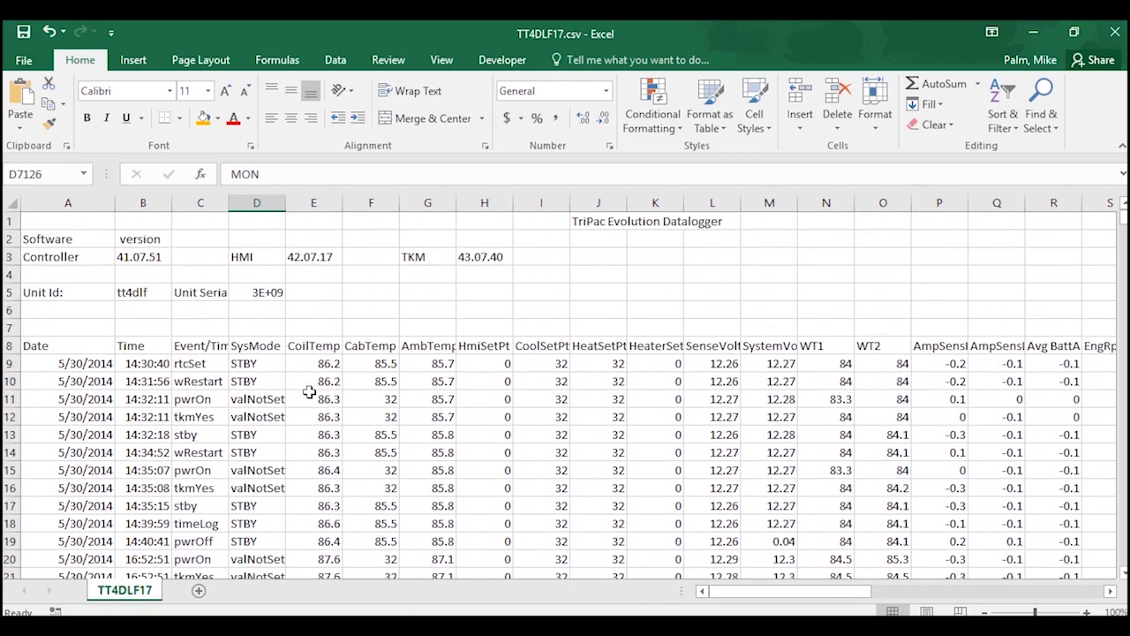
scroll(right, 3)
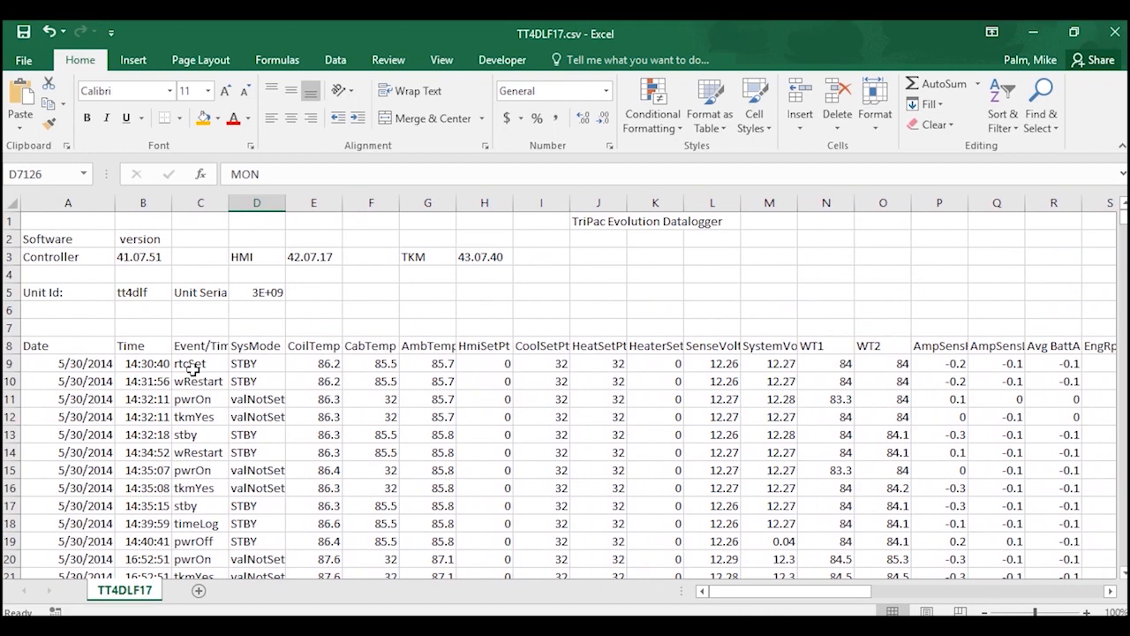
mouse_move(273, 387)
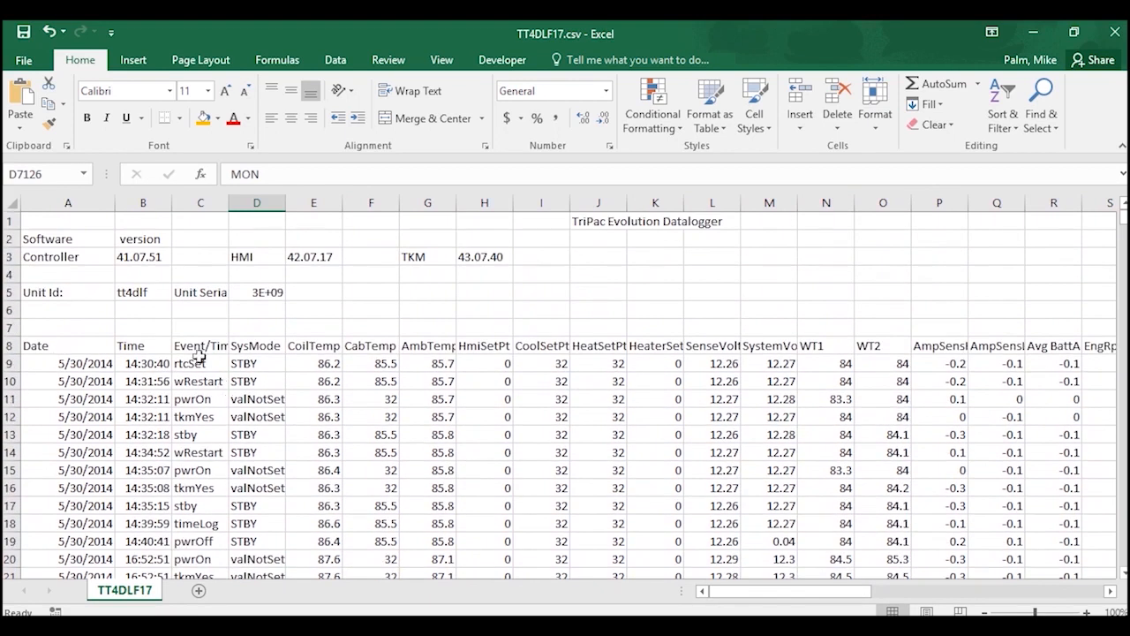
mouse_move(541, 353)
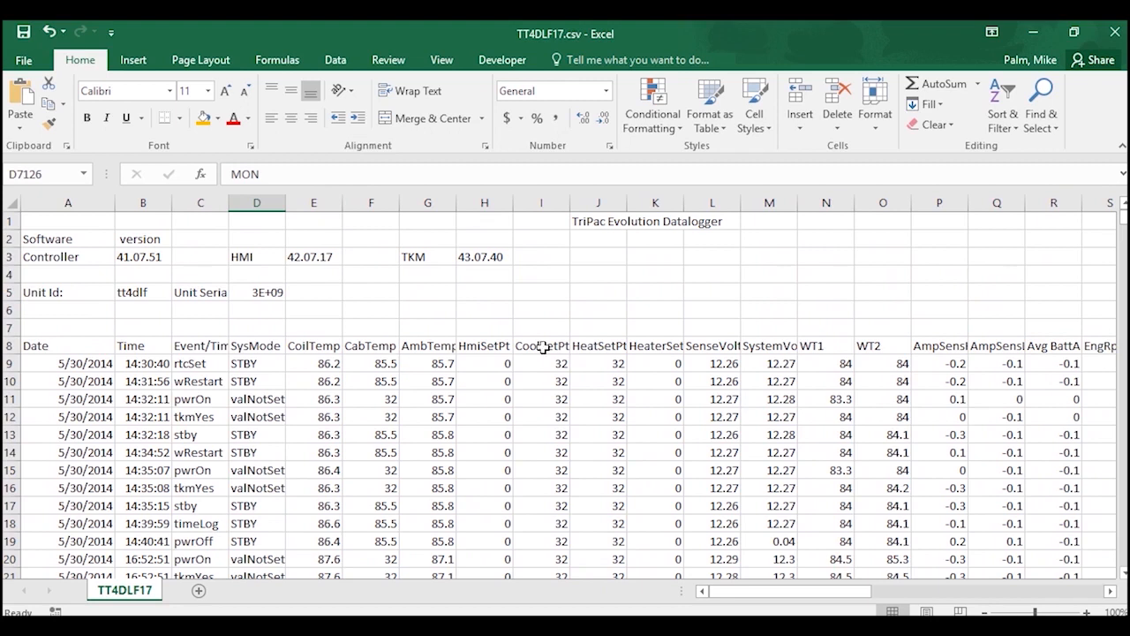
mouse_move(894, 347)
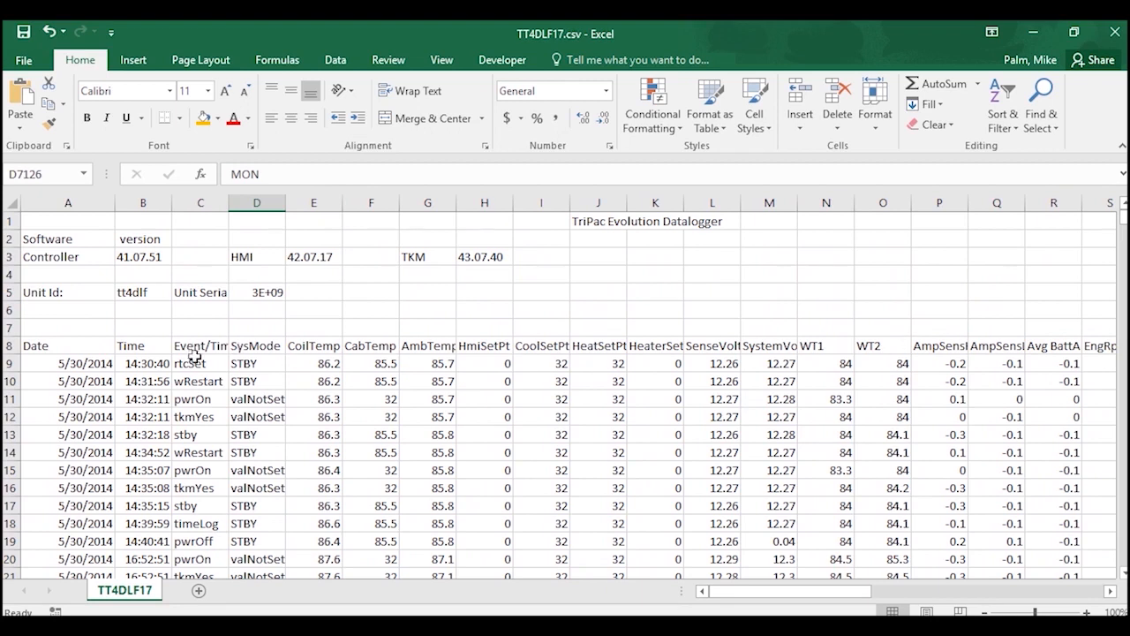
mouse_move(240, 346)
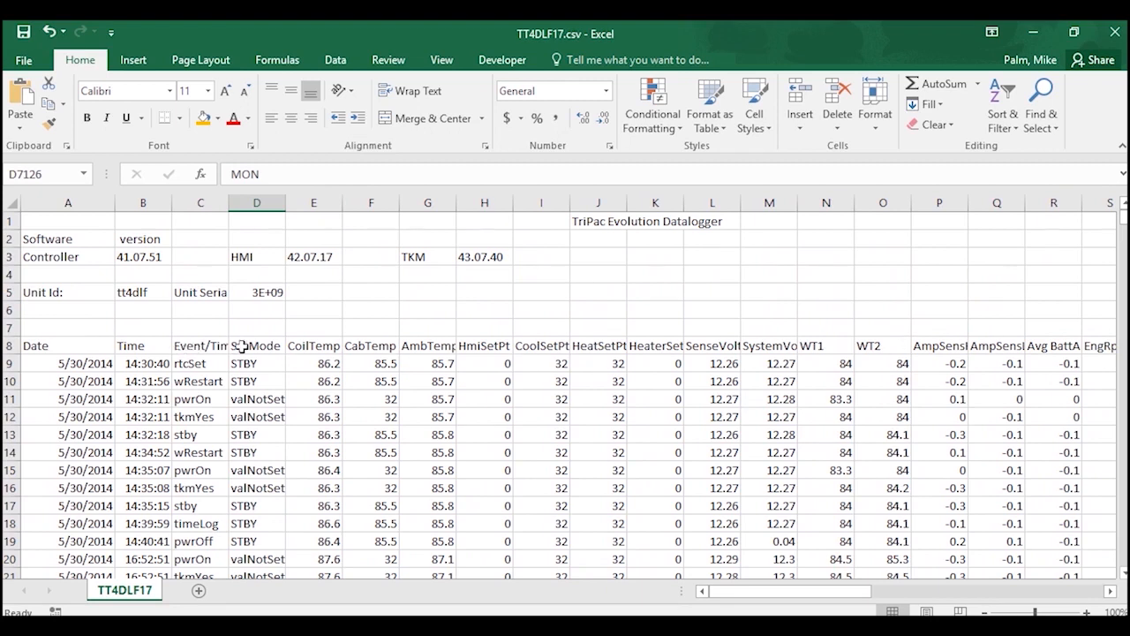
mouse_move(322, 442)
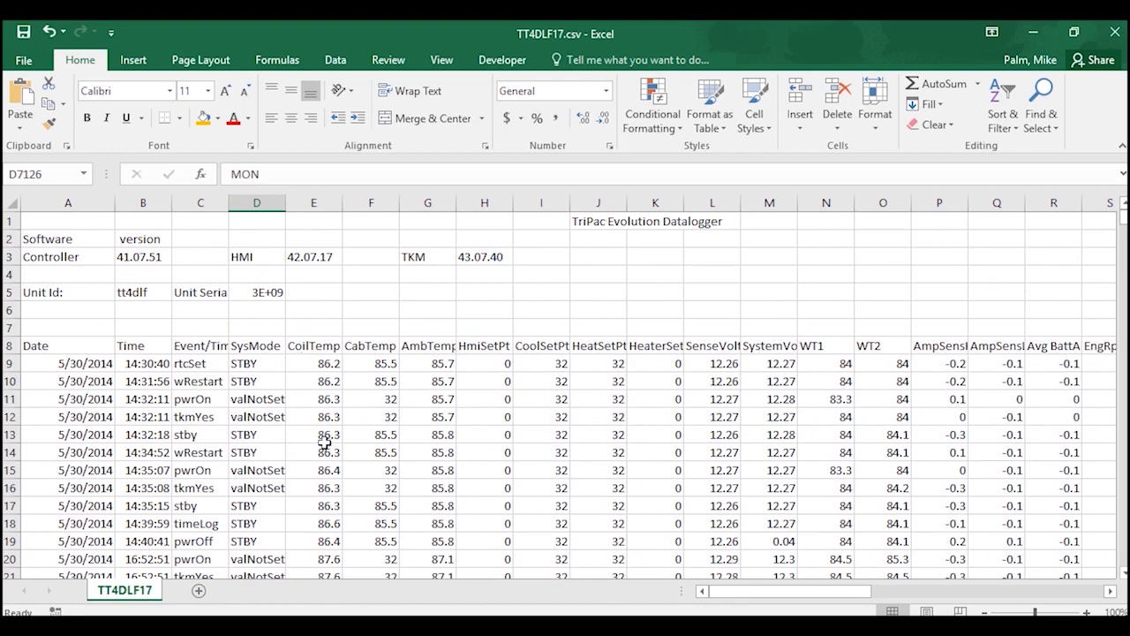
mouse_move(396, 385)
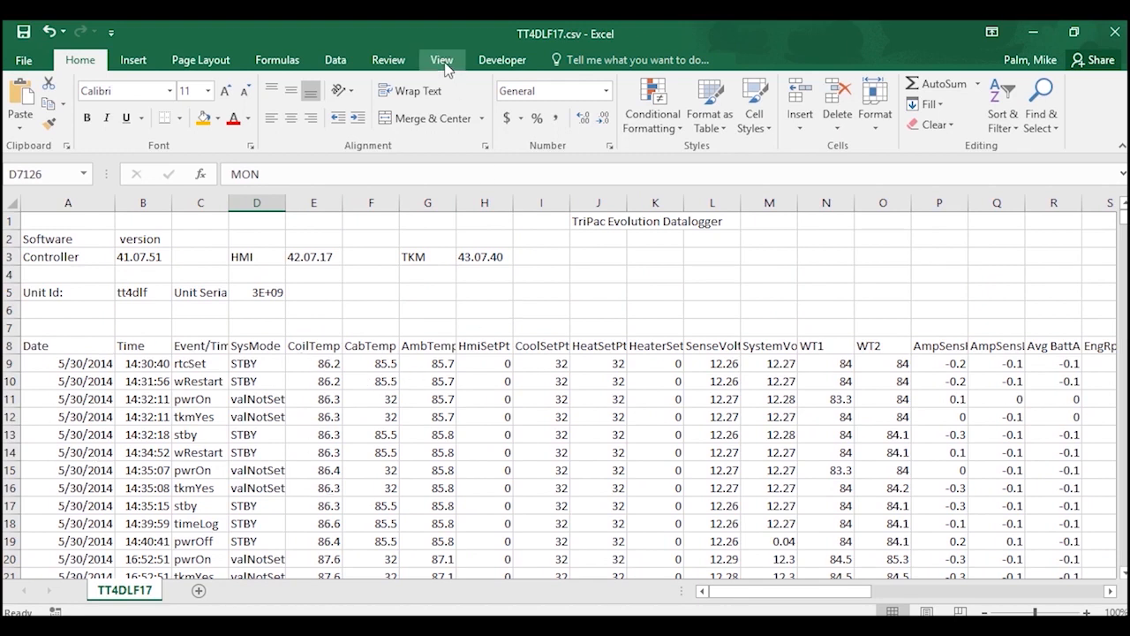
Split the sheet into panes and position the split bars after the header rows and Date/Time columns.
click(441, 60)
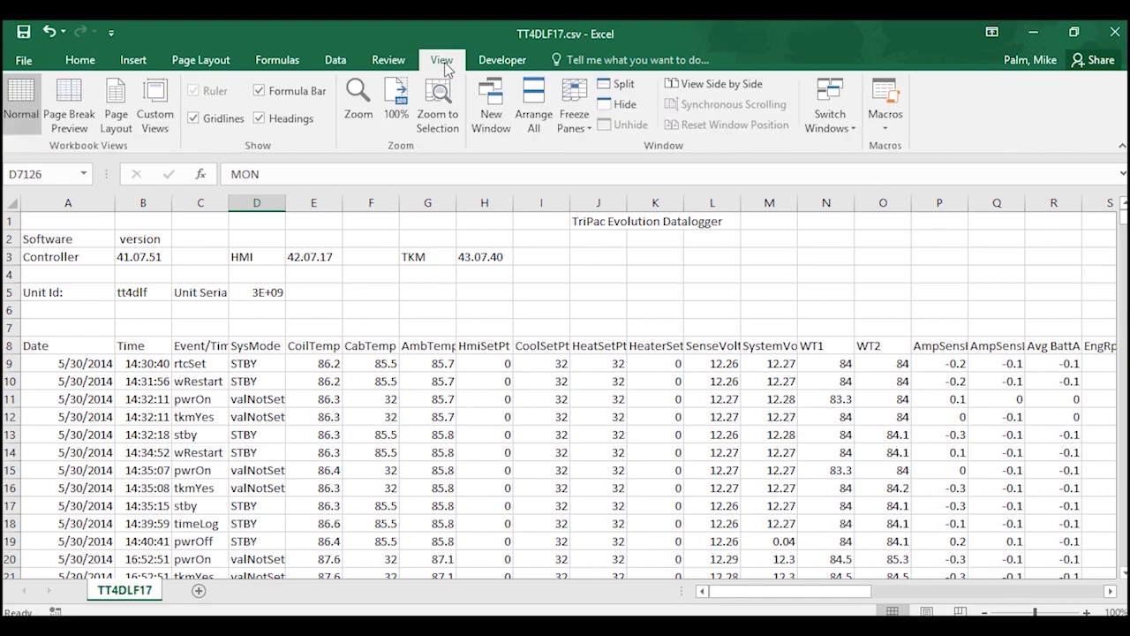
mouse_move(452, 67)
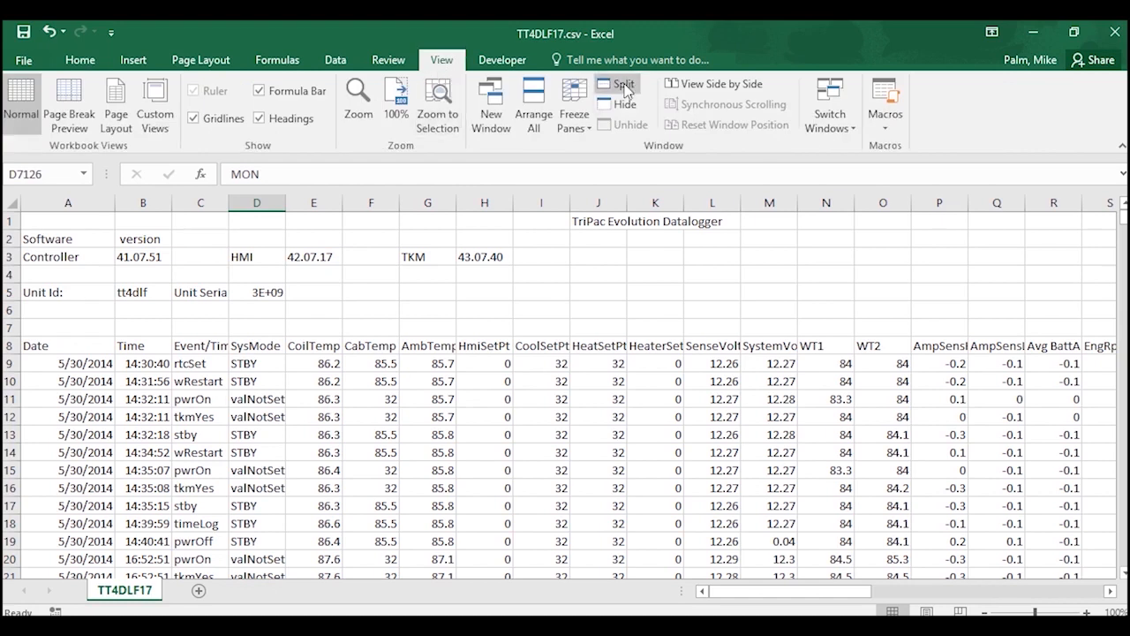
click(622, 83)
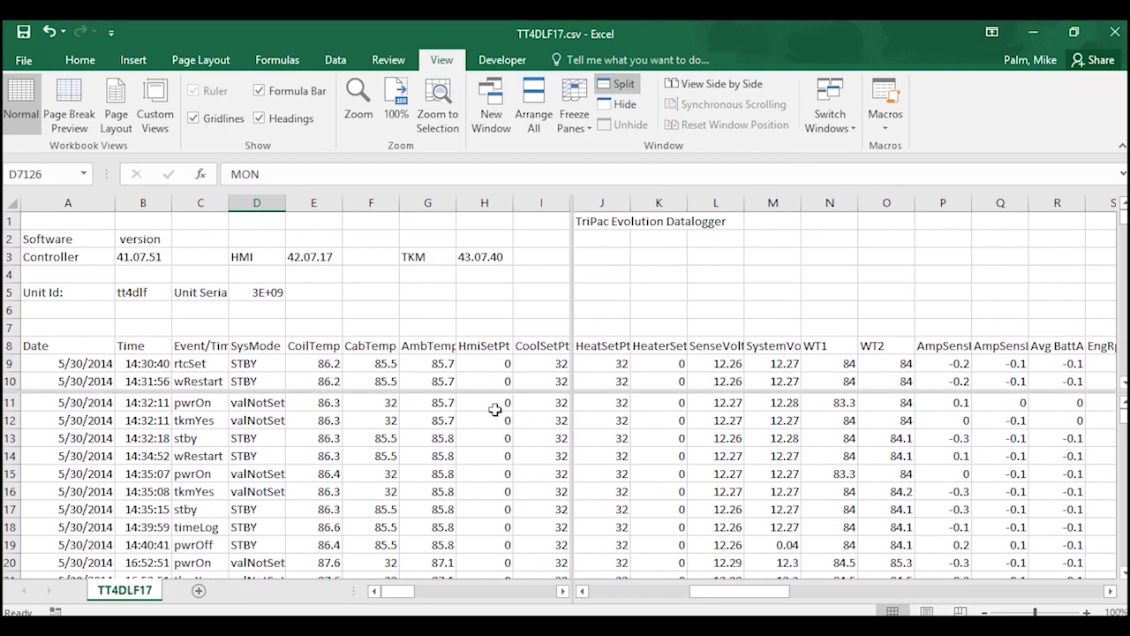
mouse_move(572, 327)
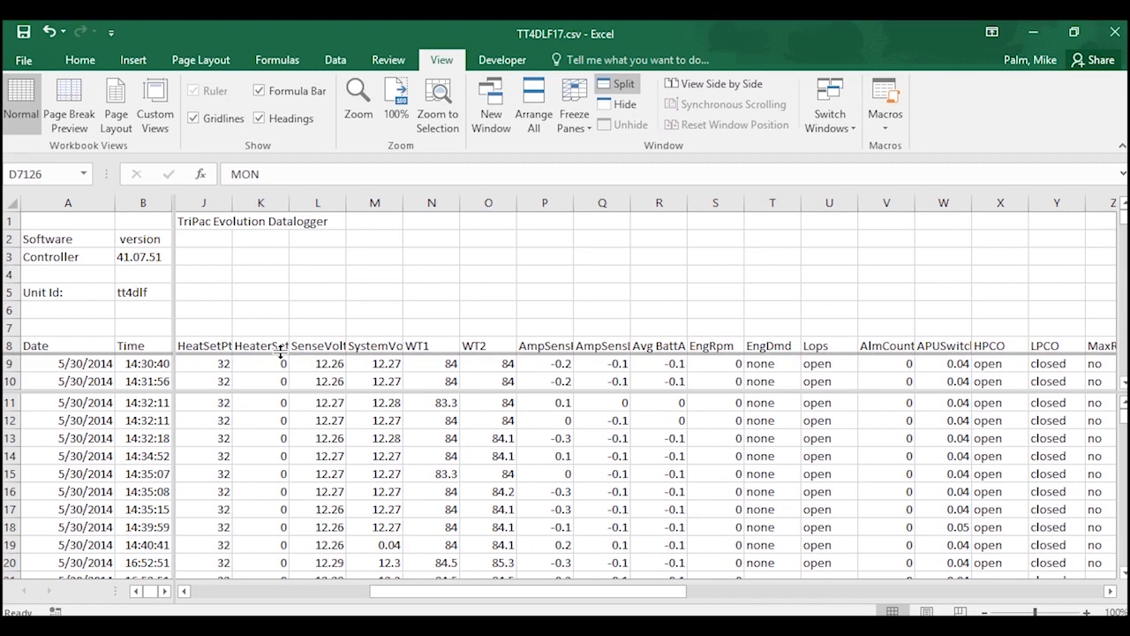
scroll(down, 3)
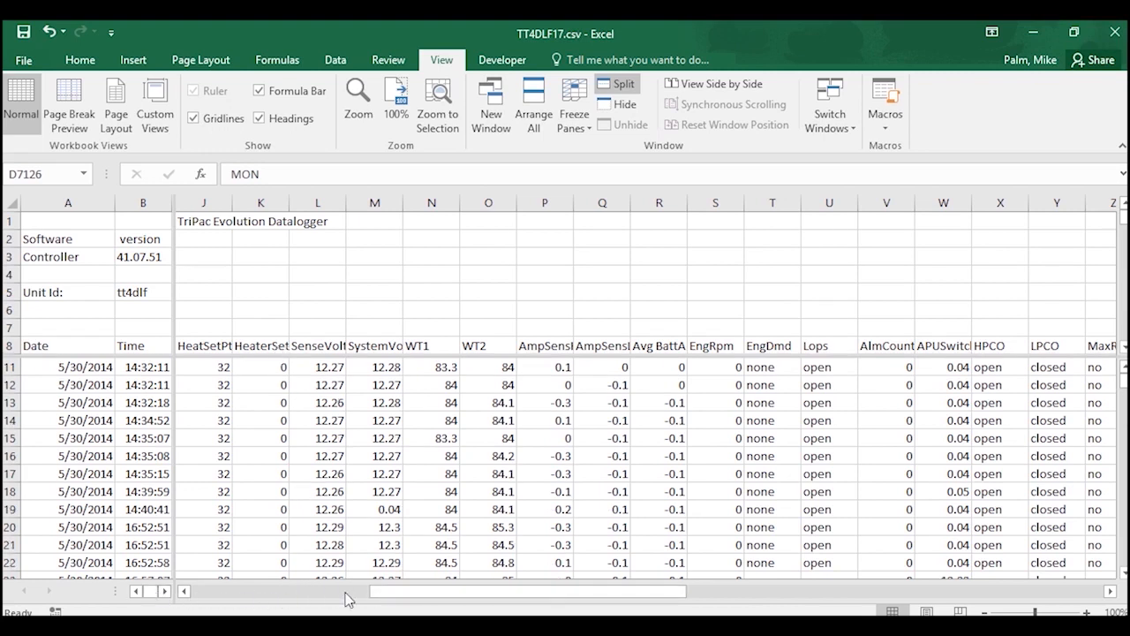
drag(344, 590, 198, 600)
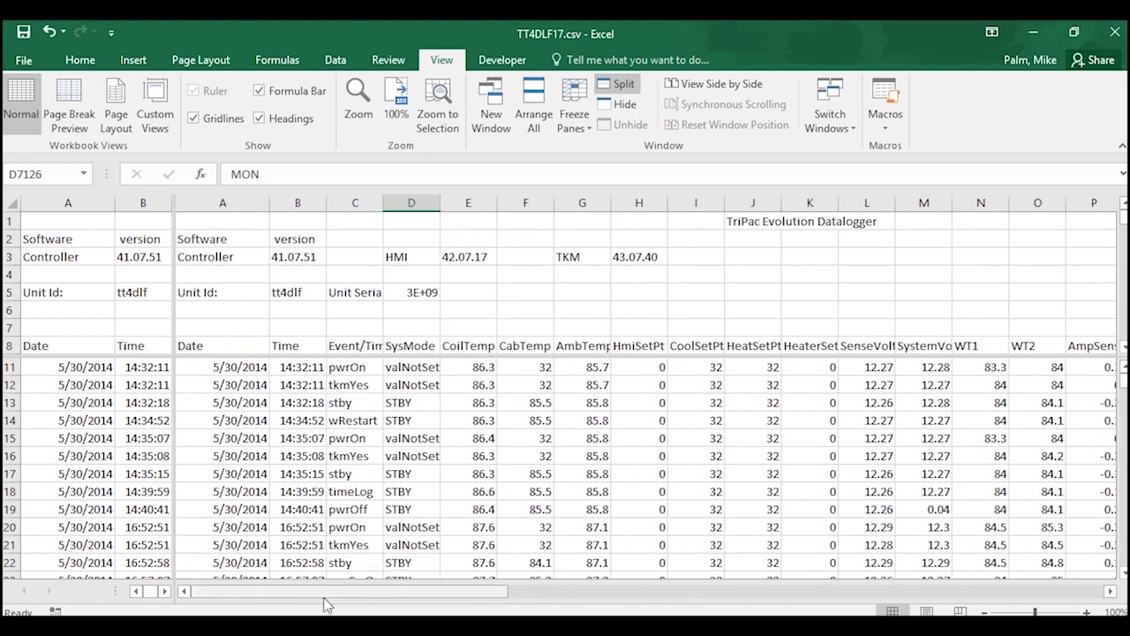
drag(327, 590, 353, 590)
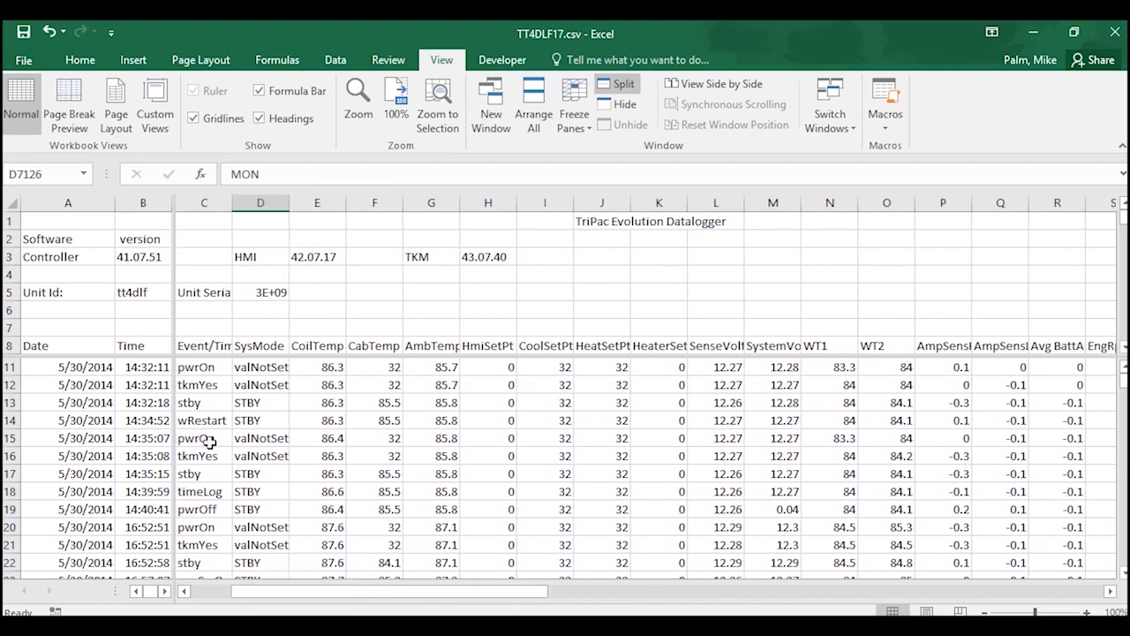
Scroll the data pane to confirm headers stay visible, then widen the left pane's split bar.
scroll(down, 3)
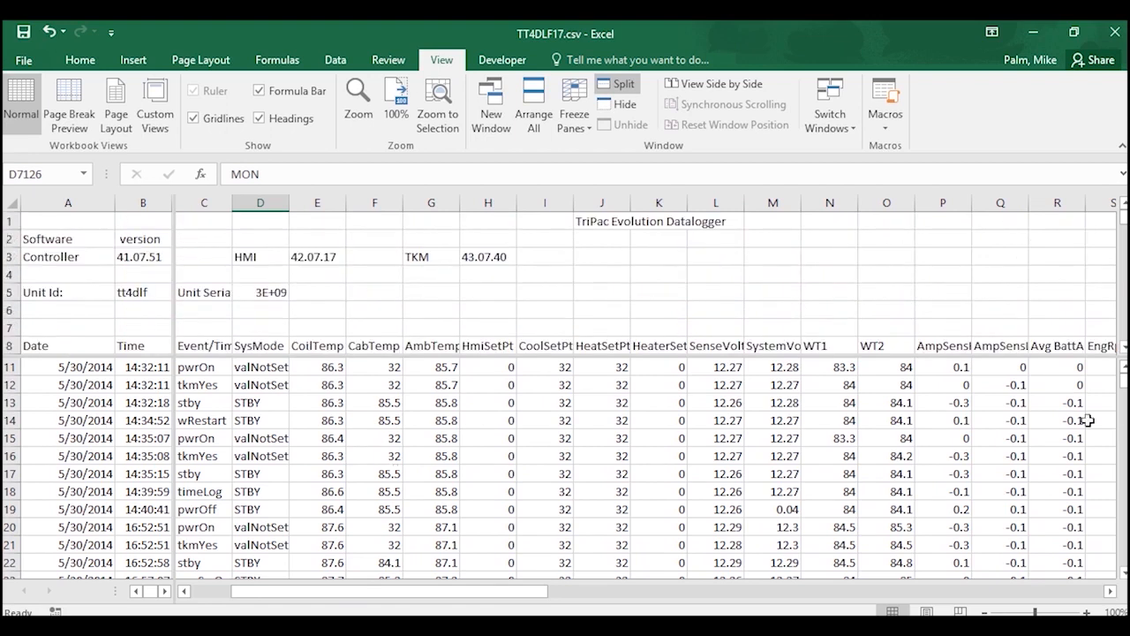
scroll(down, 3)
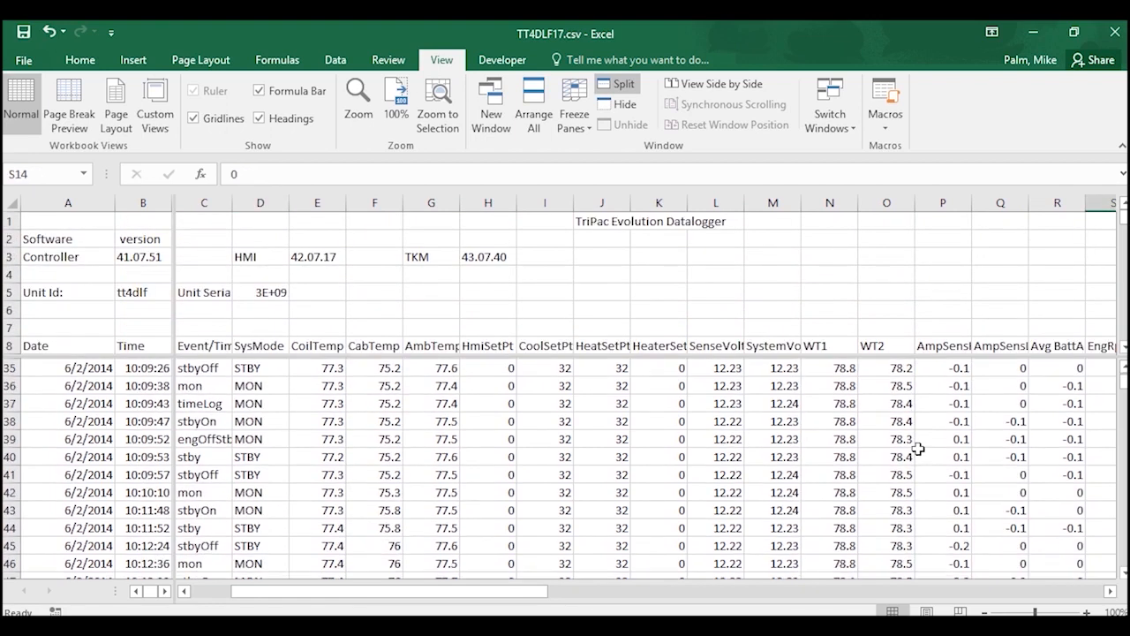
scroll(down, 3)
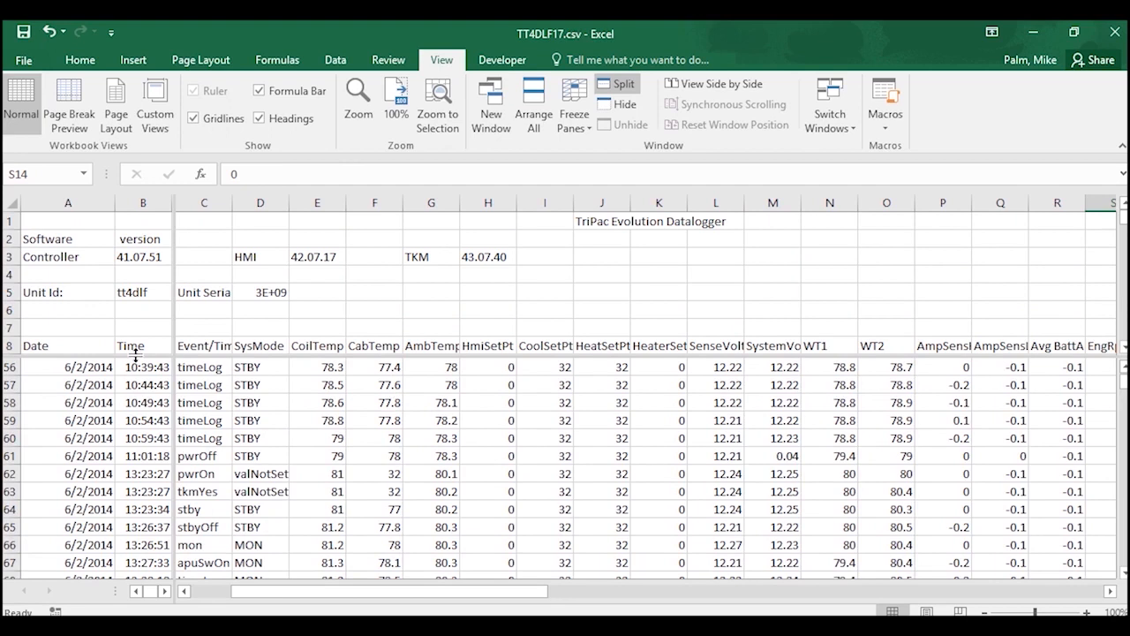
mouse_move(328, 346)
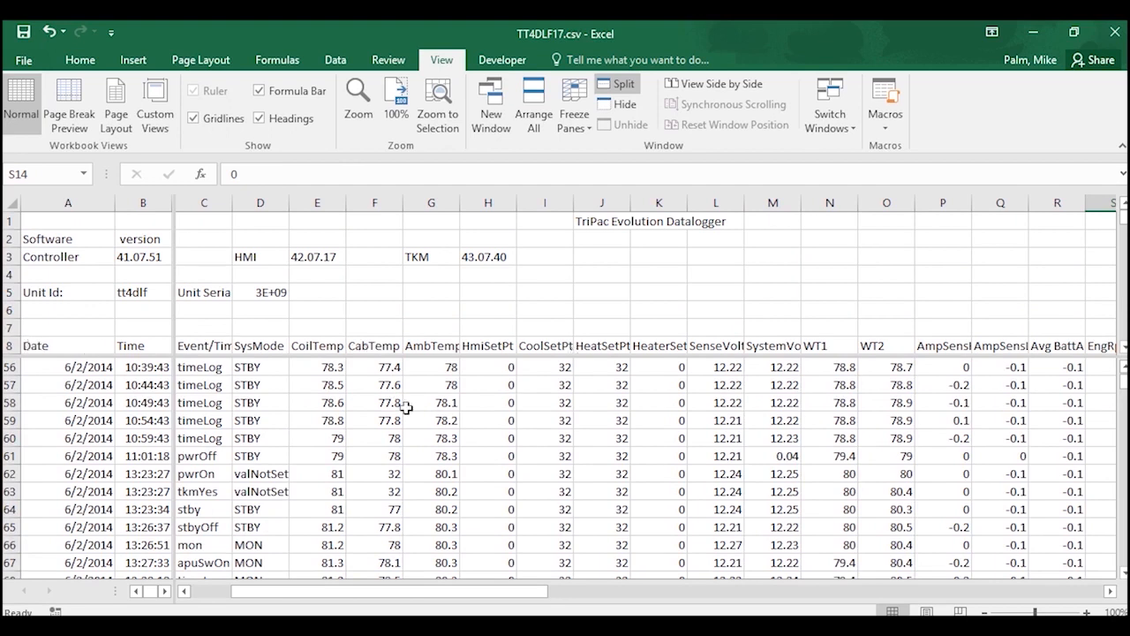
scroll(down, 3)
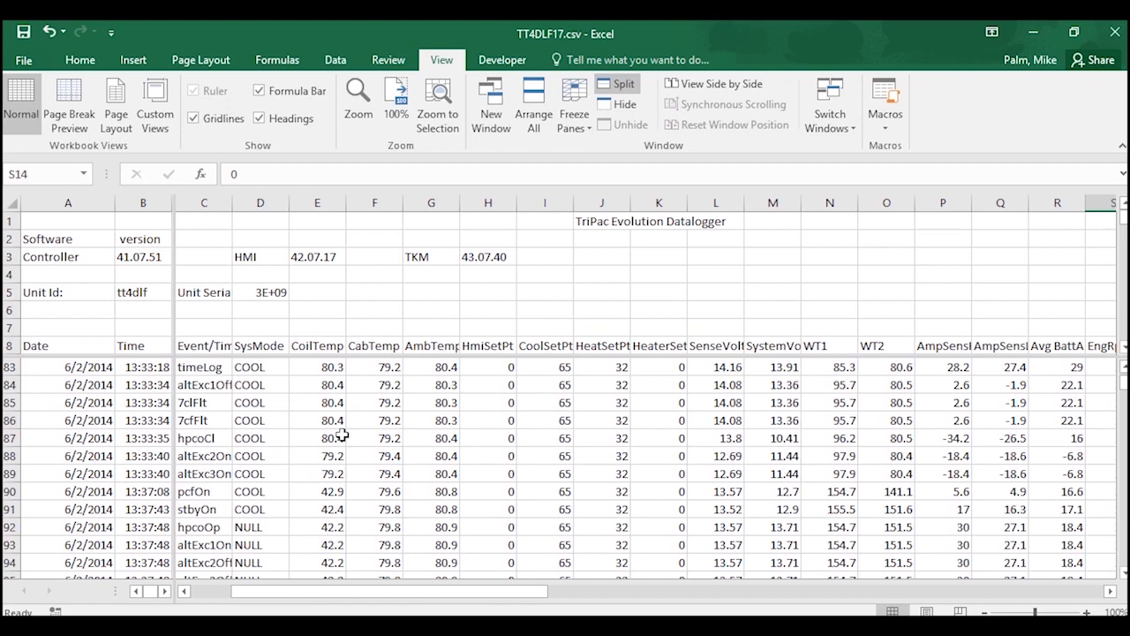
scroll(down, 3)
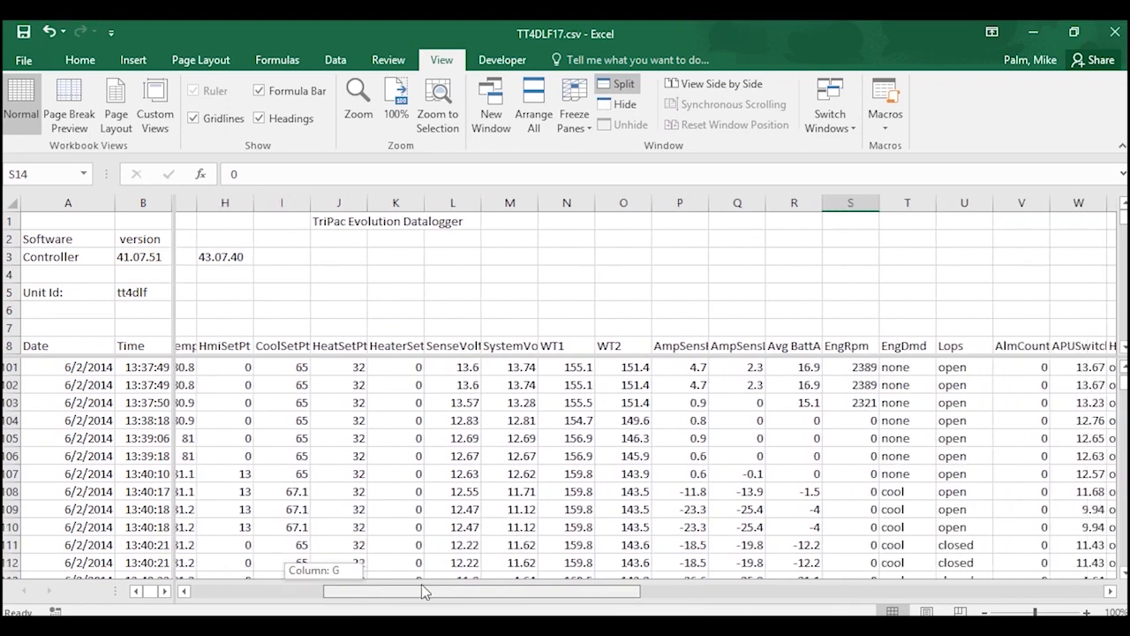
drag(424, 590, 650, 590)
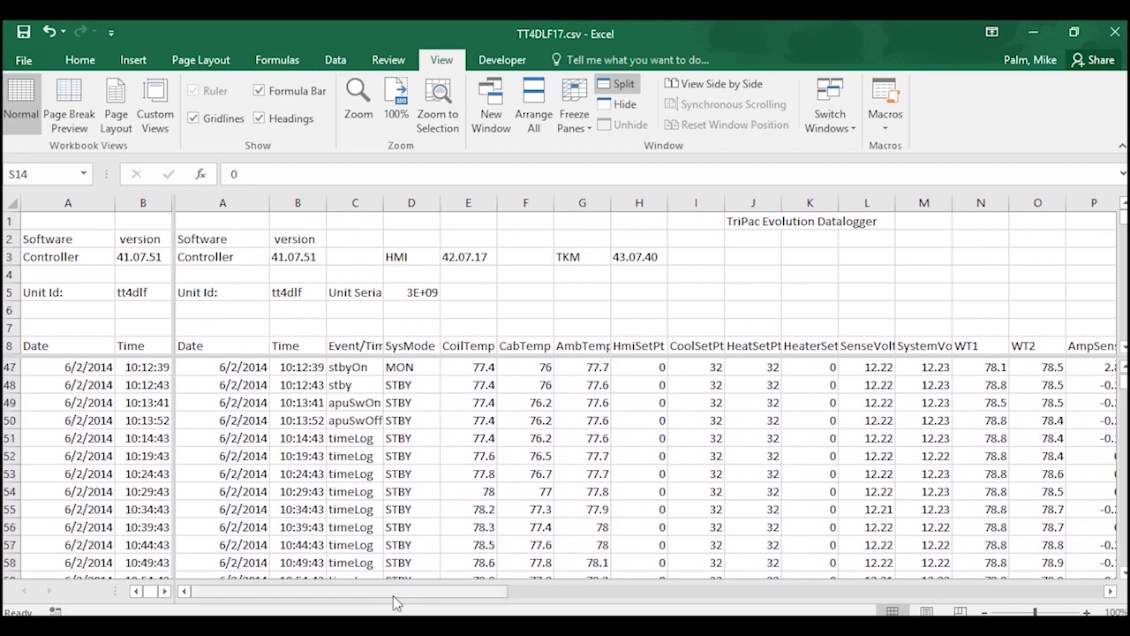
mouse_move(605, 141)
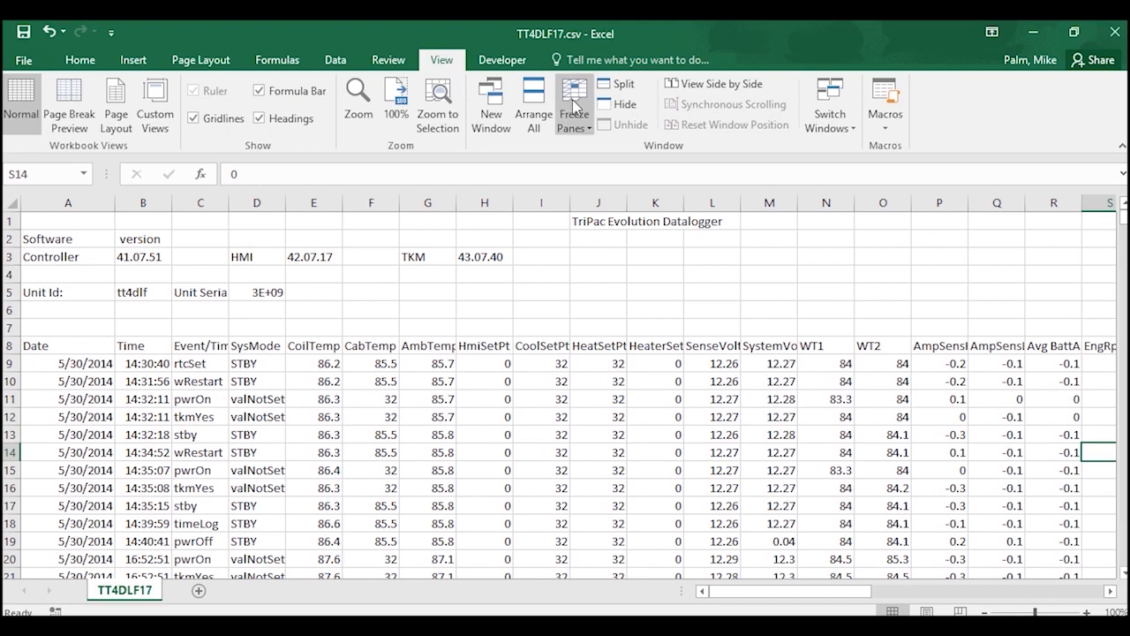
mouse_move(574, 102)
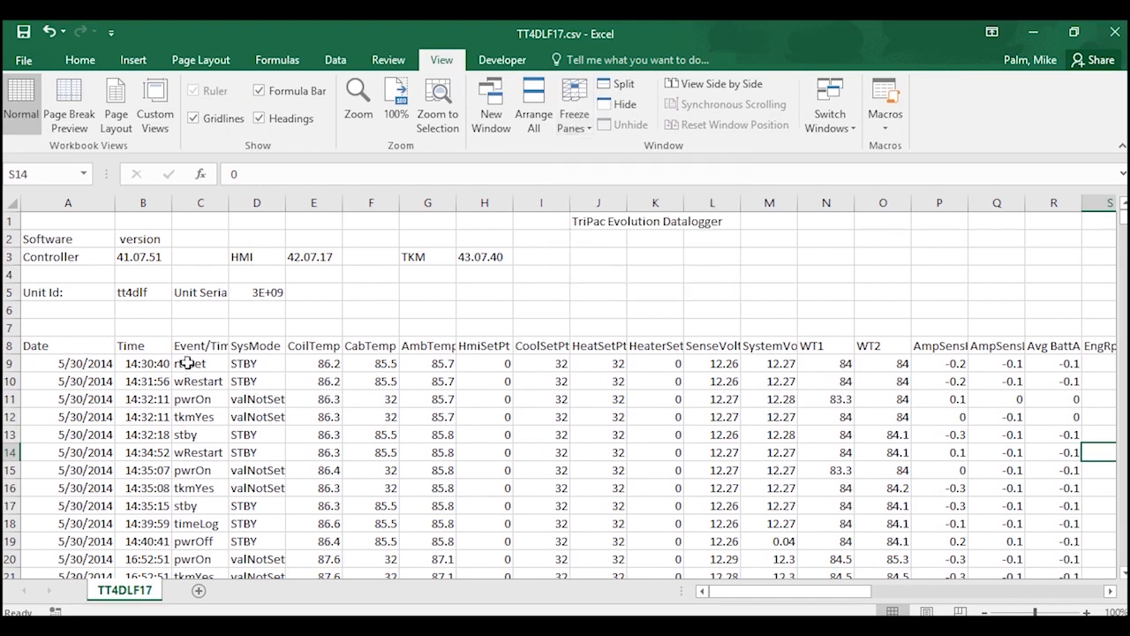
click(199, 364)
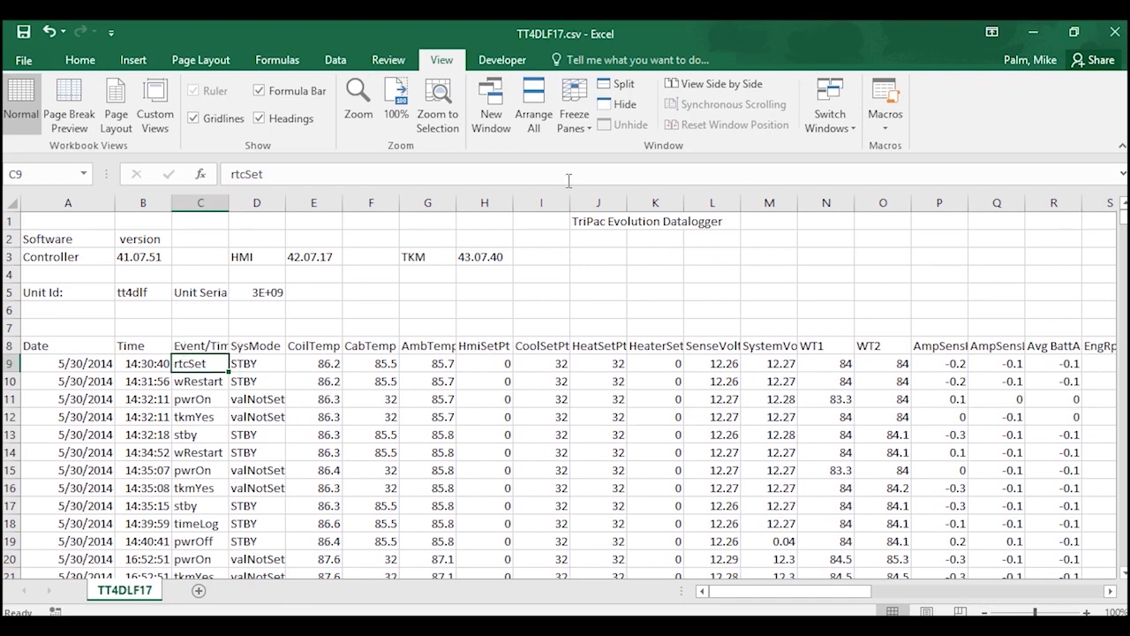
click(573, 101)
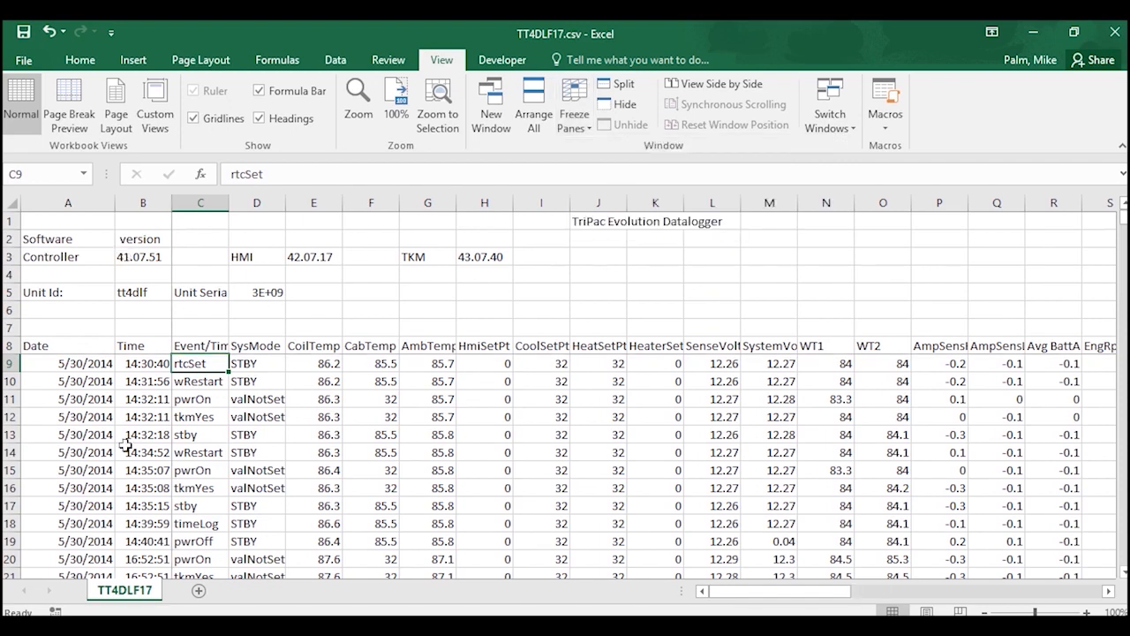
mouse_move(335, 420)
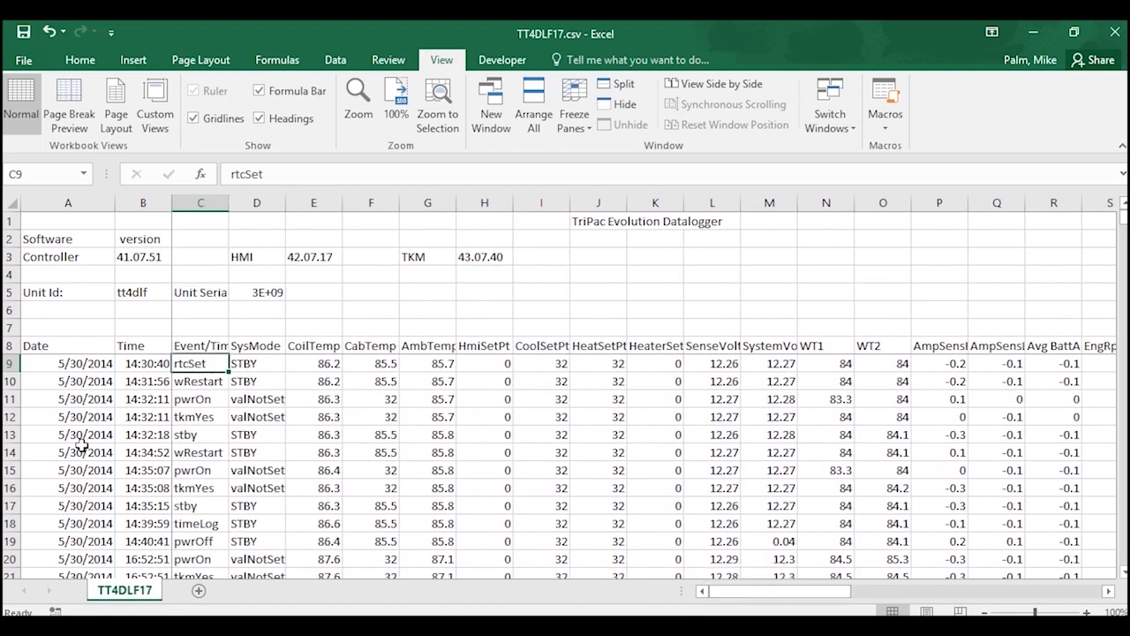
mouse_move(261, 431)
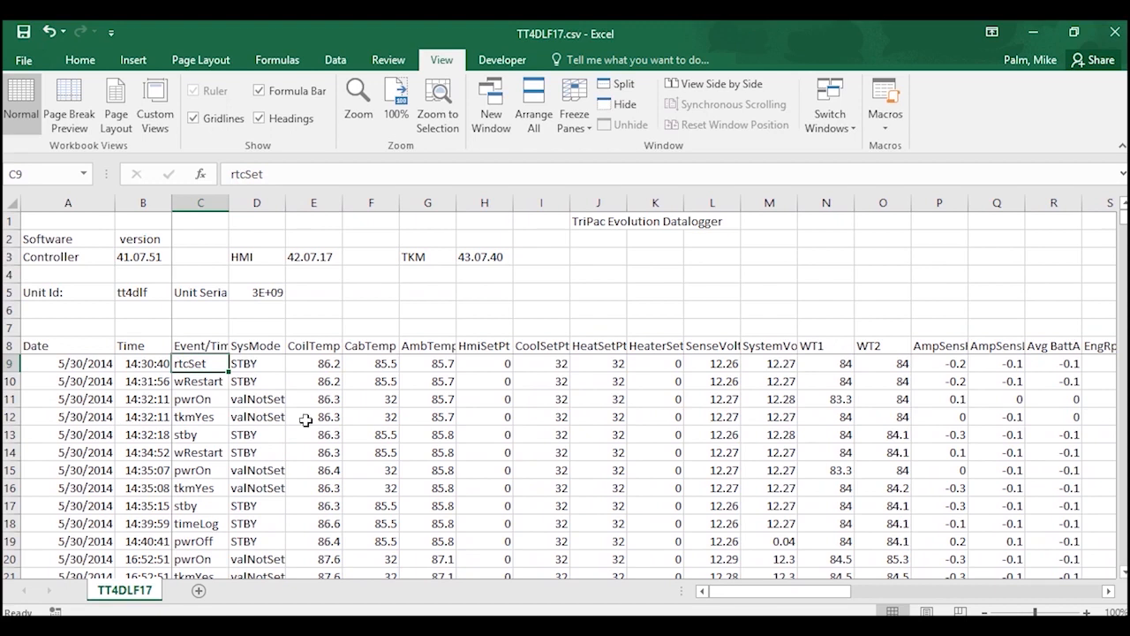
mouse_move(467, 410)
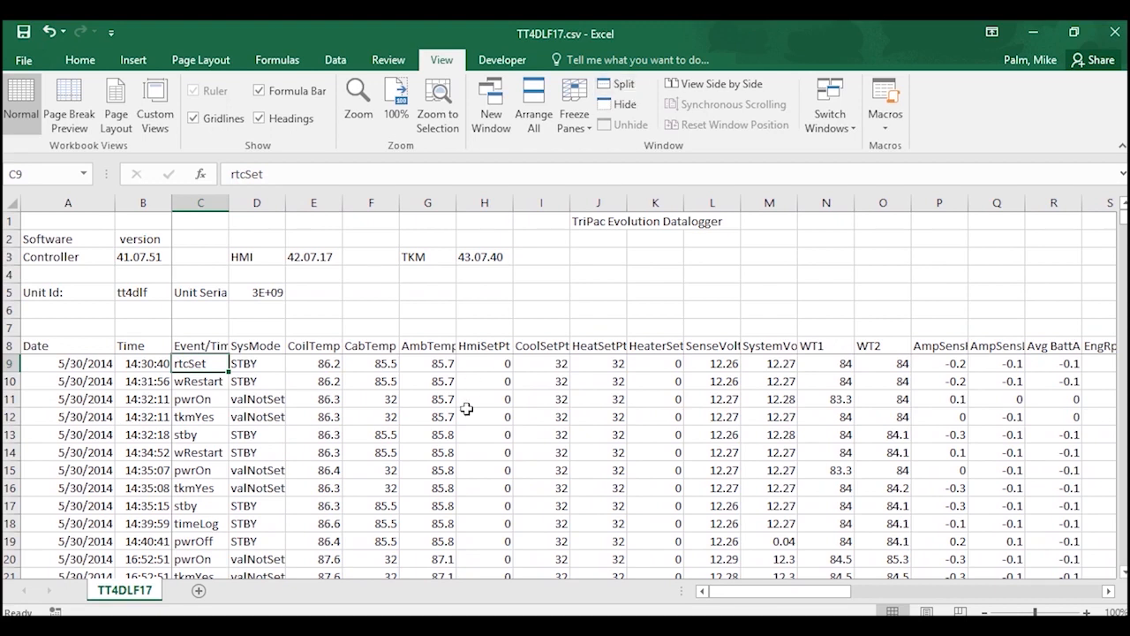
mouse_move(353, 394)
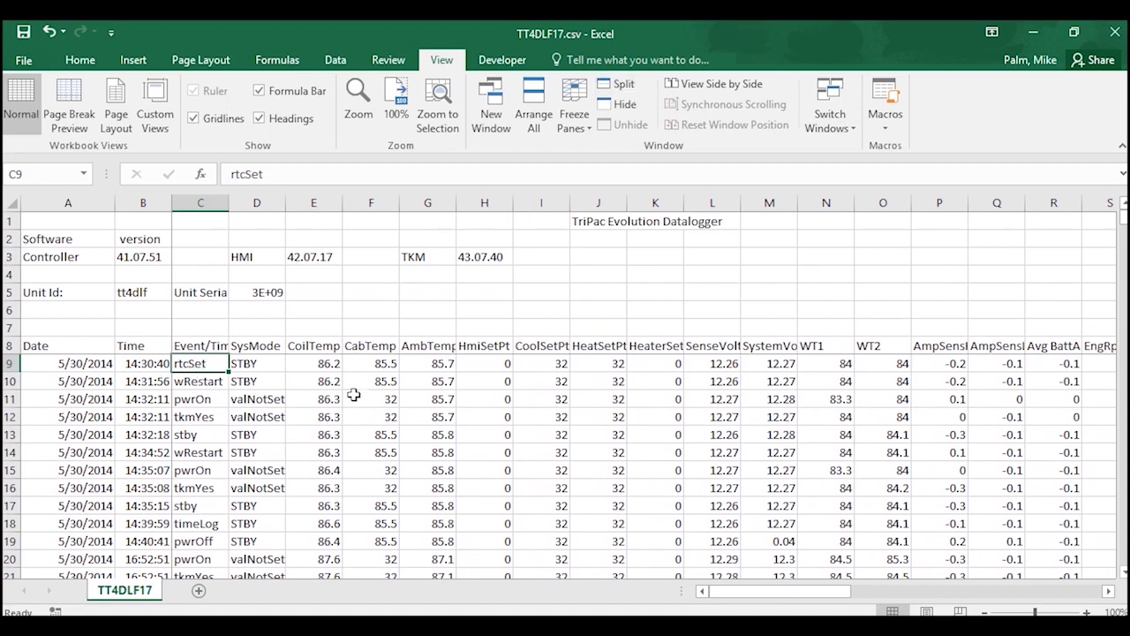
mouse_move(427, 470)
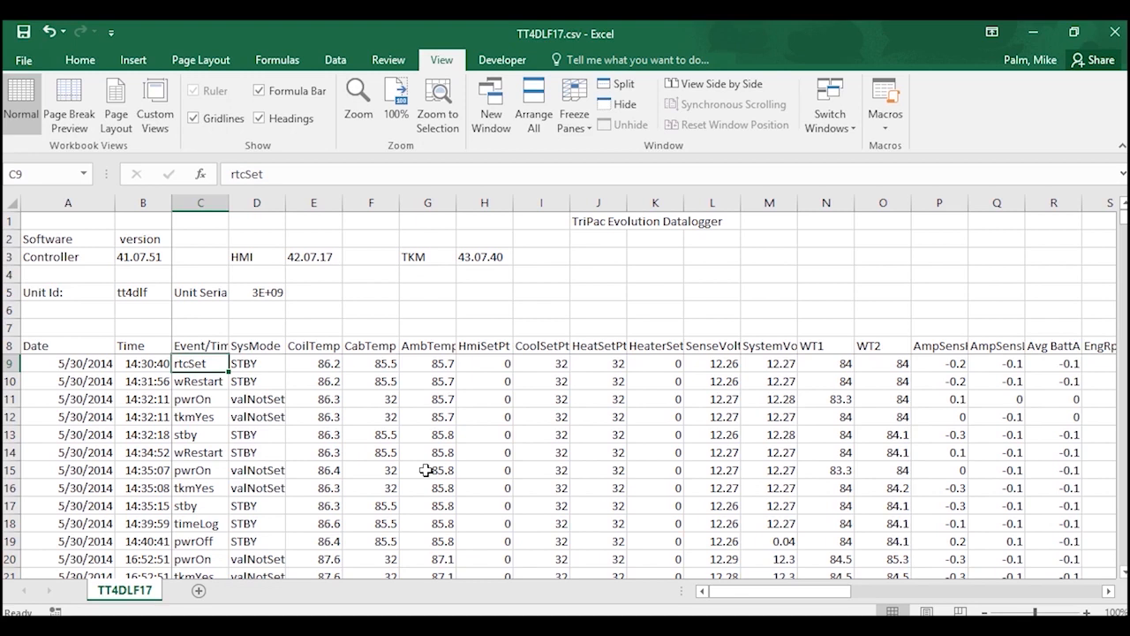
mouse_move(426, 459)
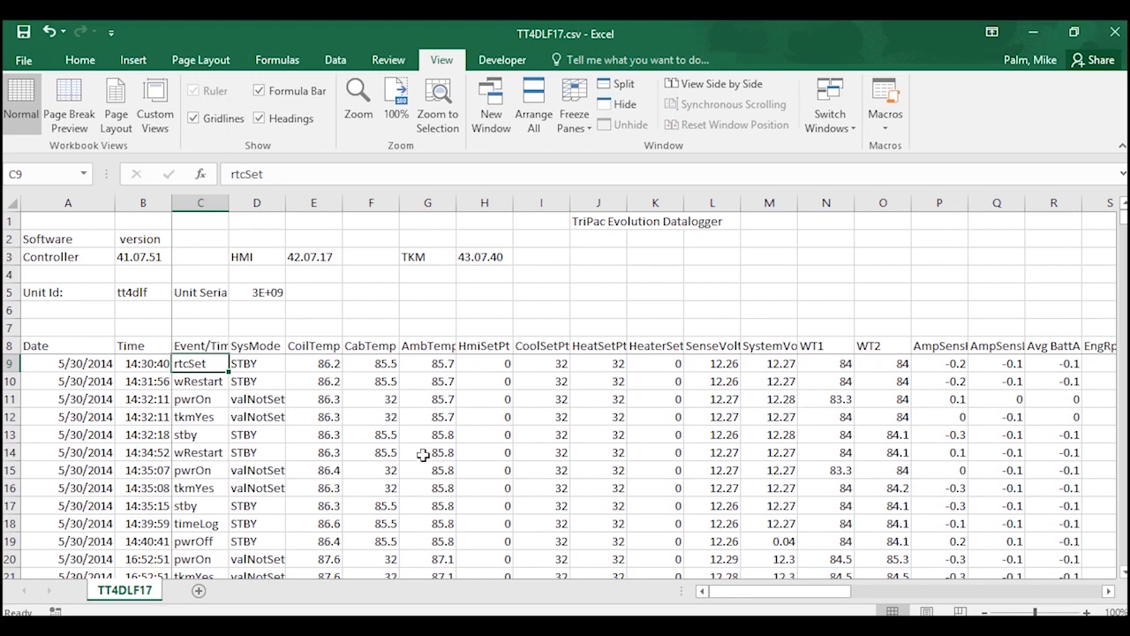
mouse_move(378, 448)
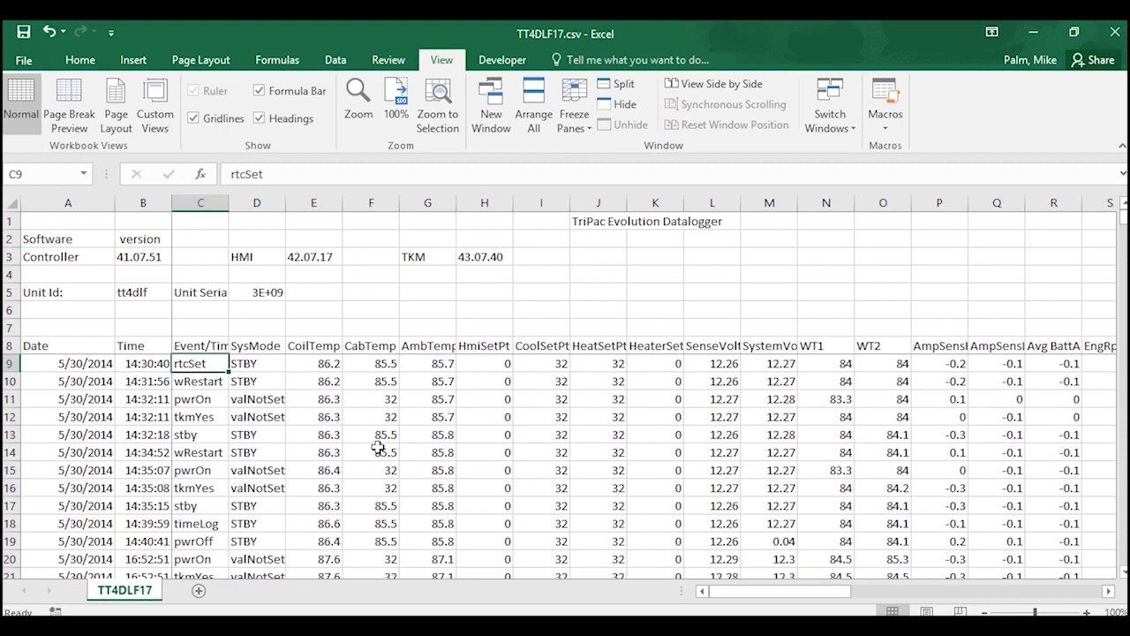
mouse_move(383, 441)
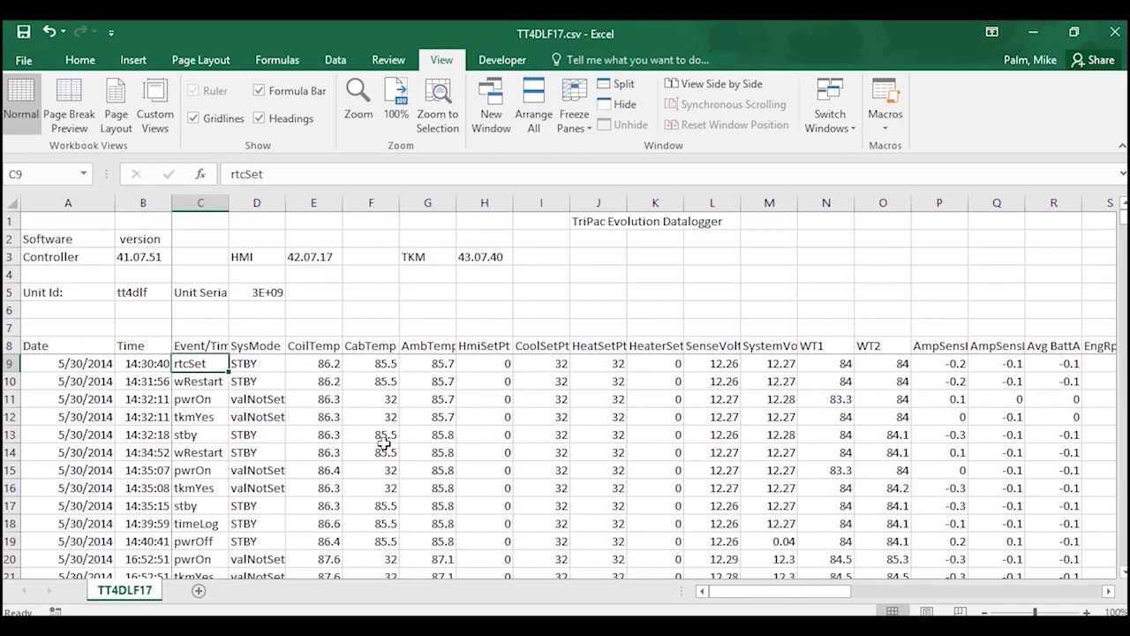
mouse_move(367, 318)
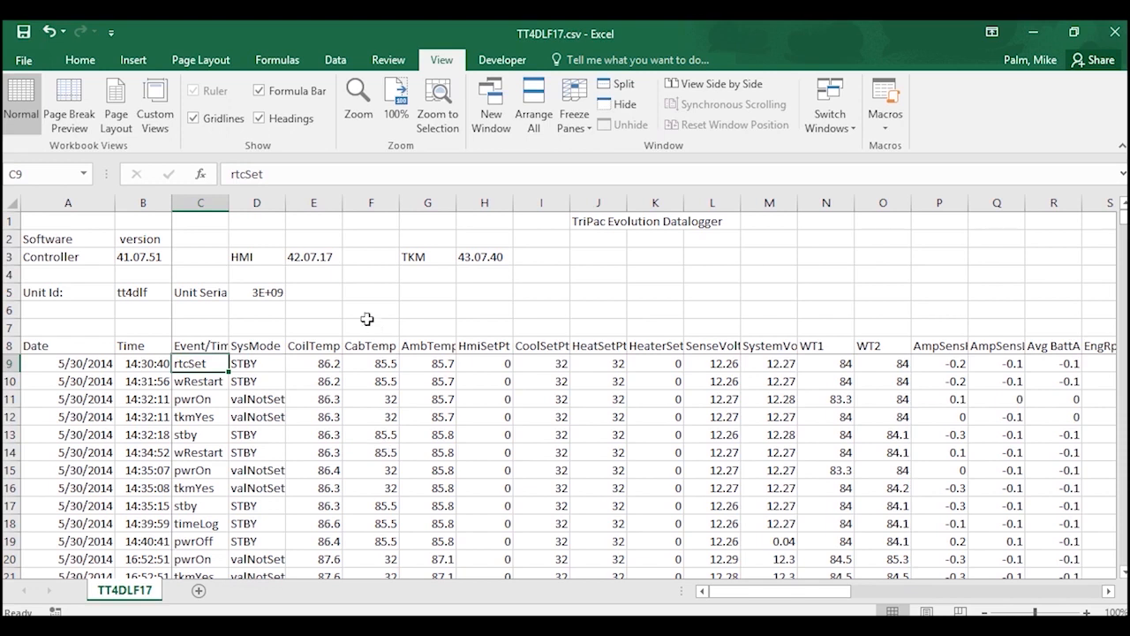
mouse_move(712, 350)
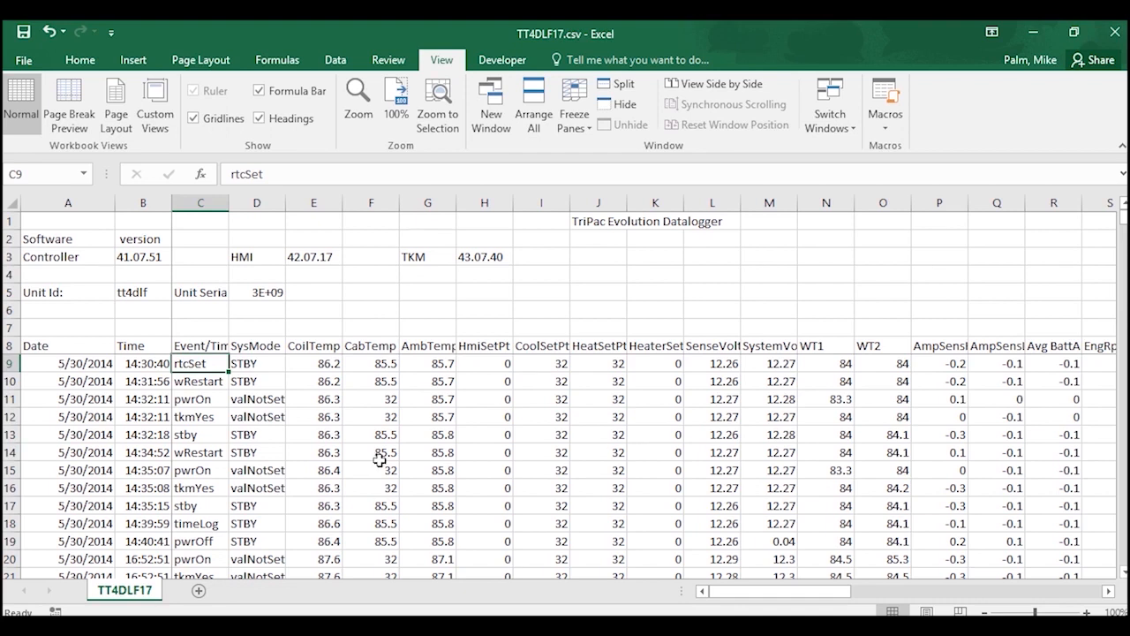
mouse_move(279, 398)
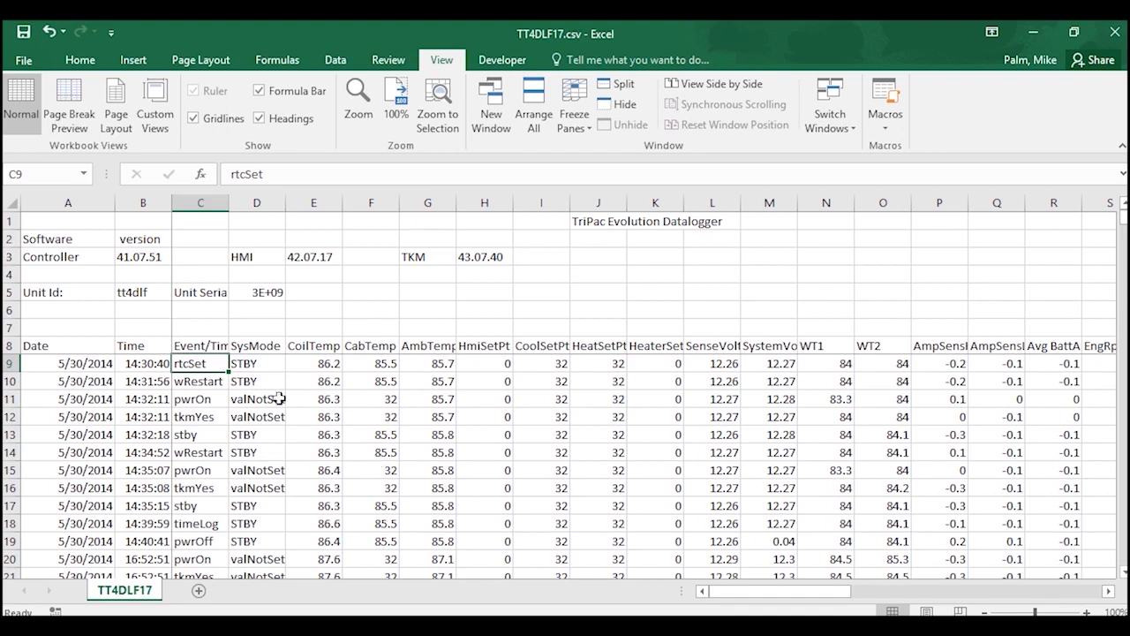
click(314, 327)
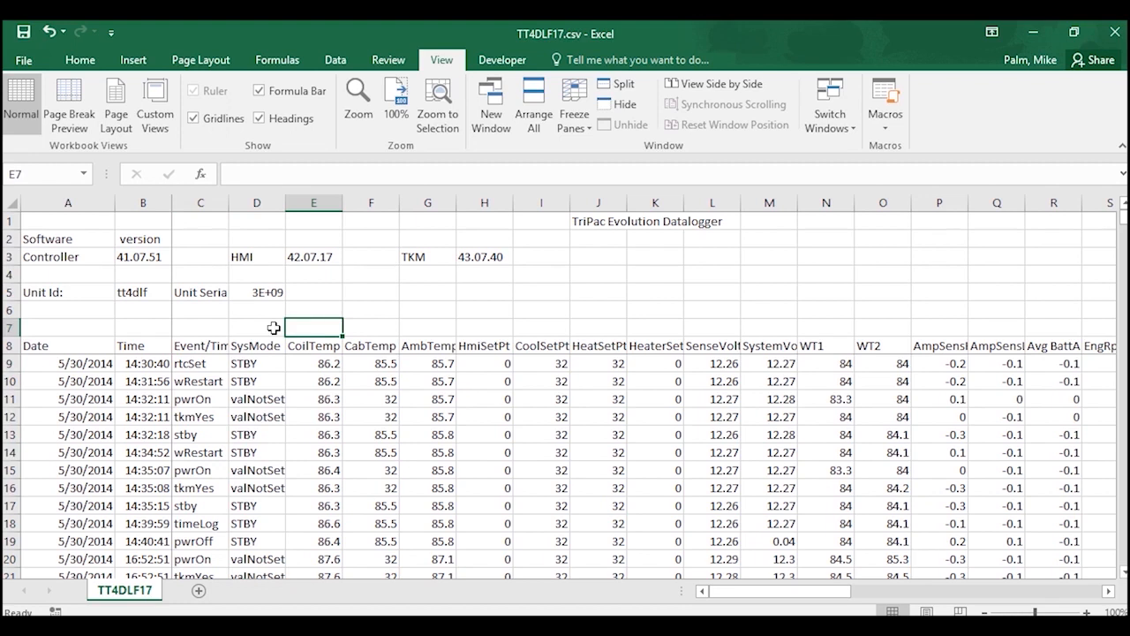
mouse_move(272, 329)
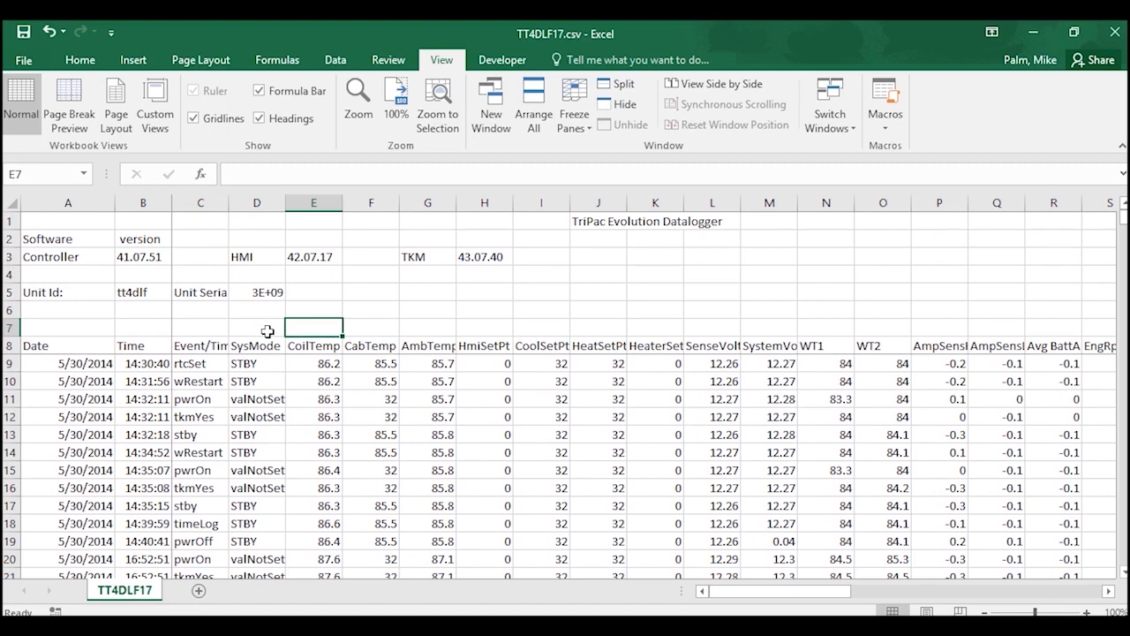
mouse_move(328, 391)
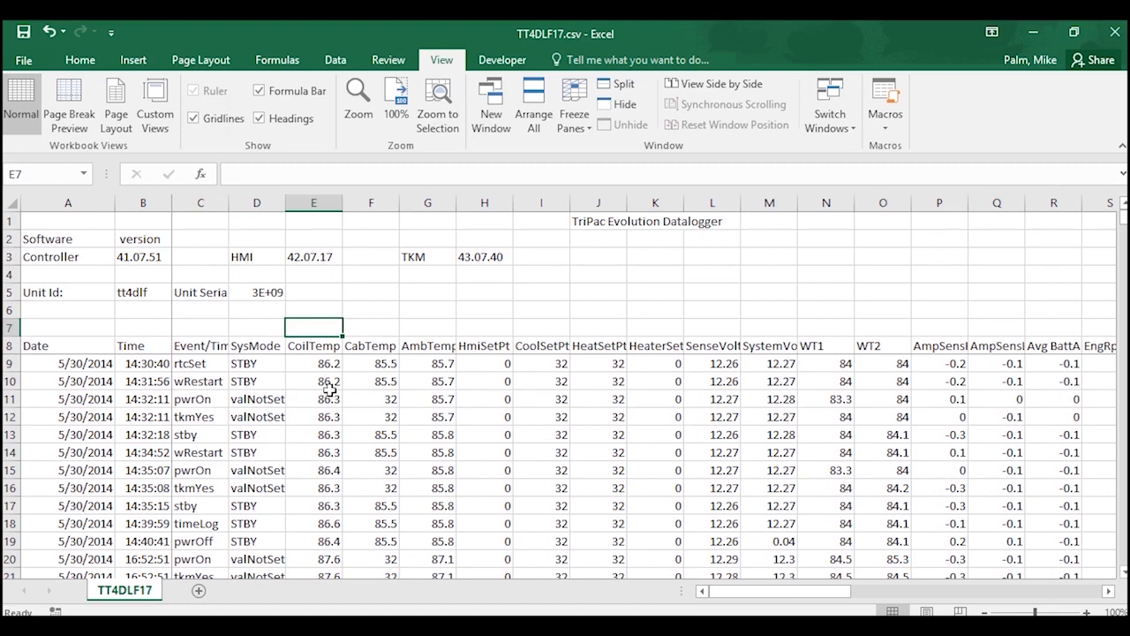
mouse_move(238, 416)
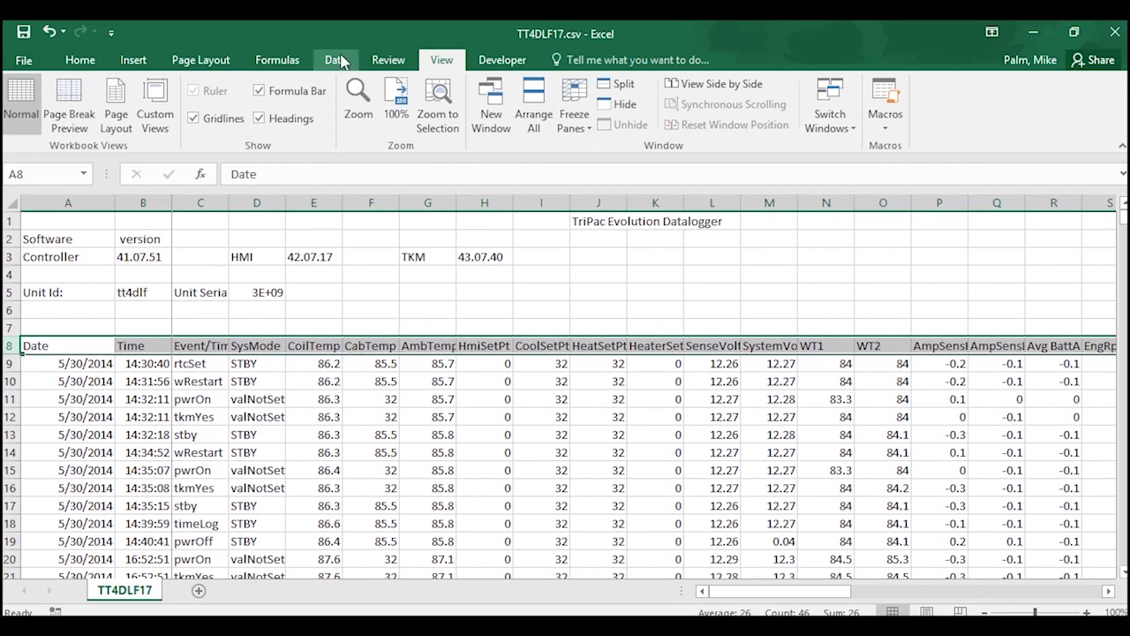
Turn on AutoFilter for the header row and clear all event types in the Event/Time filter.
click(335, 60)
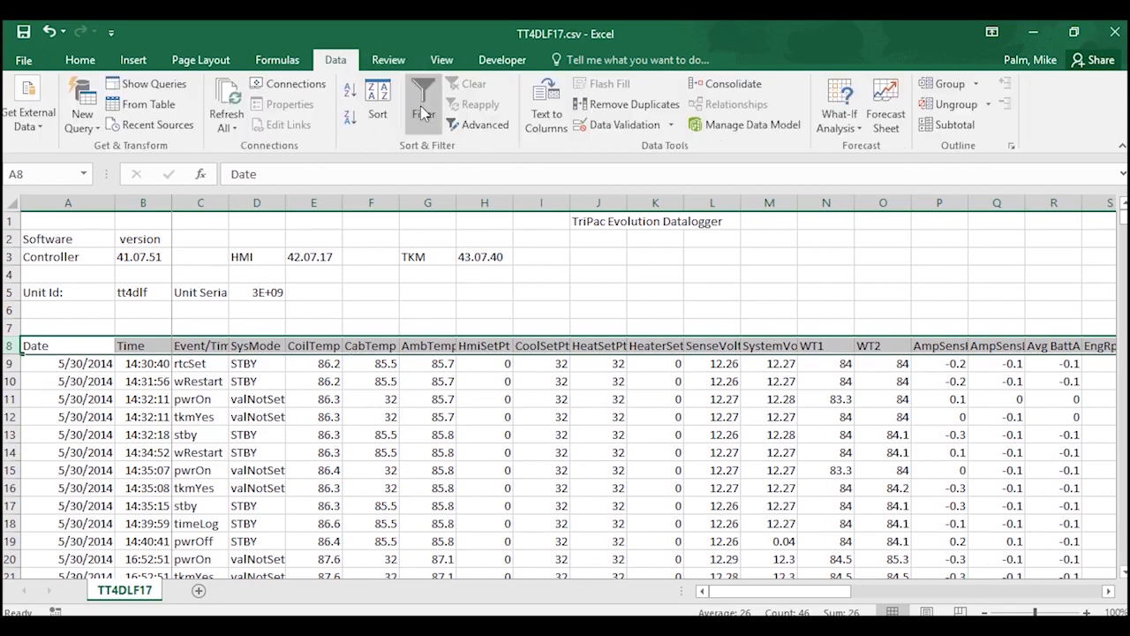
click(424, 103)
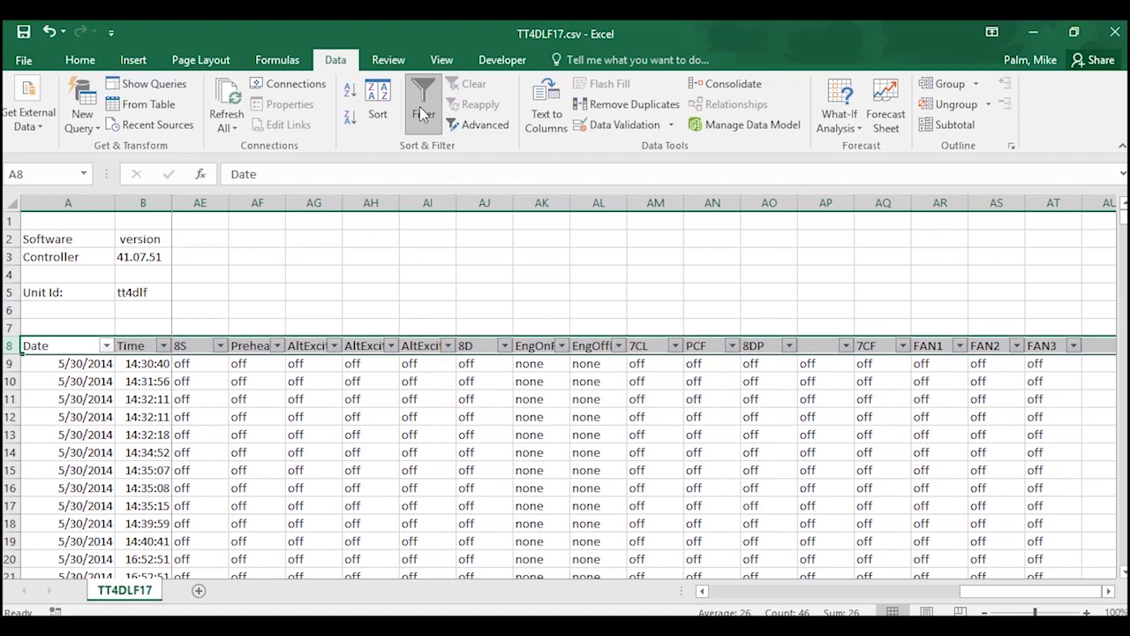
click(258, 382)
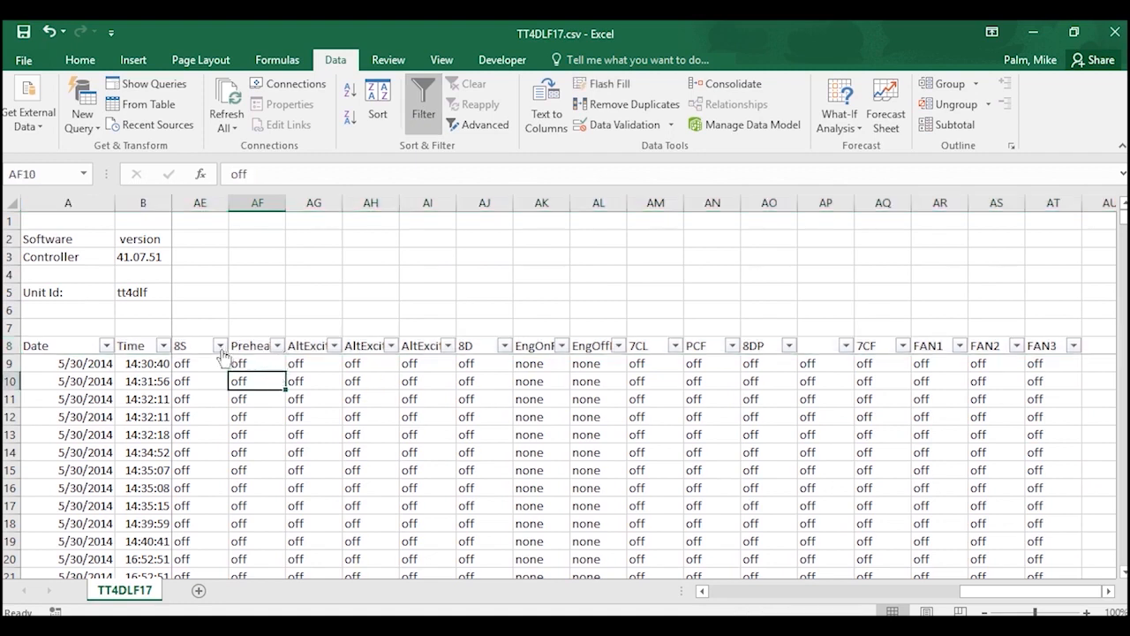
mouse_move(576, 348)
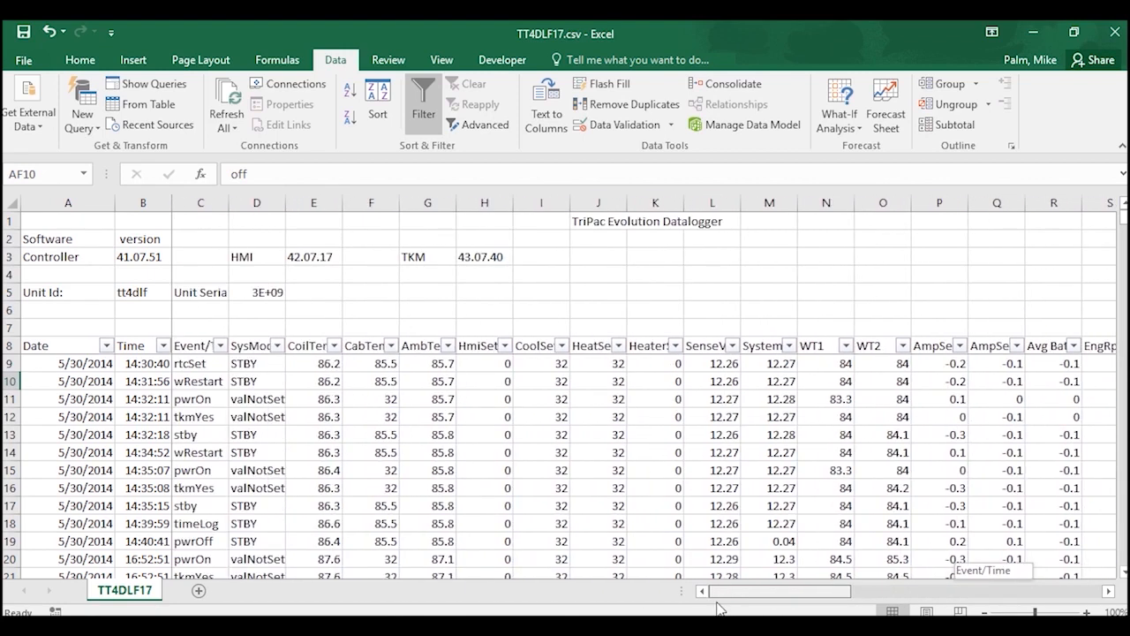
mouse_move(226, 353)
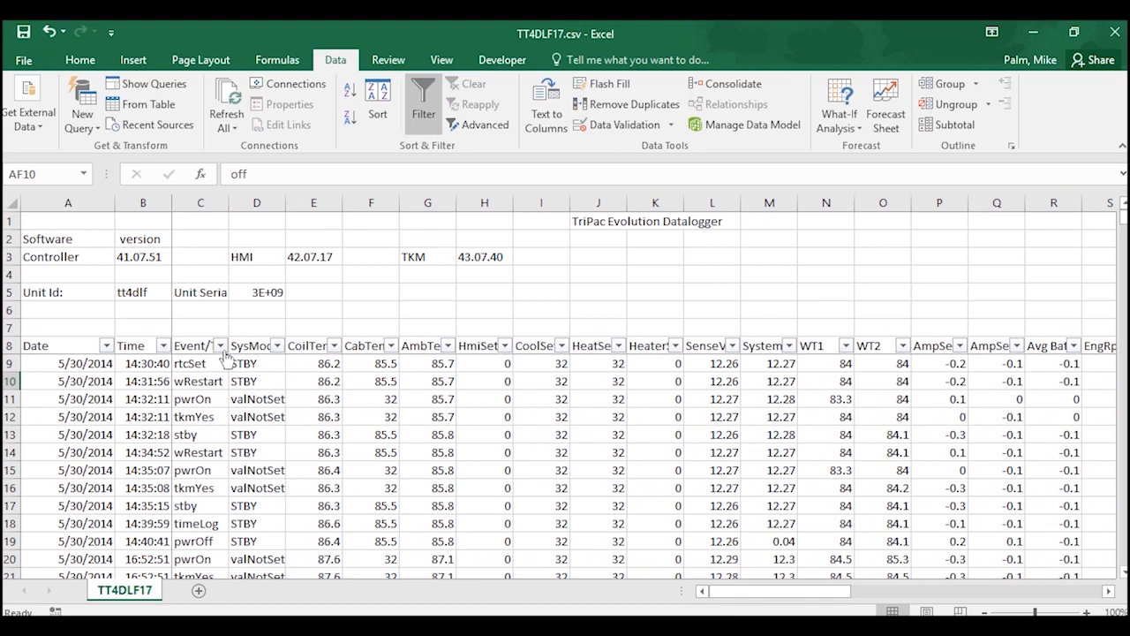
click(222, 345)
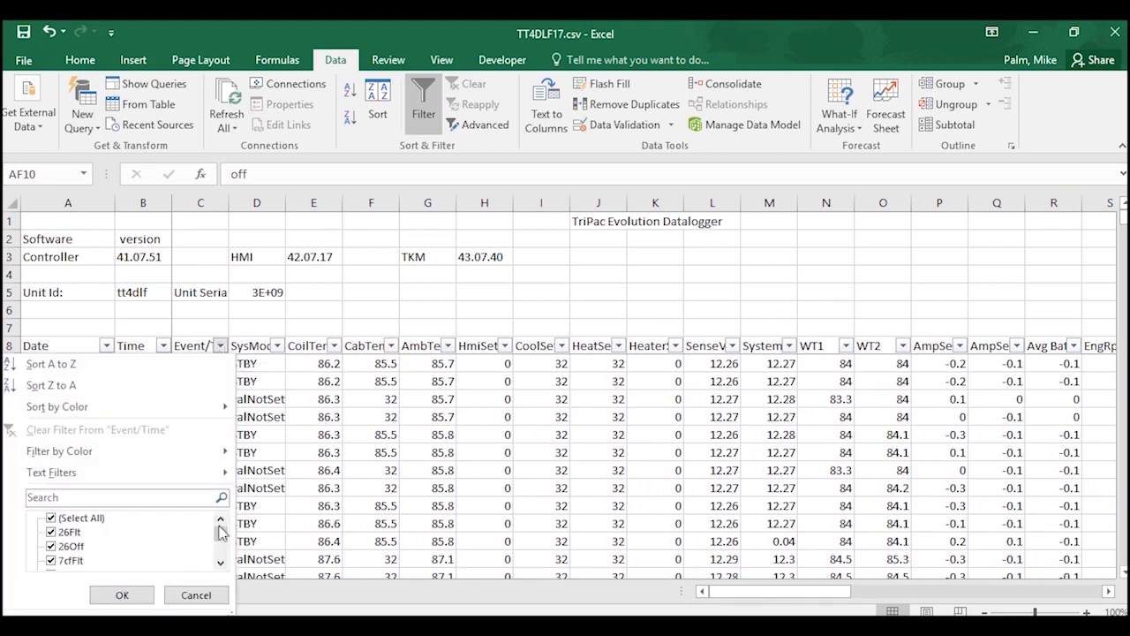
scroll(down, 3)
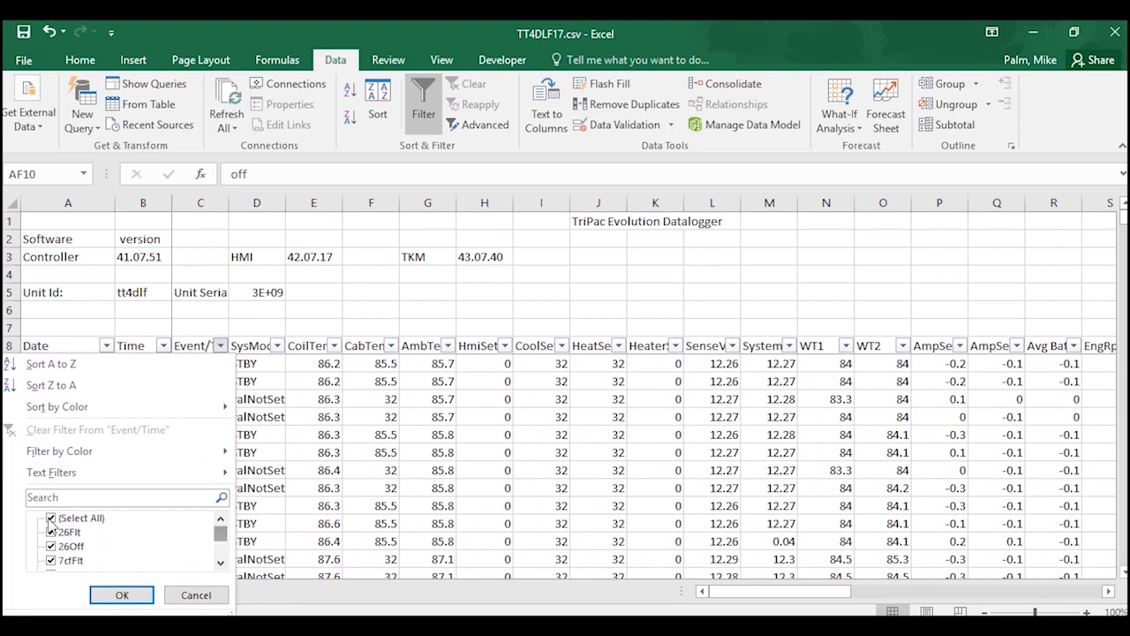
click(51, 520)
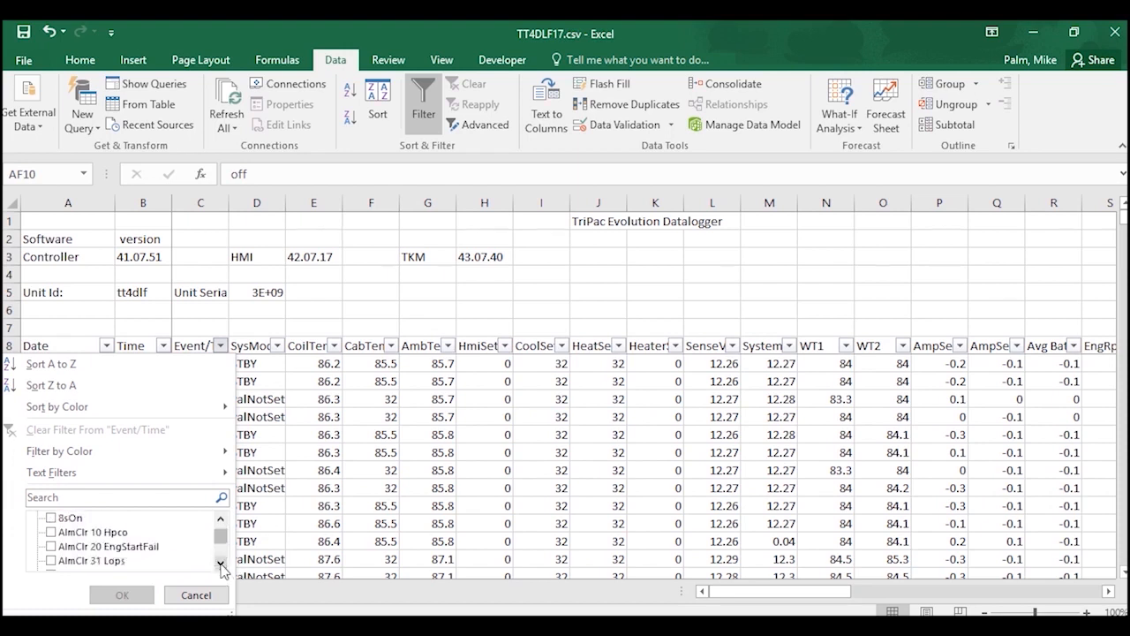
Tick only the alarm entries such as AlmClr 10 Hpro and AlmSet 61 LowBat-shtdn and apply the filter.
click(49, 531)
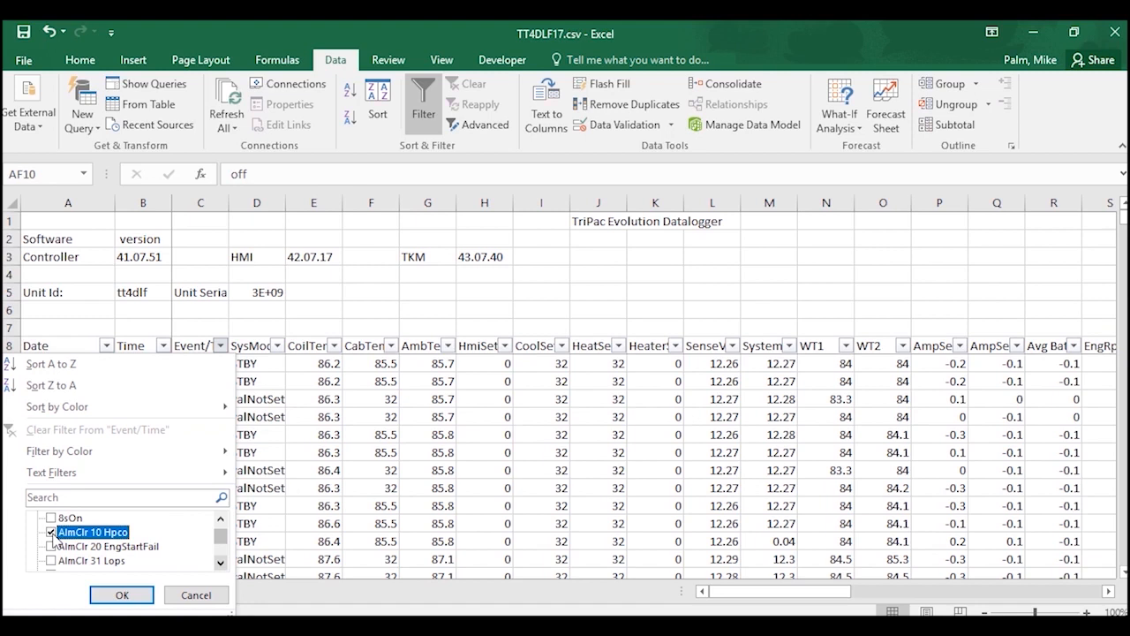
click(51, 562)
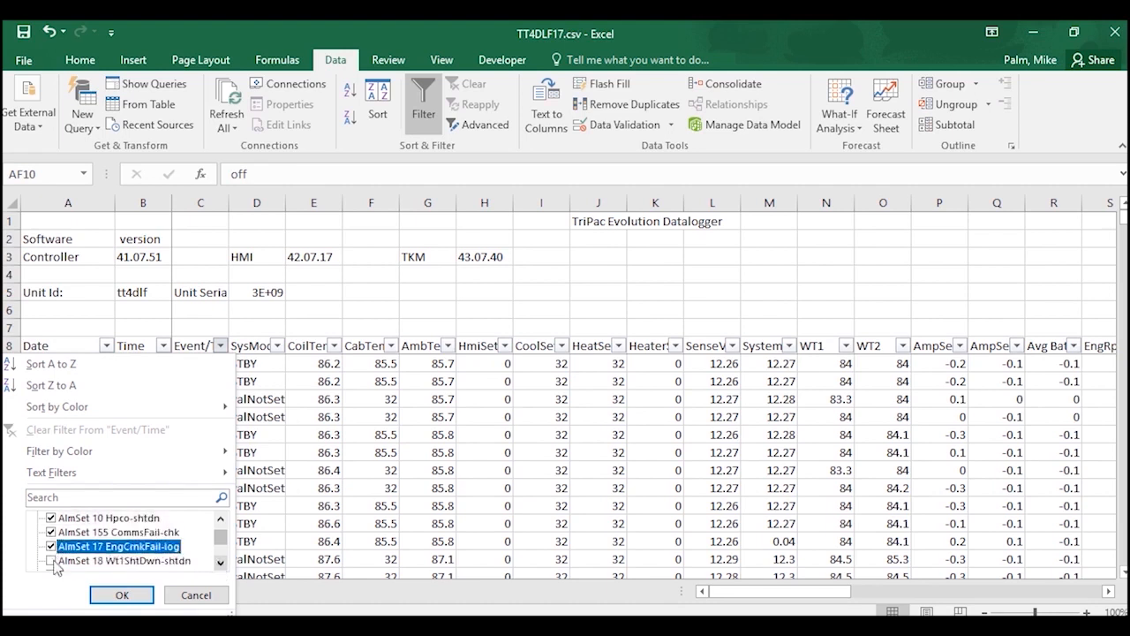
scroll(down, 3)
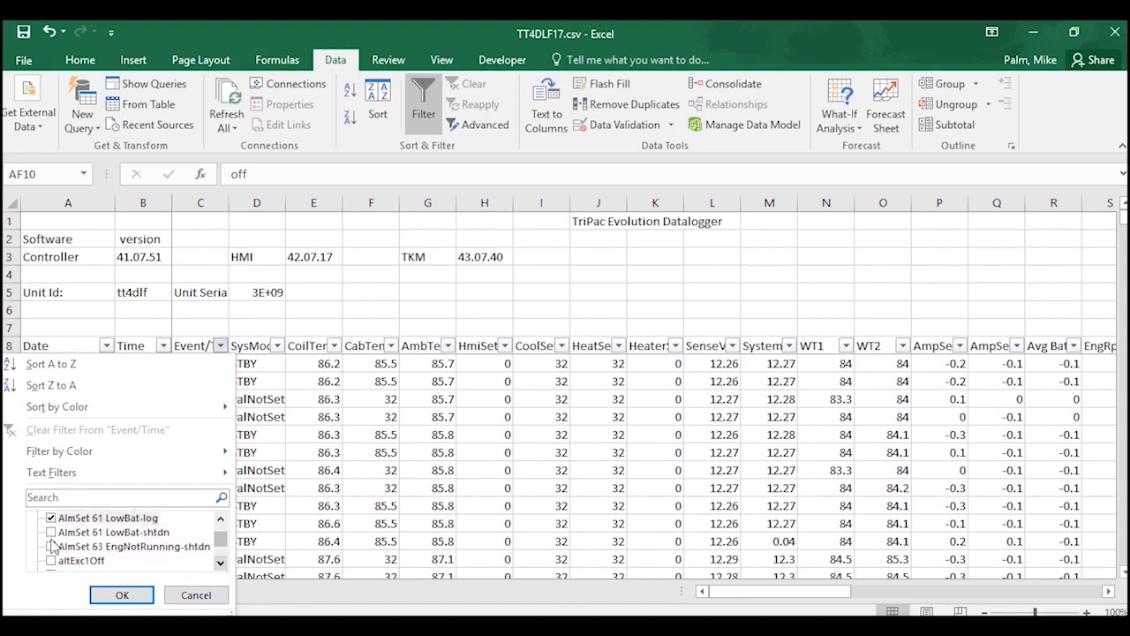
click(52, 532)
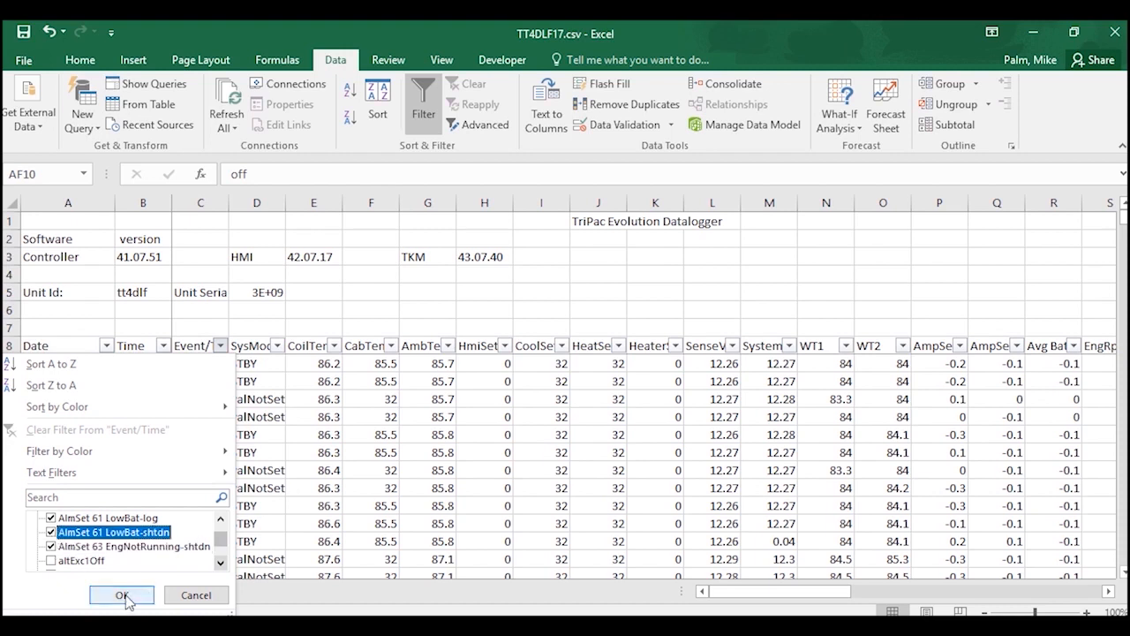
click(121, 594)
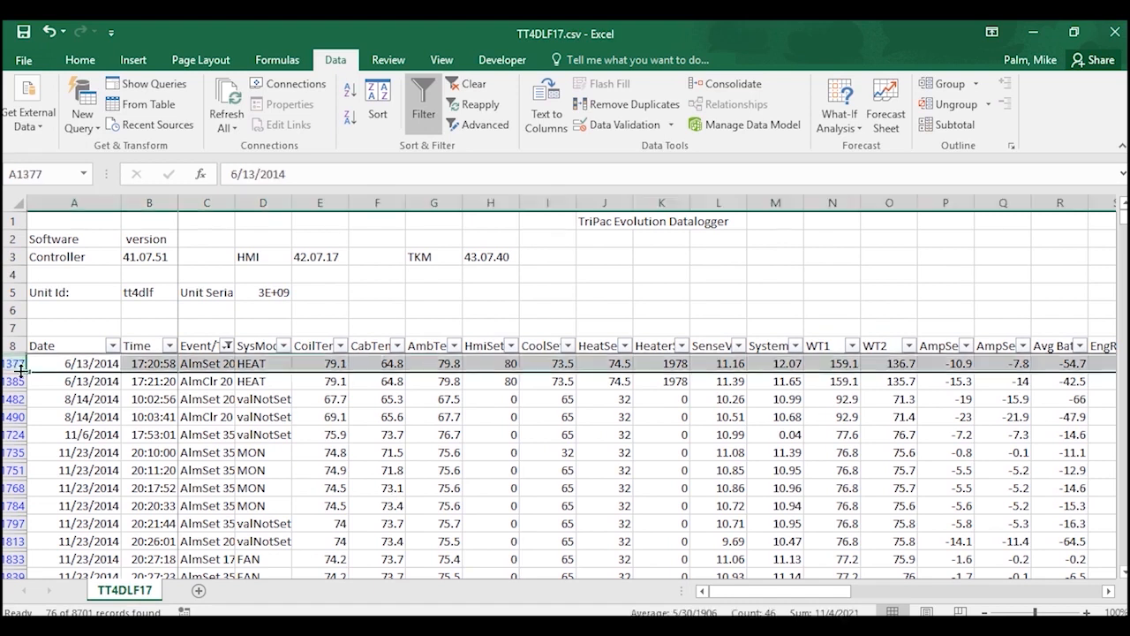
Fill the visible filtered alarm-set and alarm-clear rows with red.
scroll(down, 3)
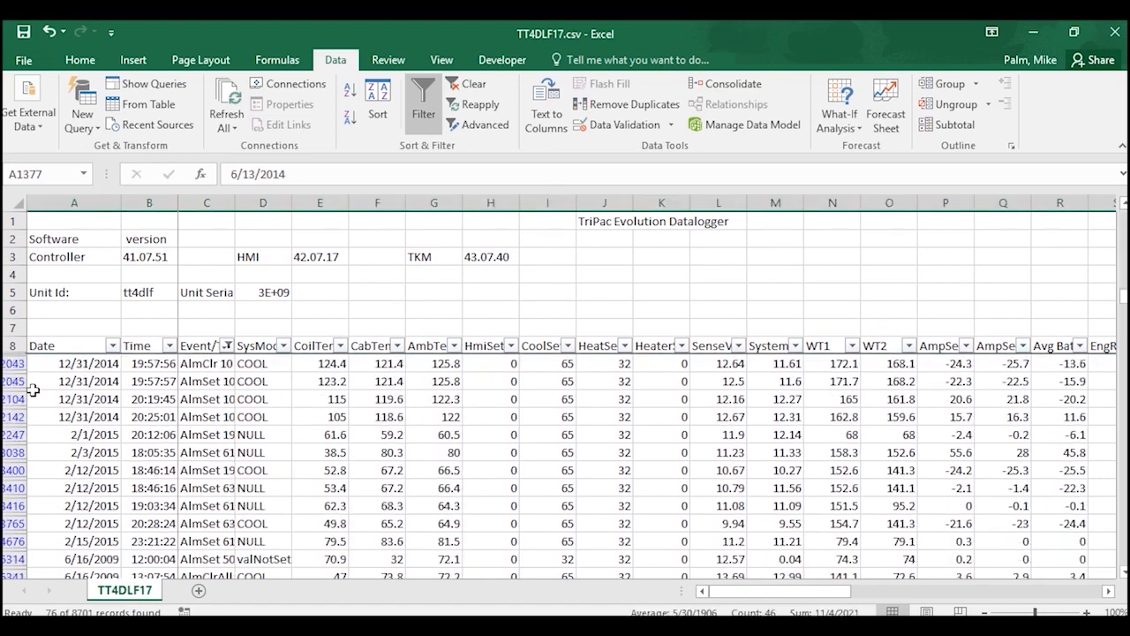
scroll(down, 3)
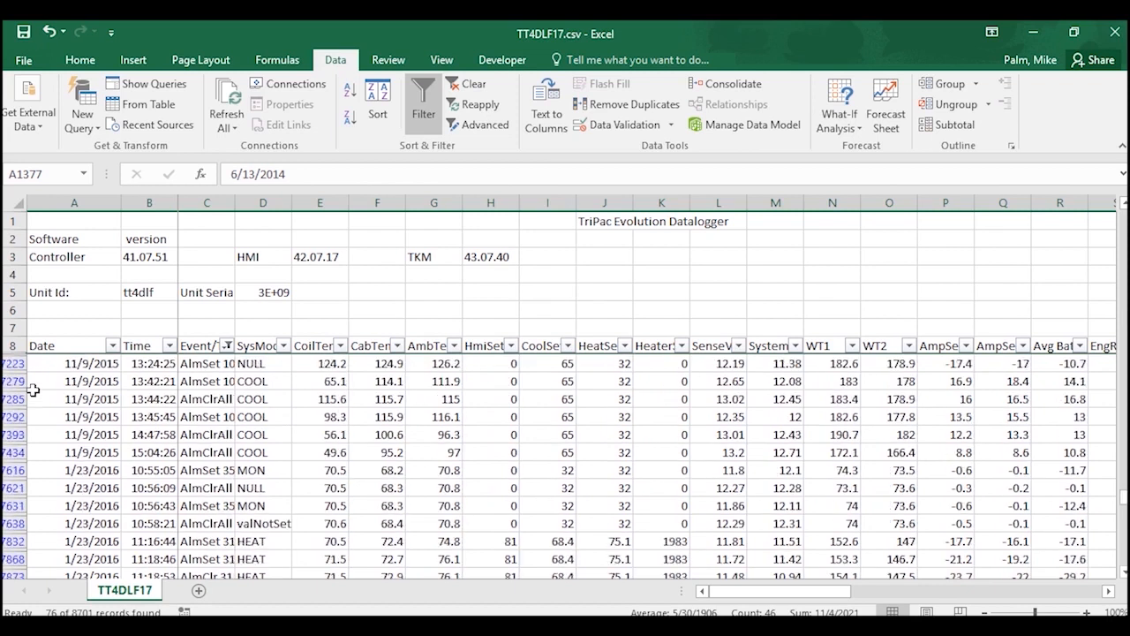
scroll(down, 3)
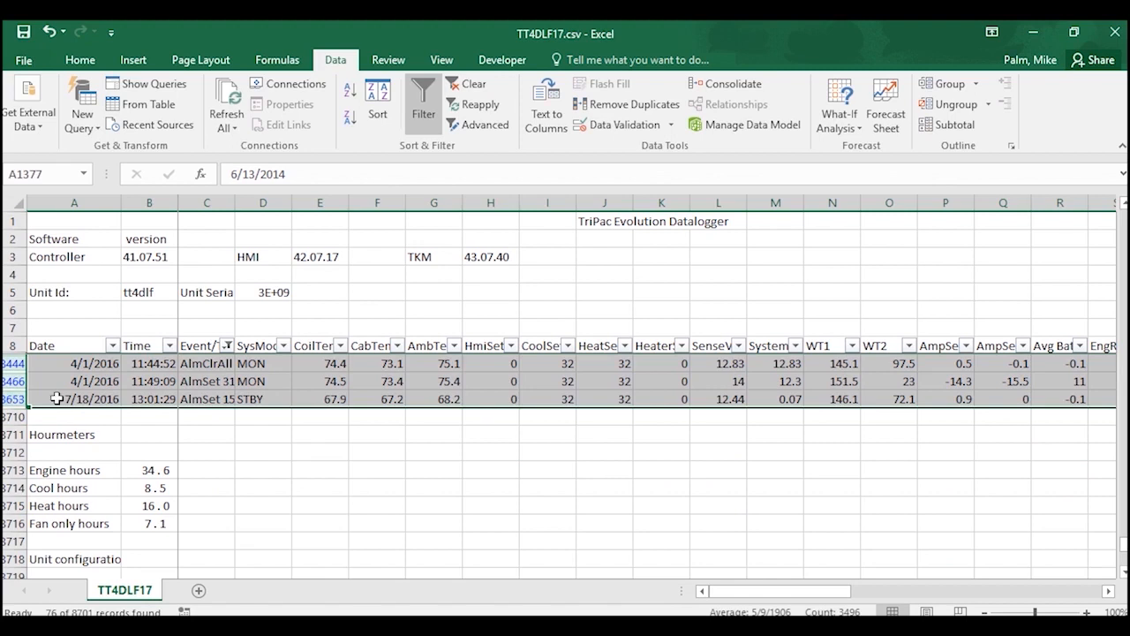
mouse_move(80, 60)
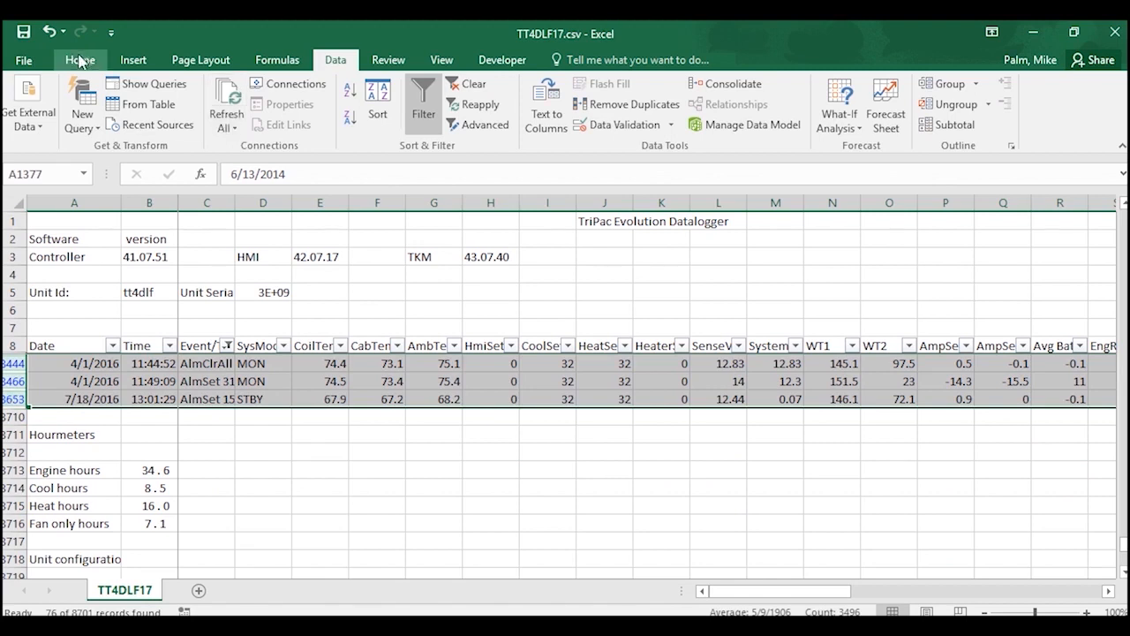
click(216, 116)
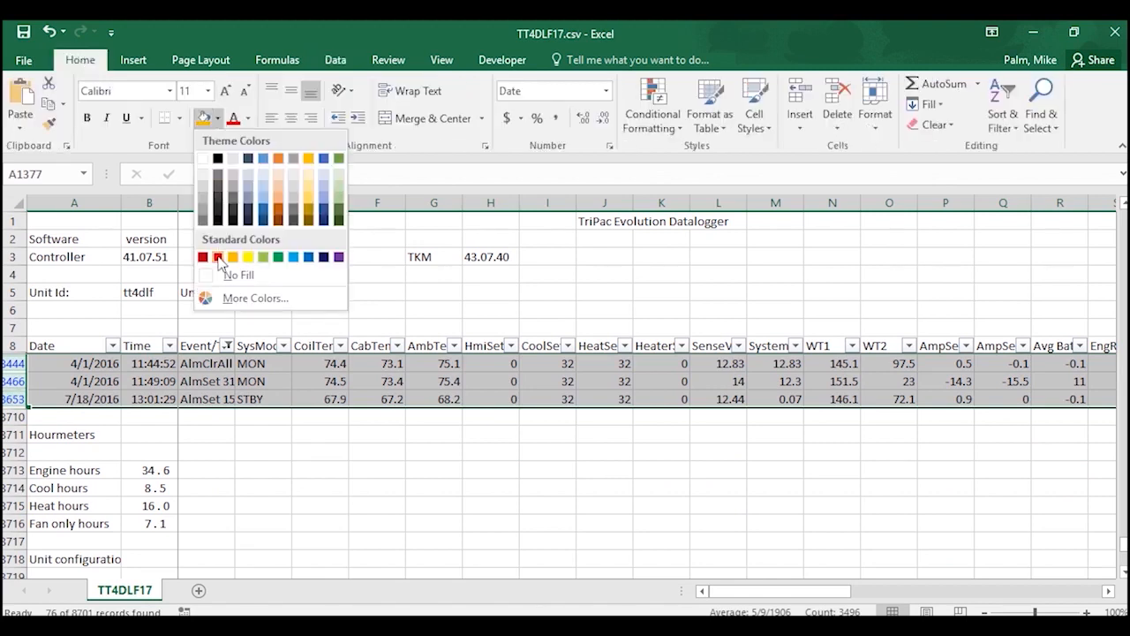
click(205, 258)
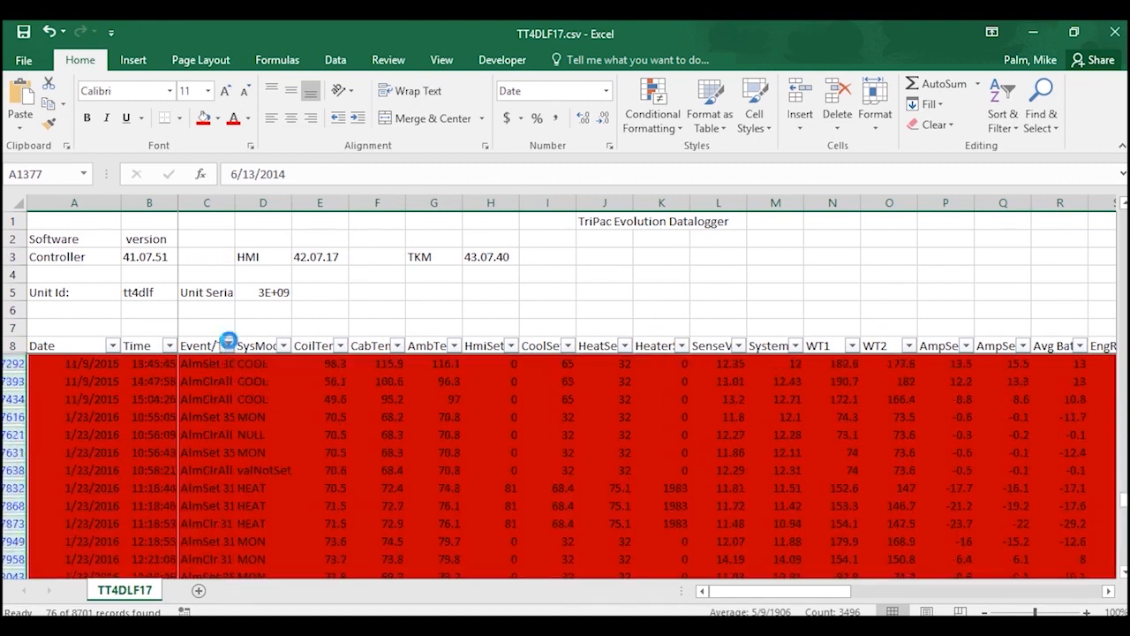
Restore (Select All) in the Event/Time filter so every log row shows again.
click(226, 344)
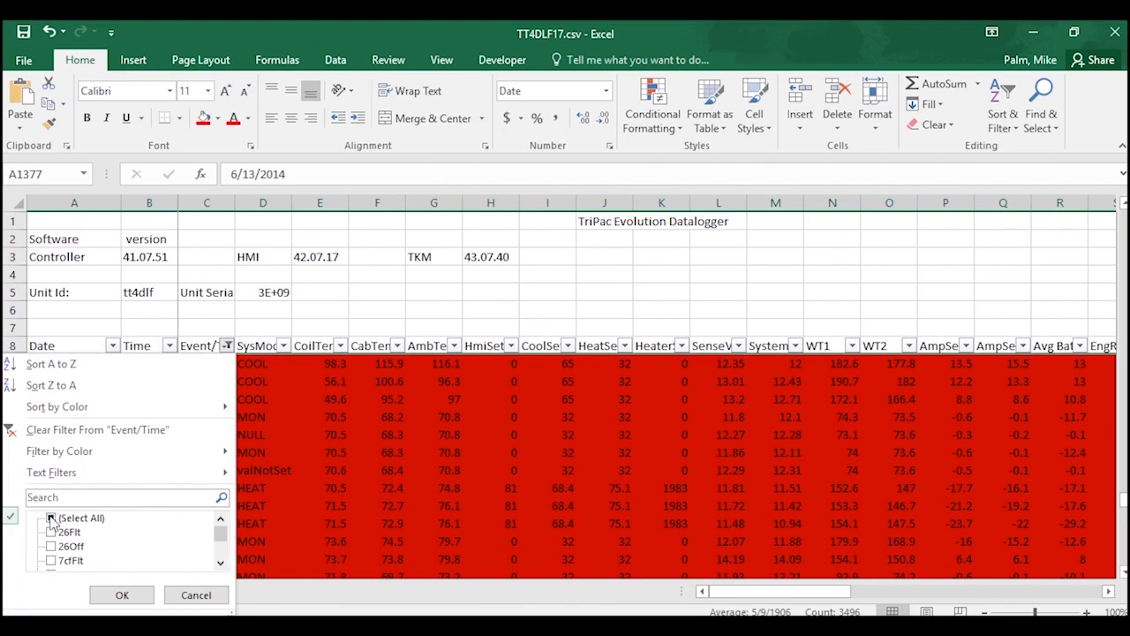
click(51, 518)
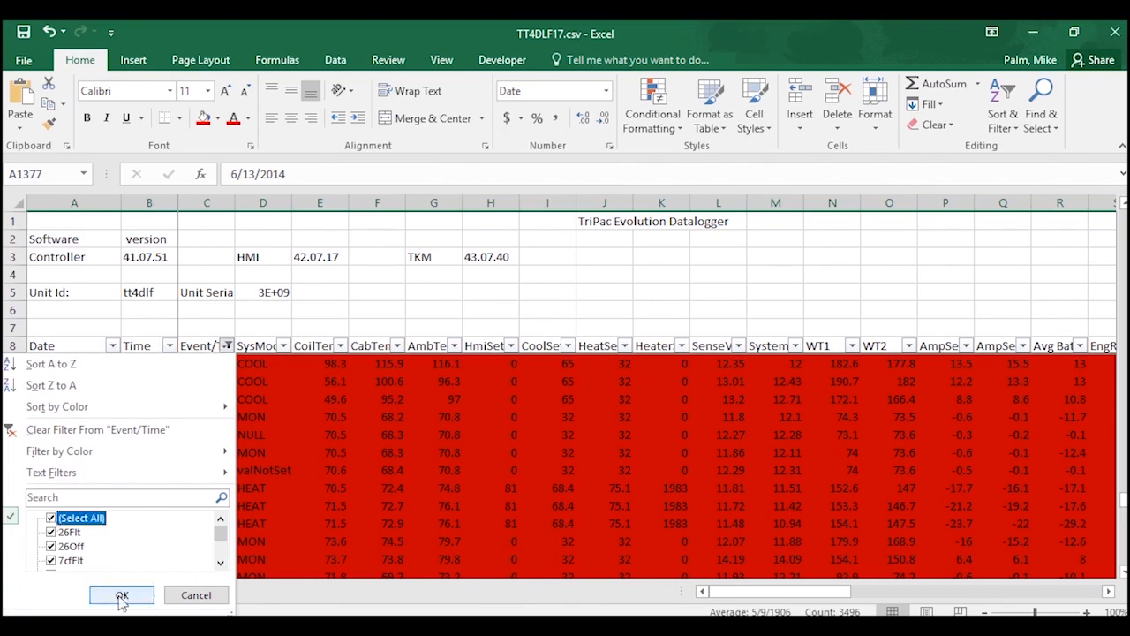
click(120, 593)
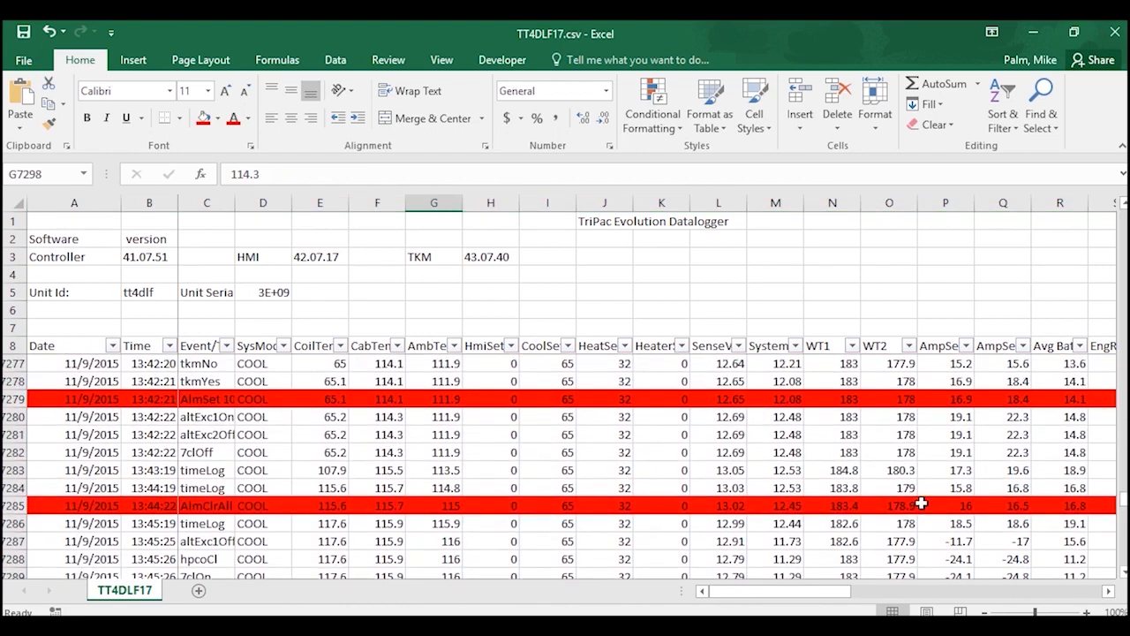
scroll(down, 3)
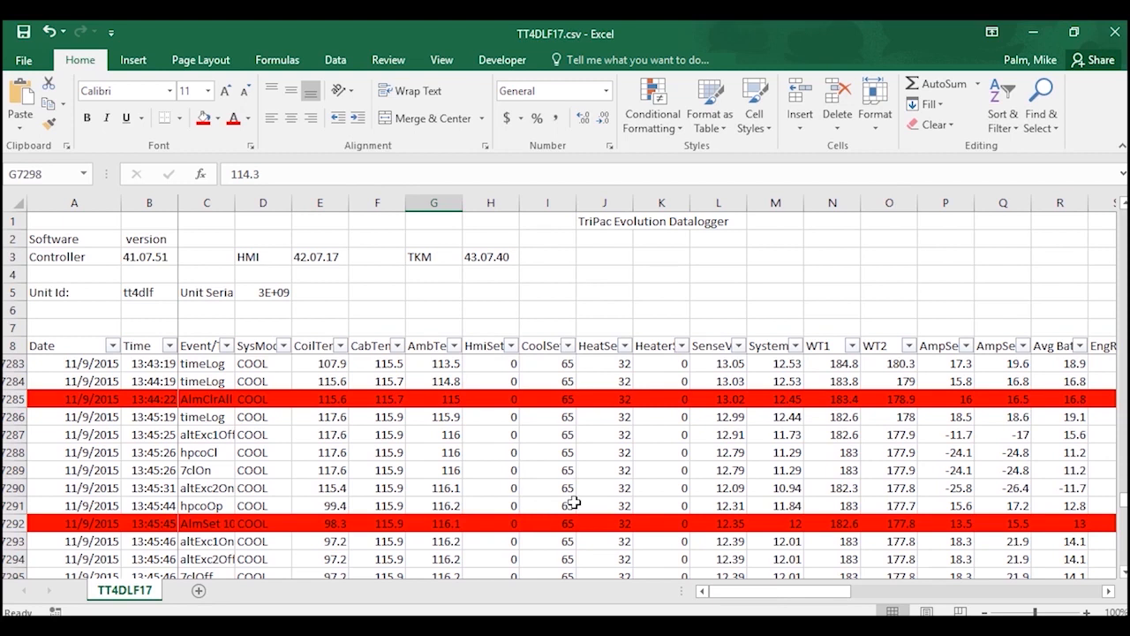
mouse_move(574, 502)
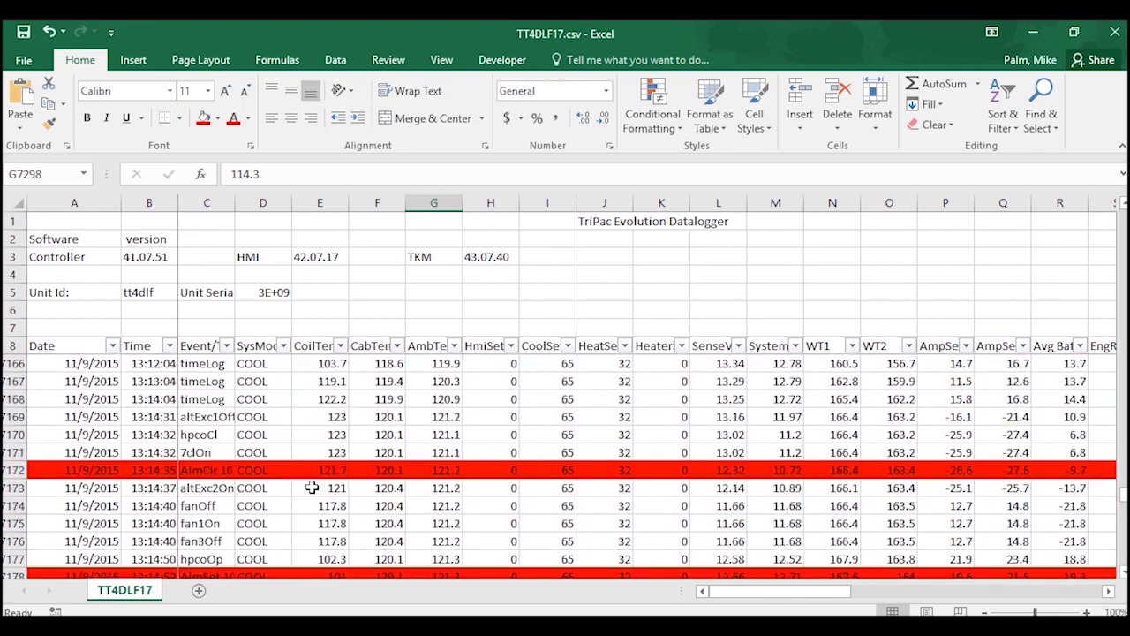
scroll(up, 3)
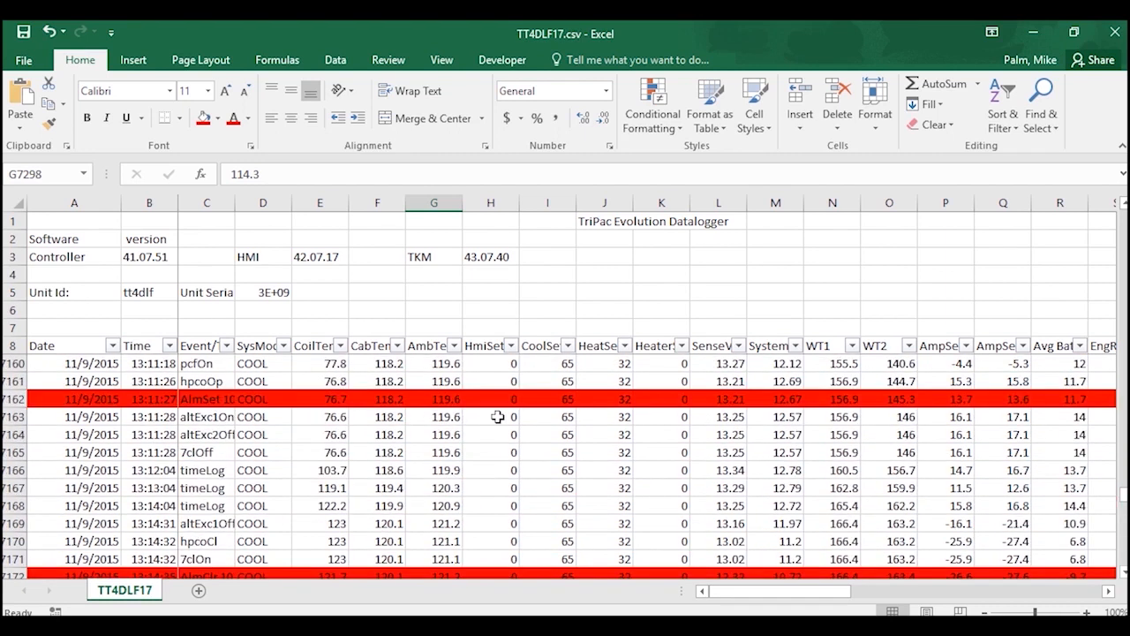
mouse_move(763, 477)
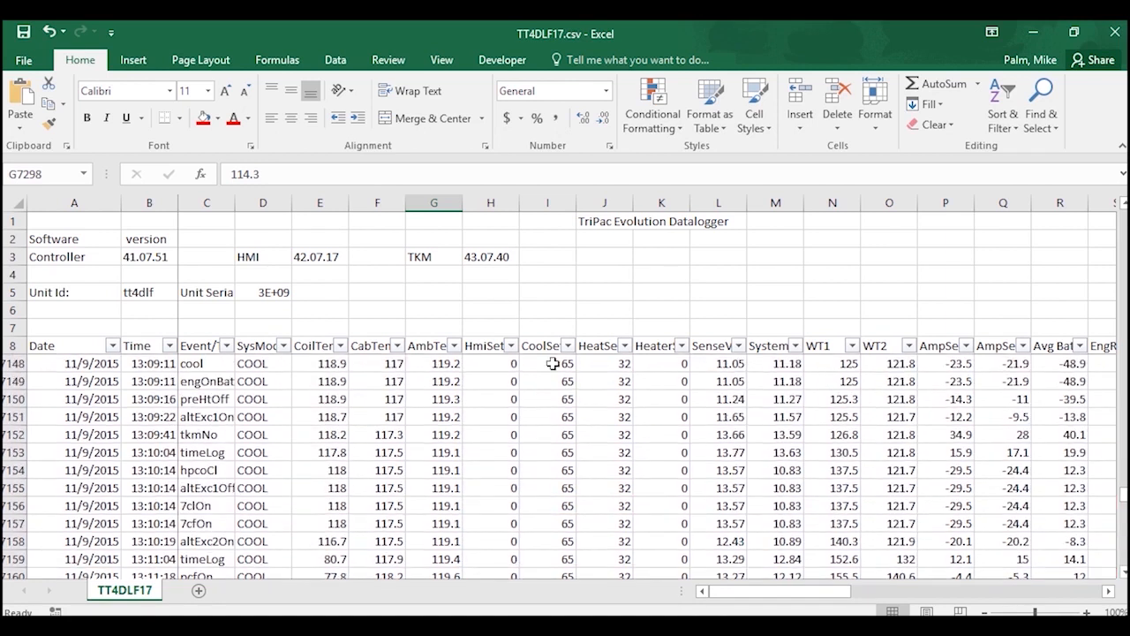
mouse_move(621, 438)
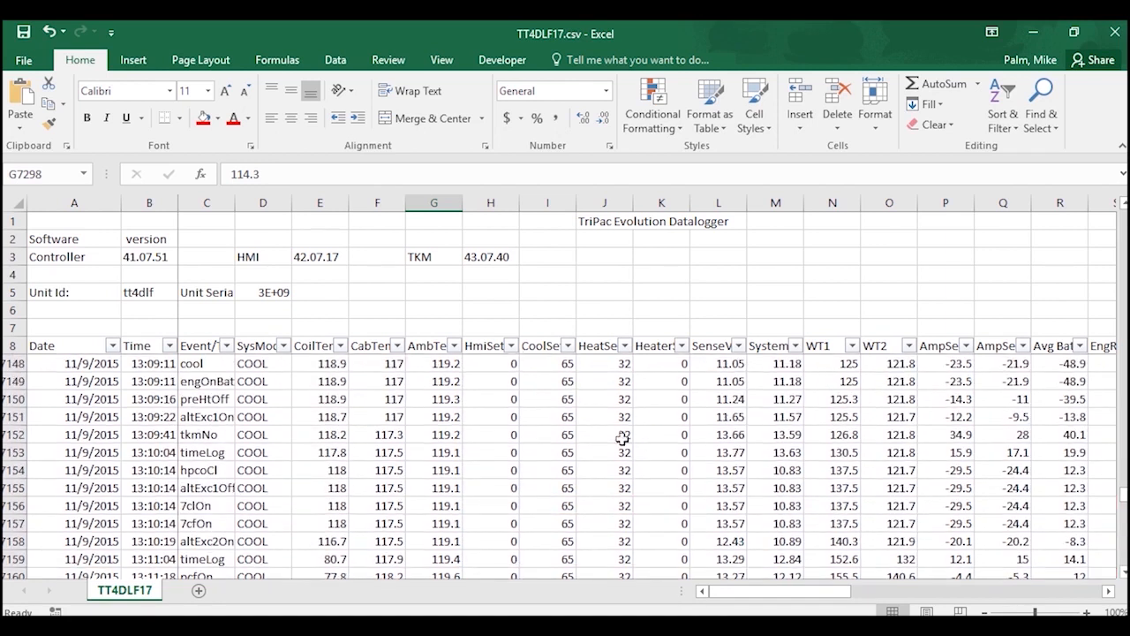
scroll(up, 3)
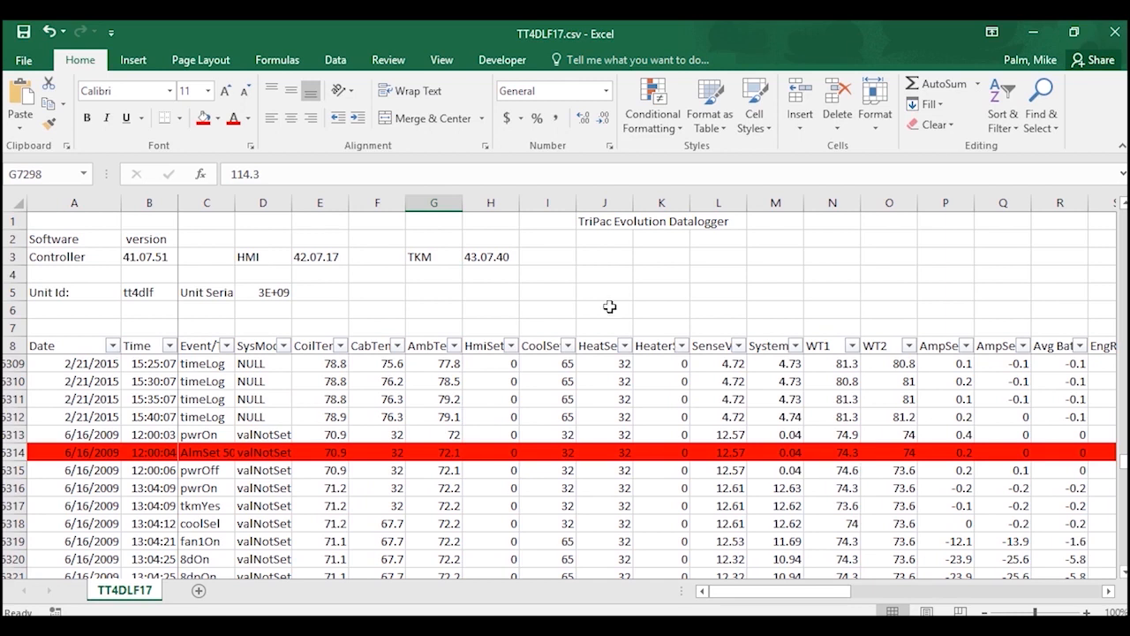
mouse_move(574, 296)
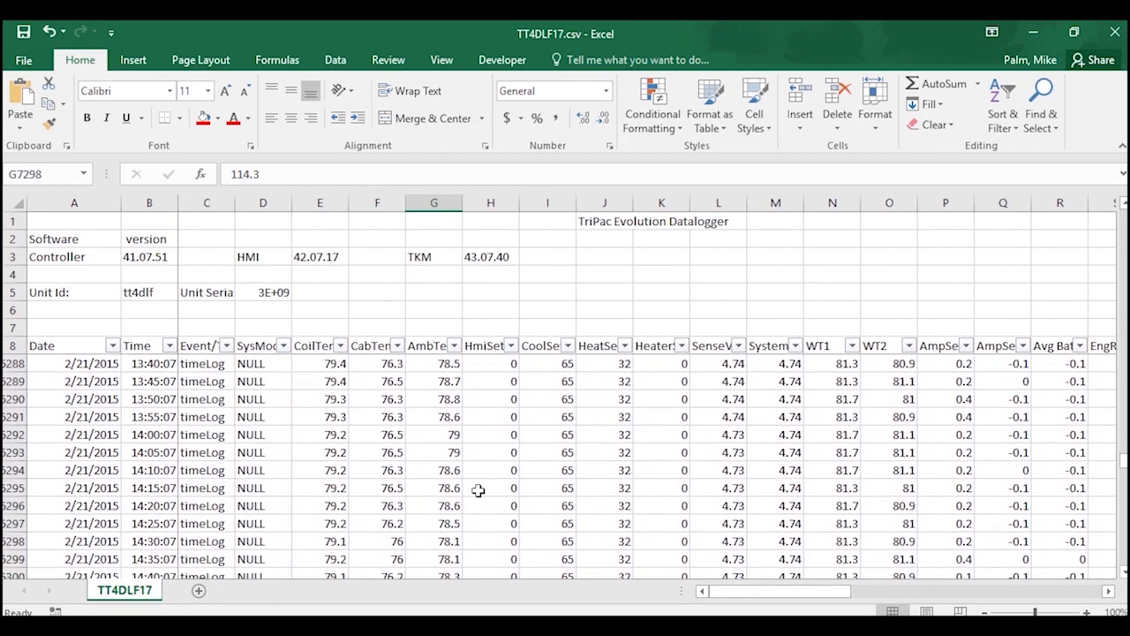
scroll(up, 3)
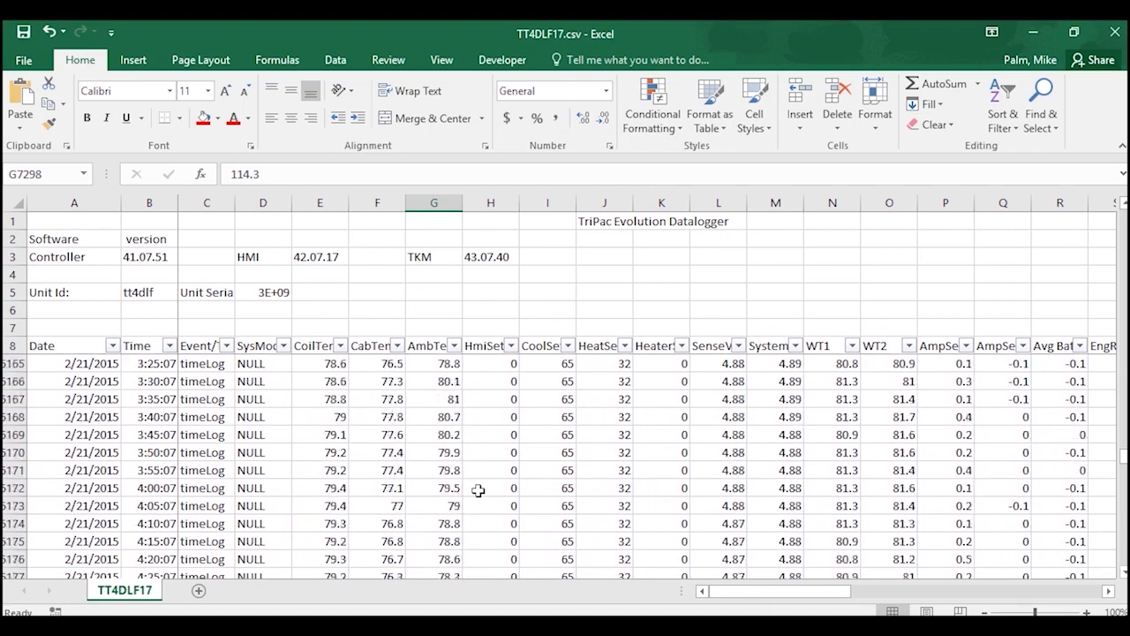
scroll(up, 3)
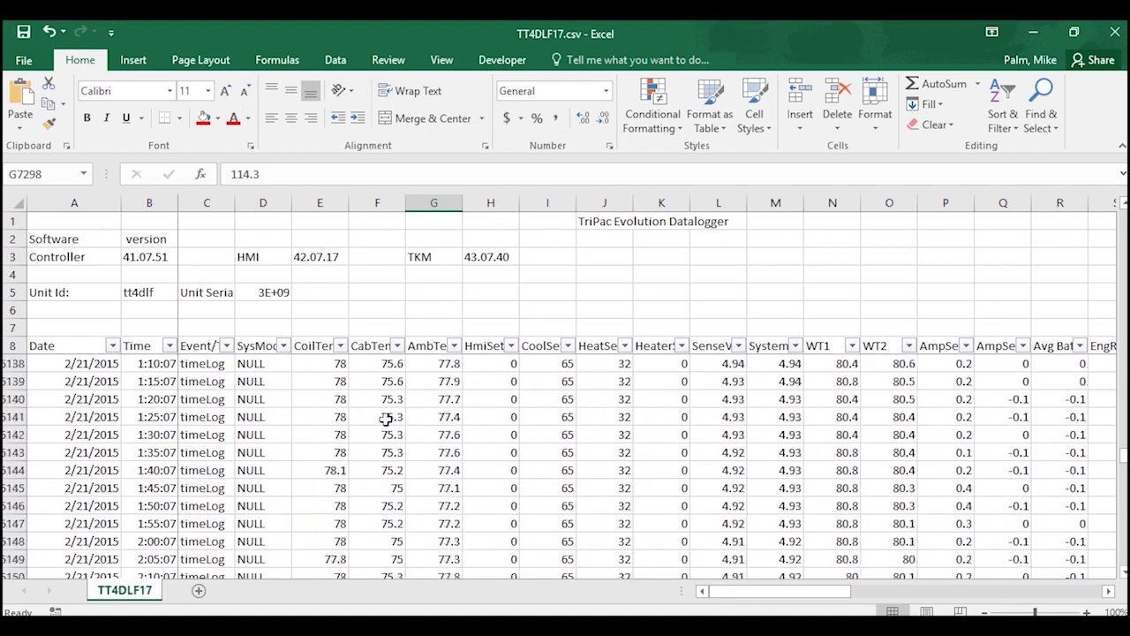
mouse_move(551, 294)
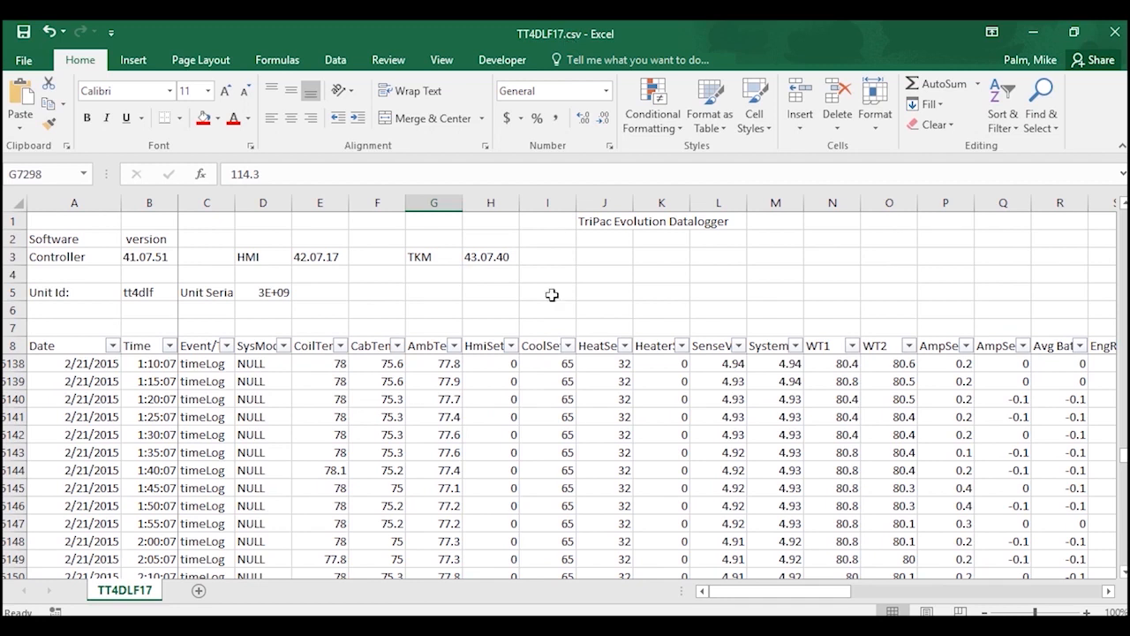
scroll(down, 3)
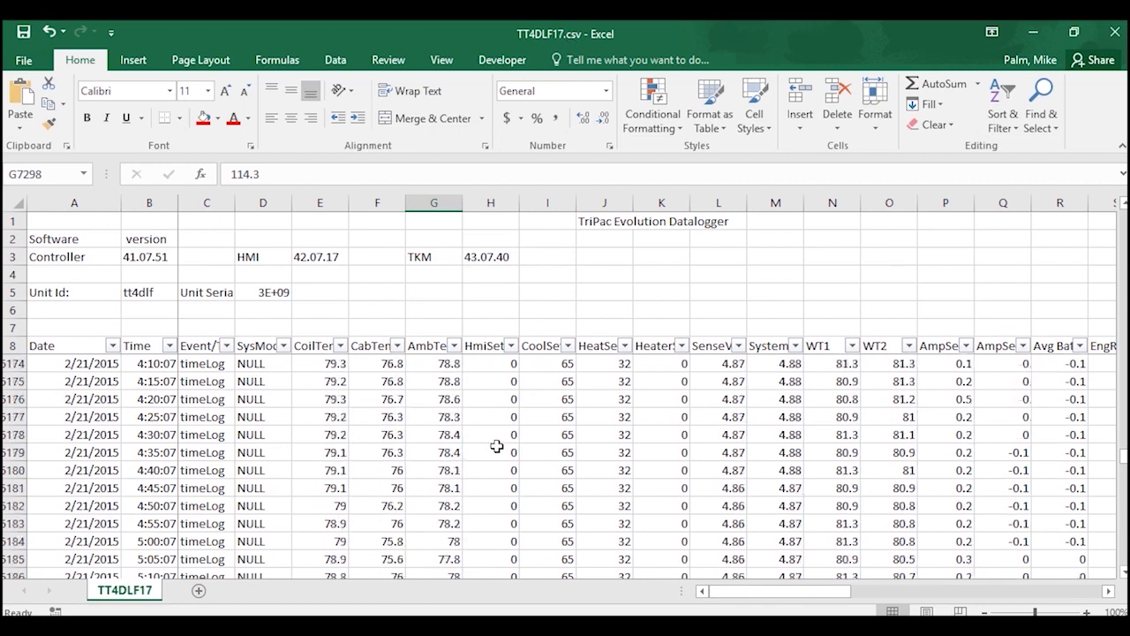
scroll(down, 3)
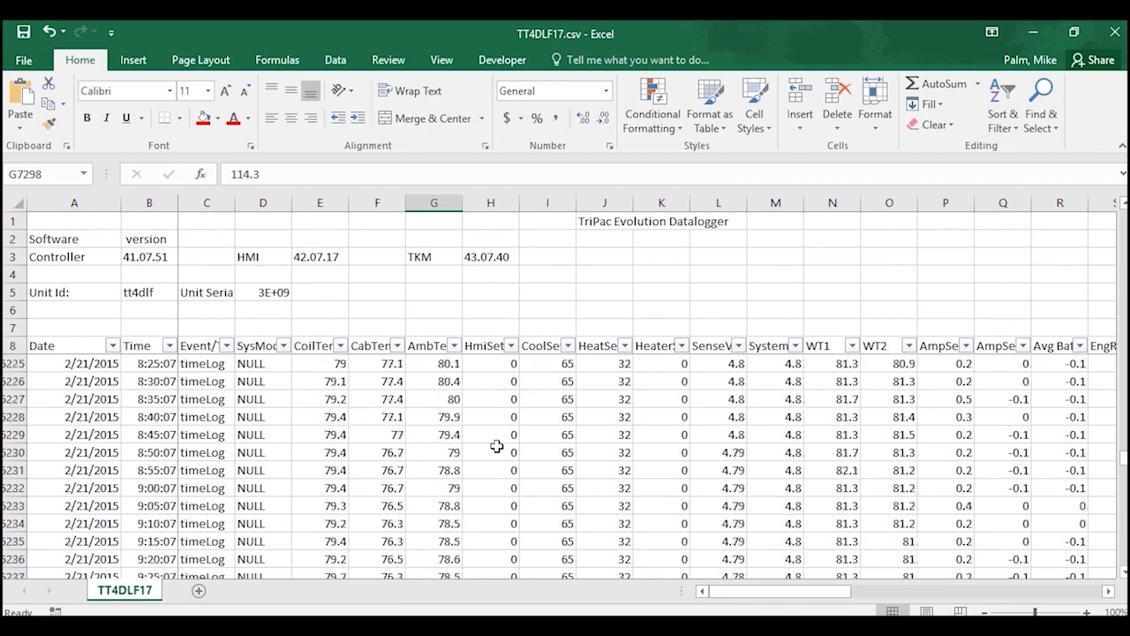
scroll(down, 3)
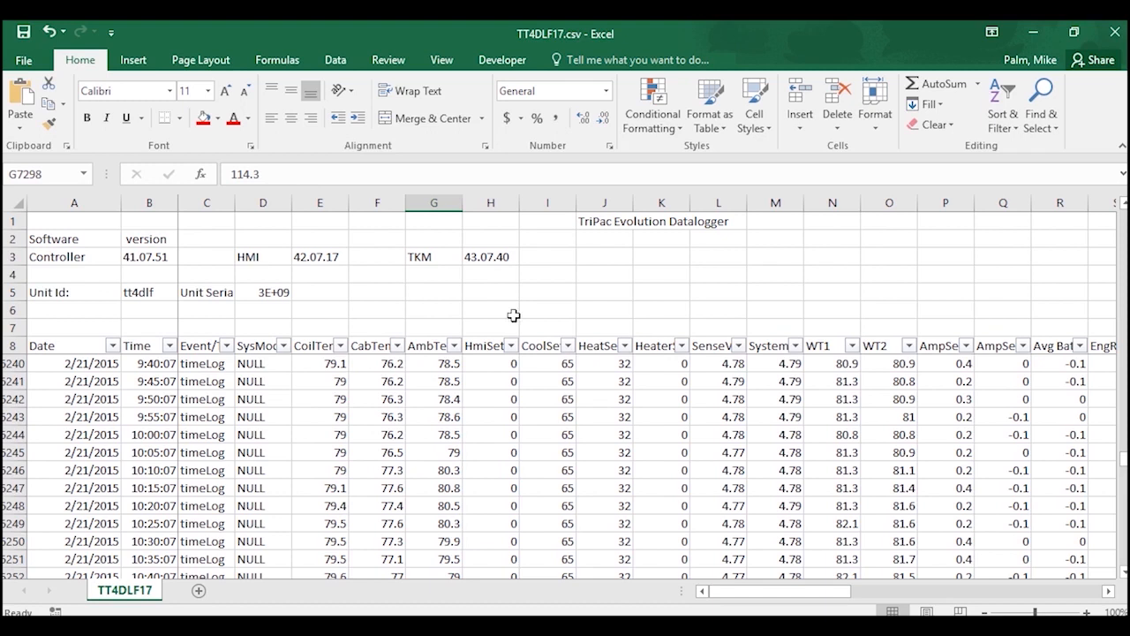
mouse_move(547, 452)
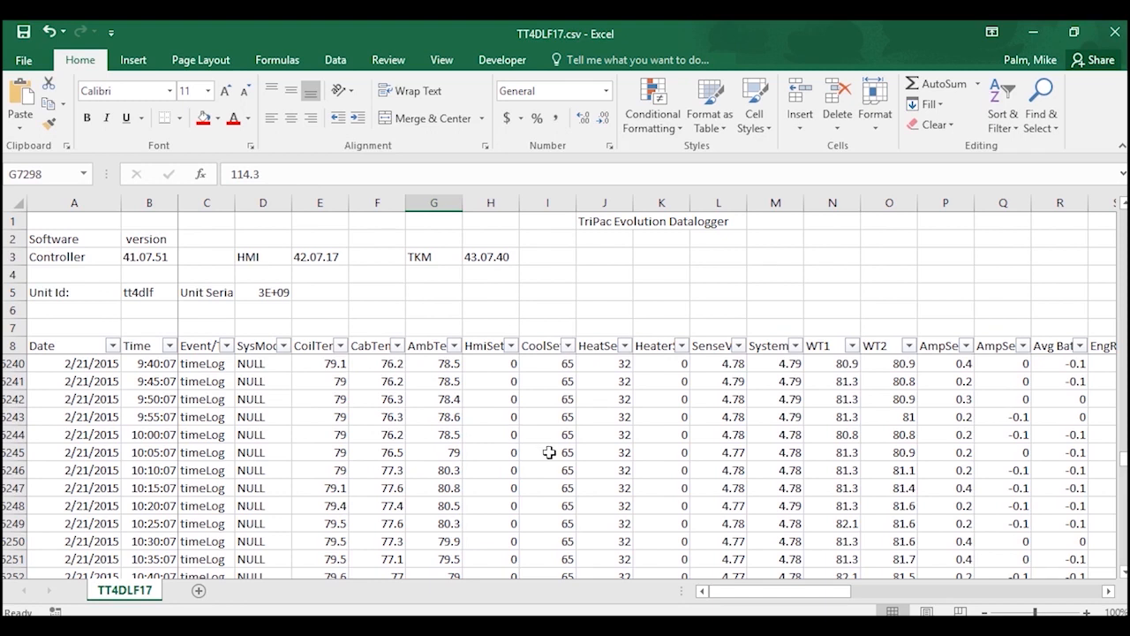
scroll(down, 3)
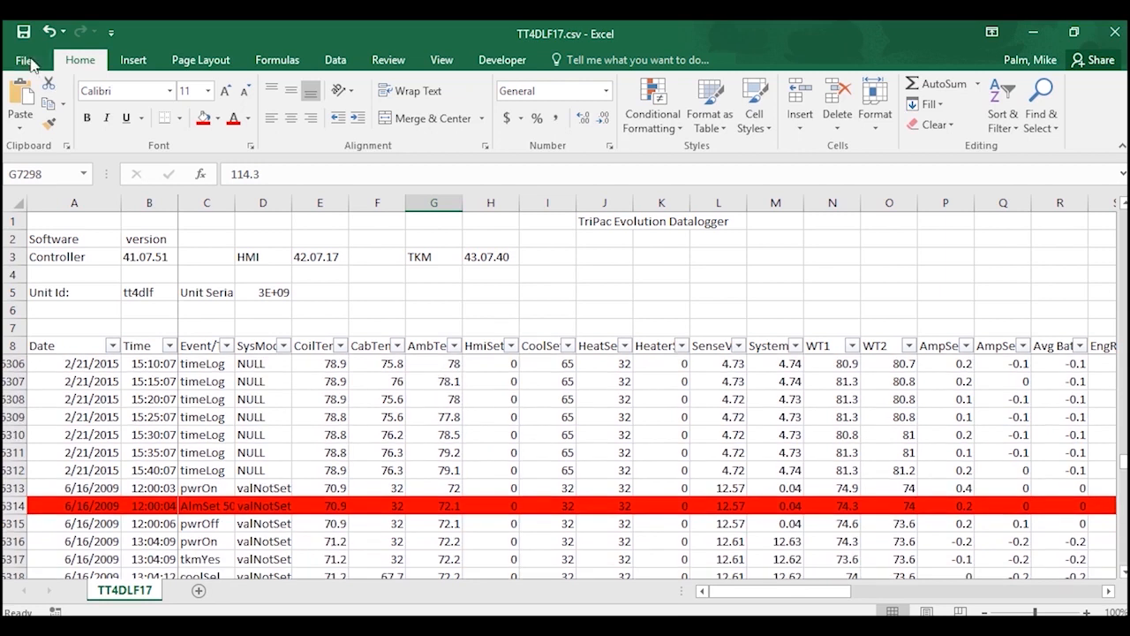
Save the log as Excel workbook TT4DLF17.xlsx, confirming replacement of the existing file.
click(27, 60)
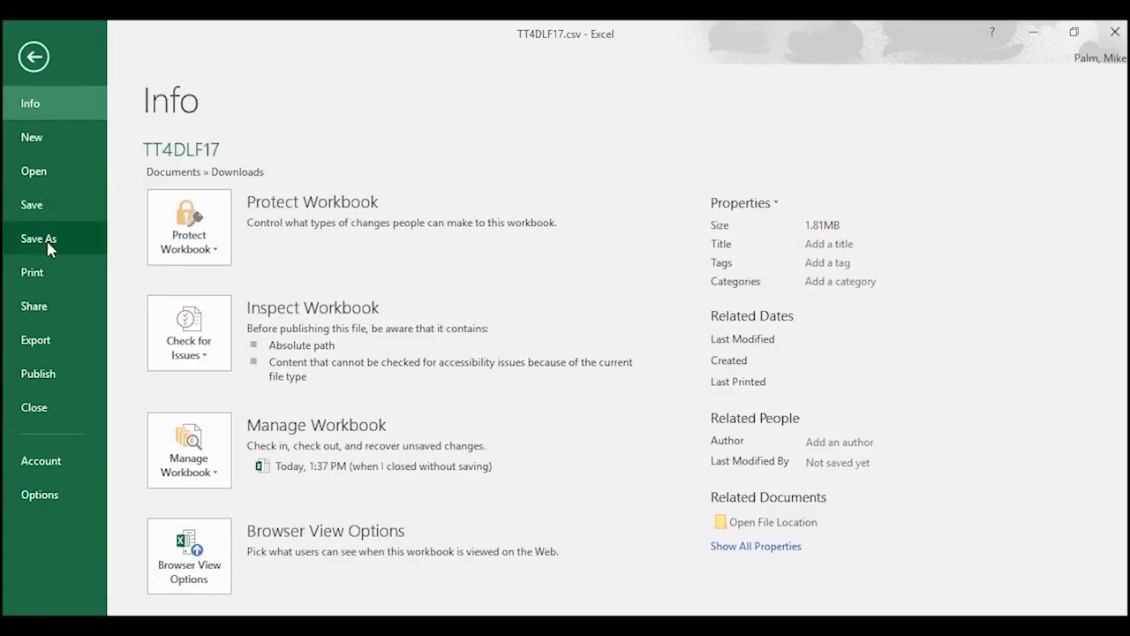
click(39, 238)
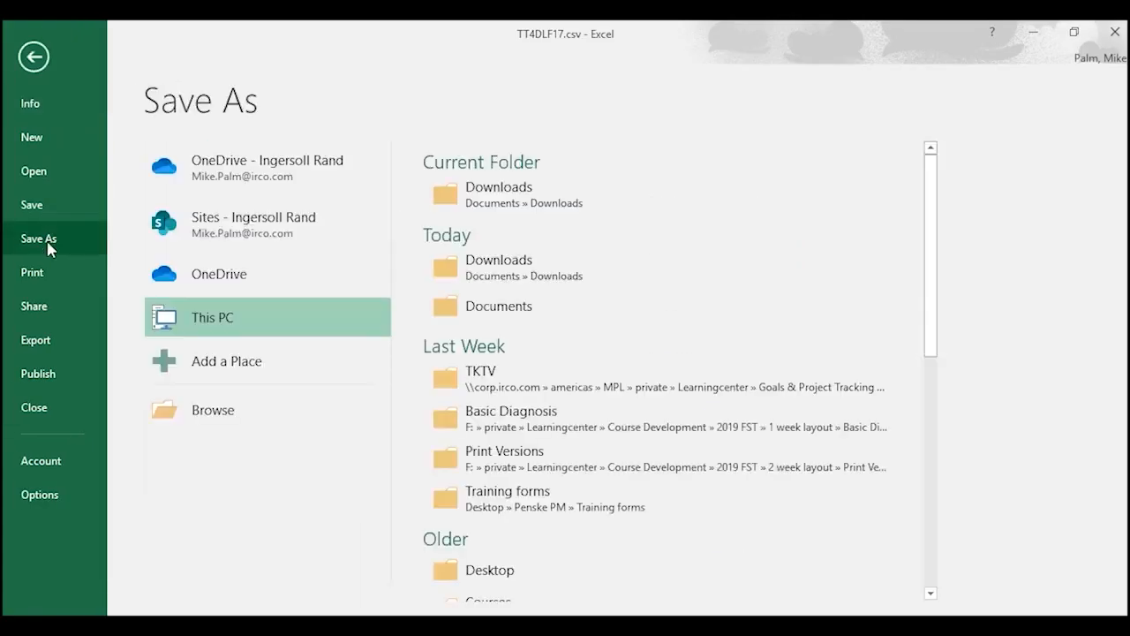
mouse_move(512, 266)
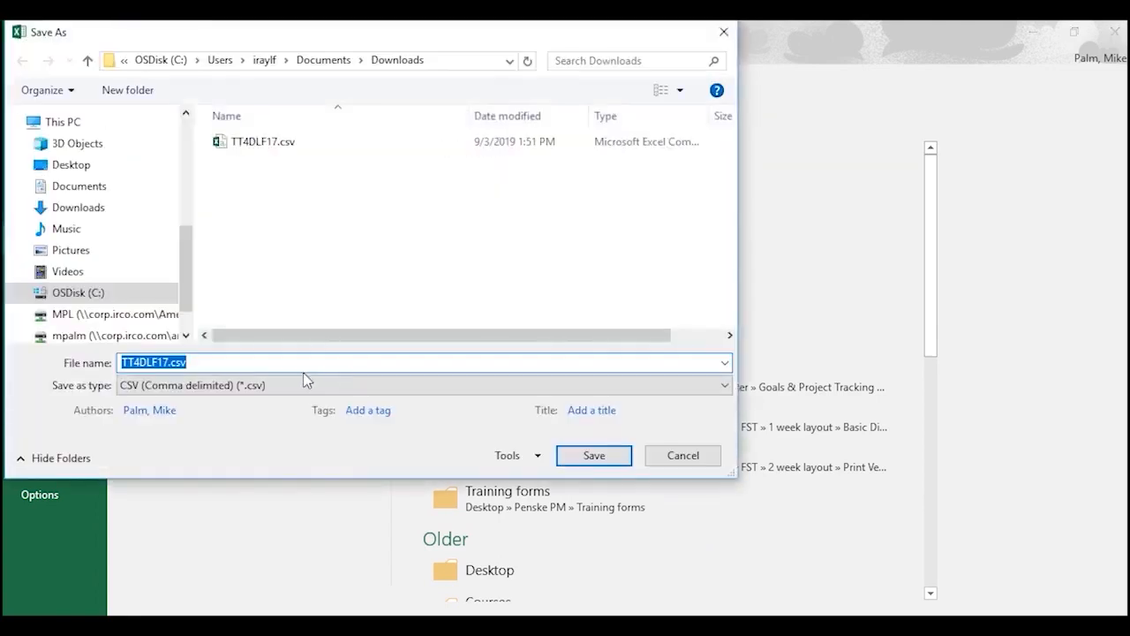
click(424, 385)
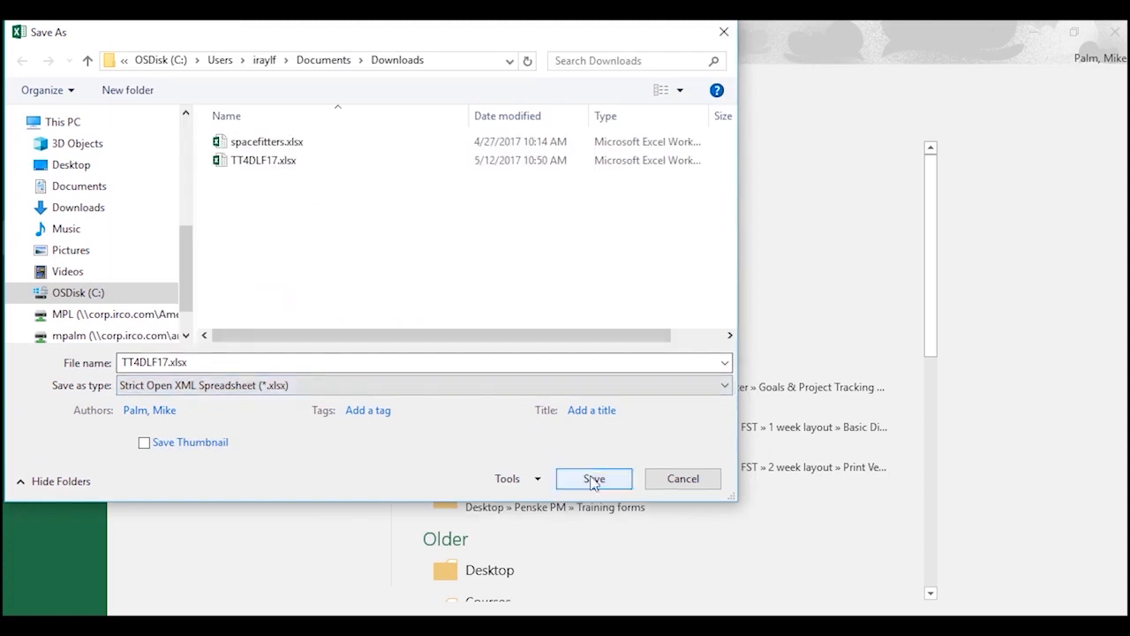
click(593, 477)
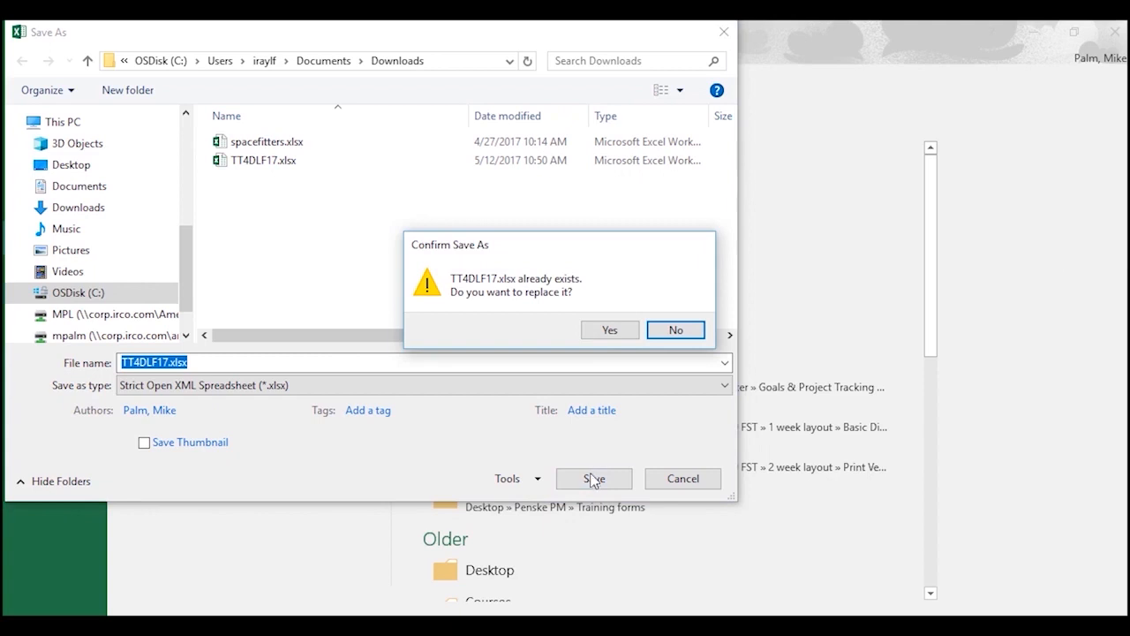
click(610, 330)
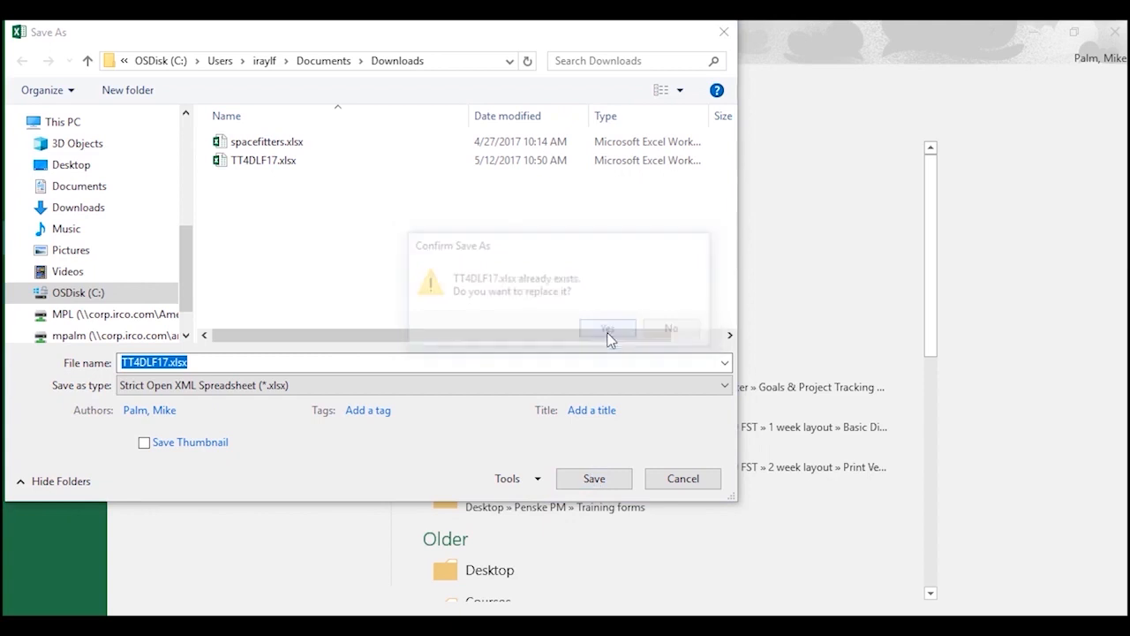
click(607, 329)
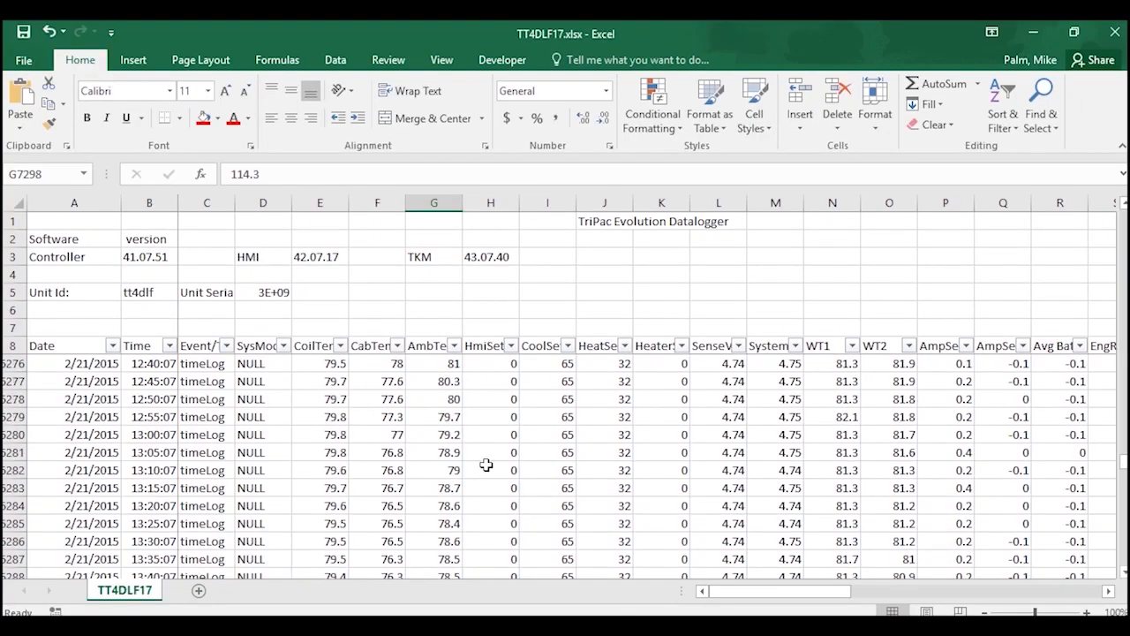
scroll(up, 3)
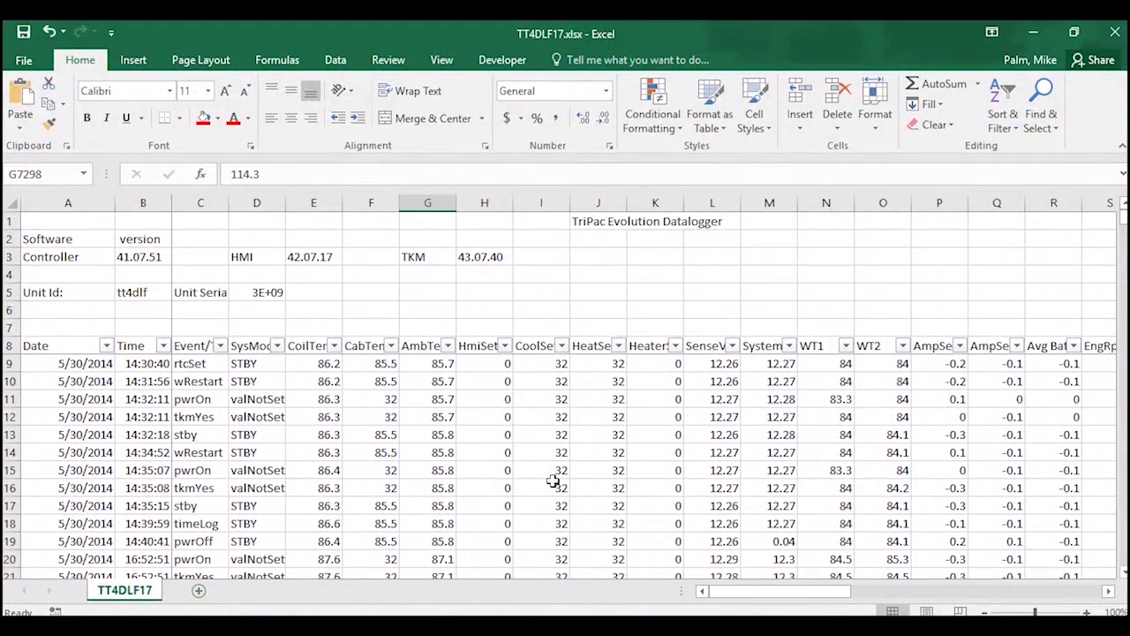
mouse_move(438, 463)
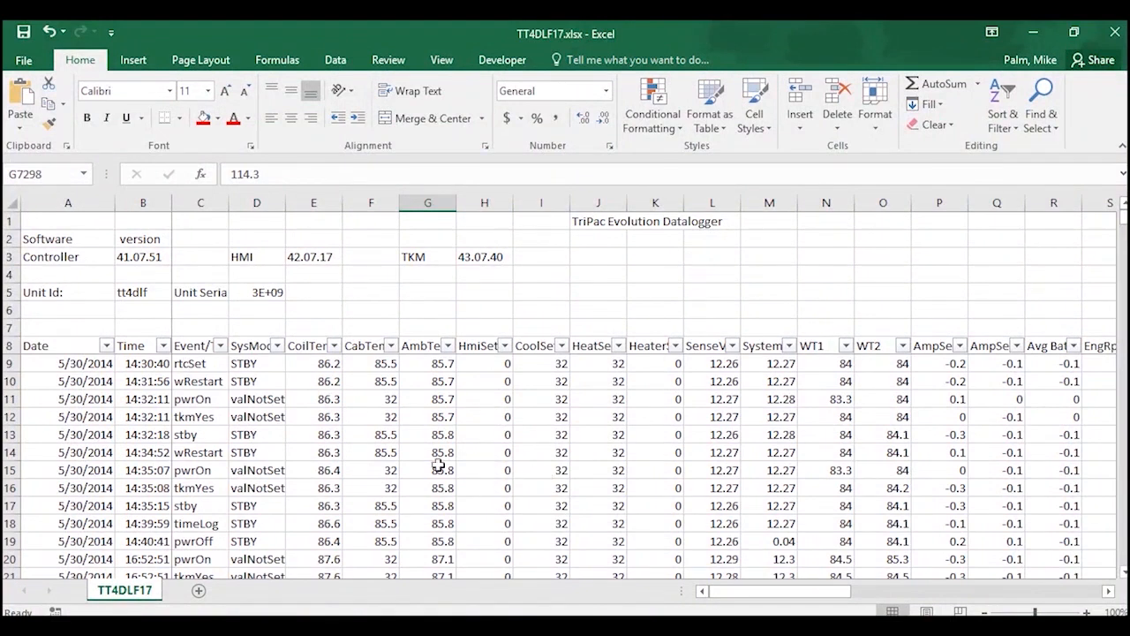